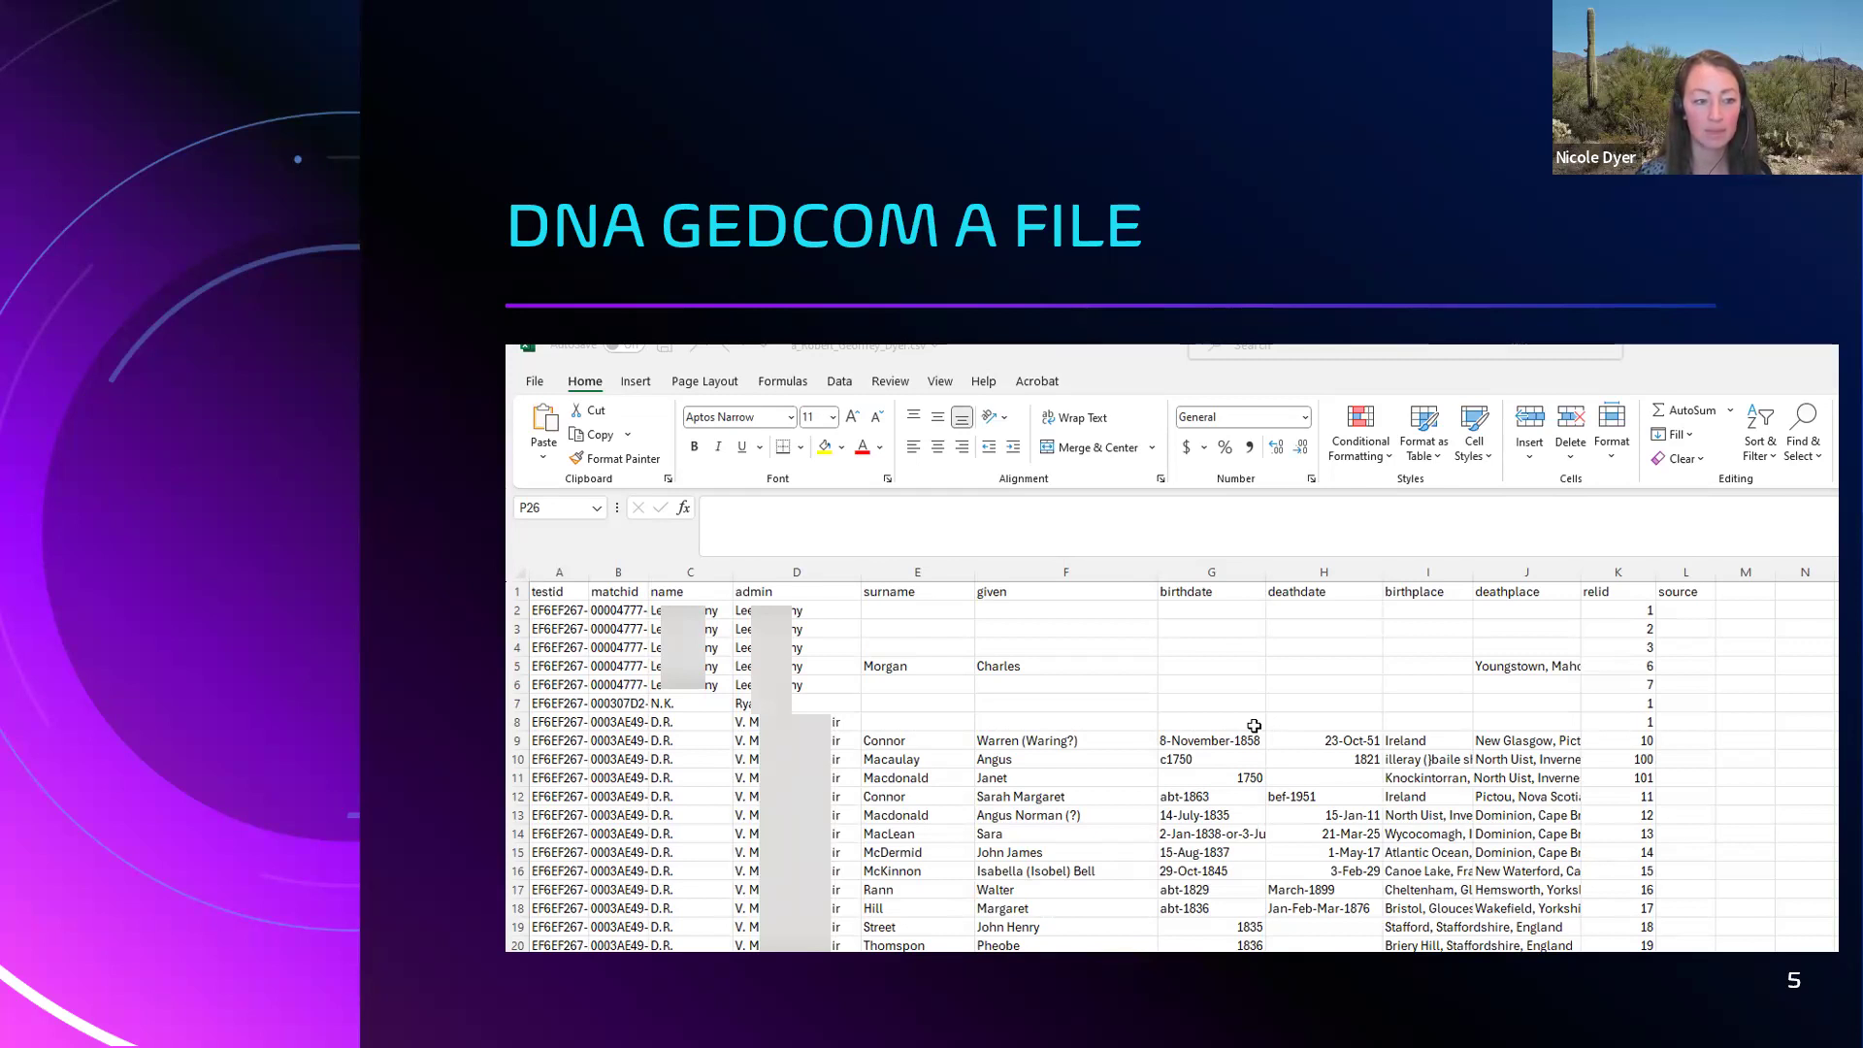
Advance the slideshow to slide 5, 'DNA GEDCOM A File', with its match-record spreadsheet.
click(641, 571)
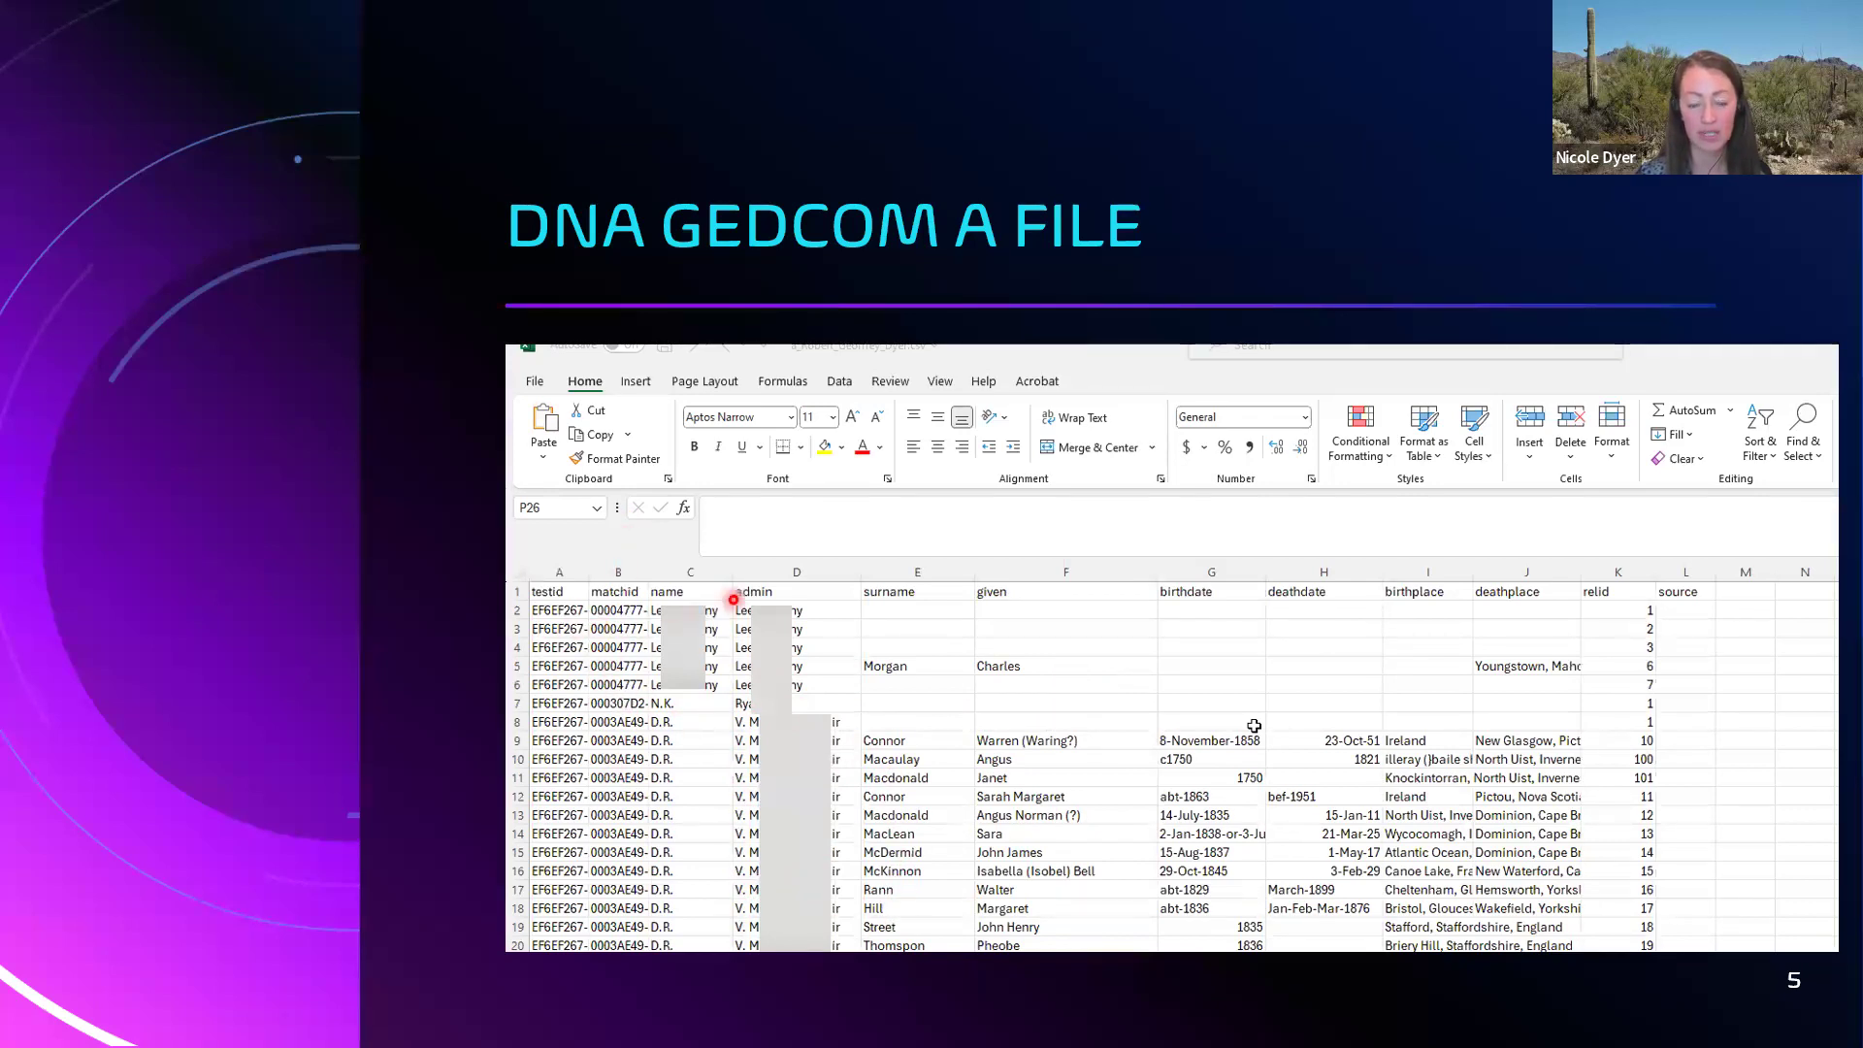
mouse_move(871, 861)
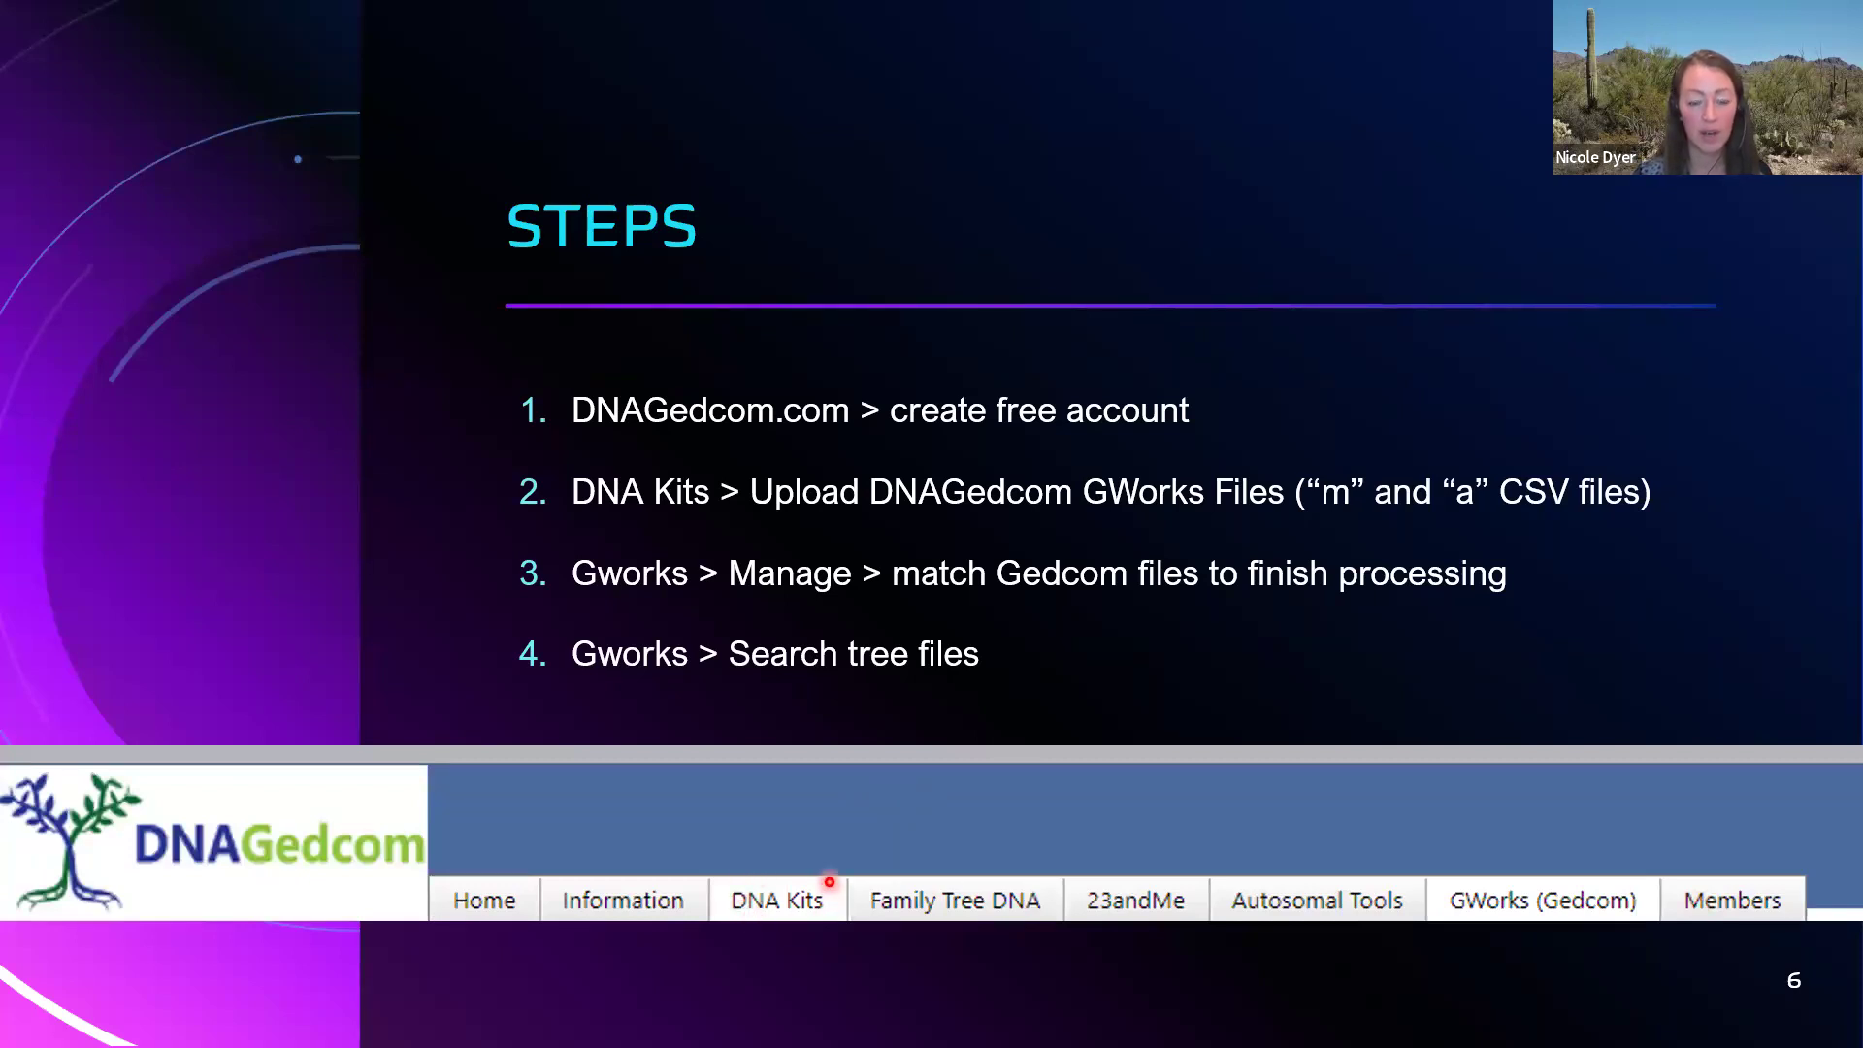
mouse_move(1459, 454)
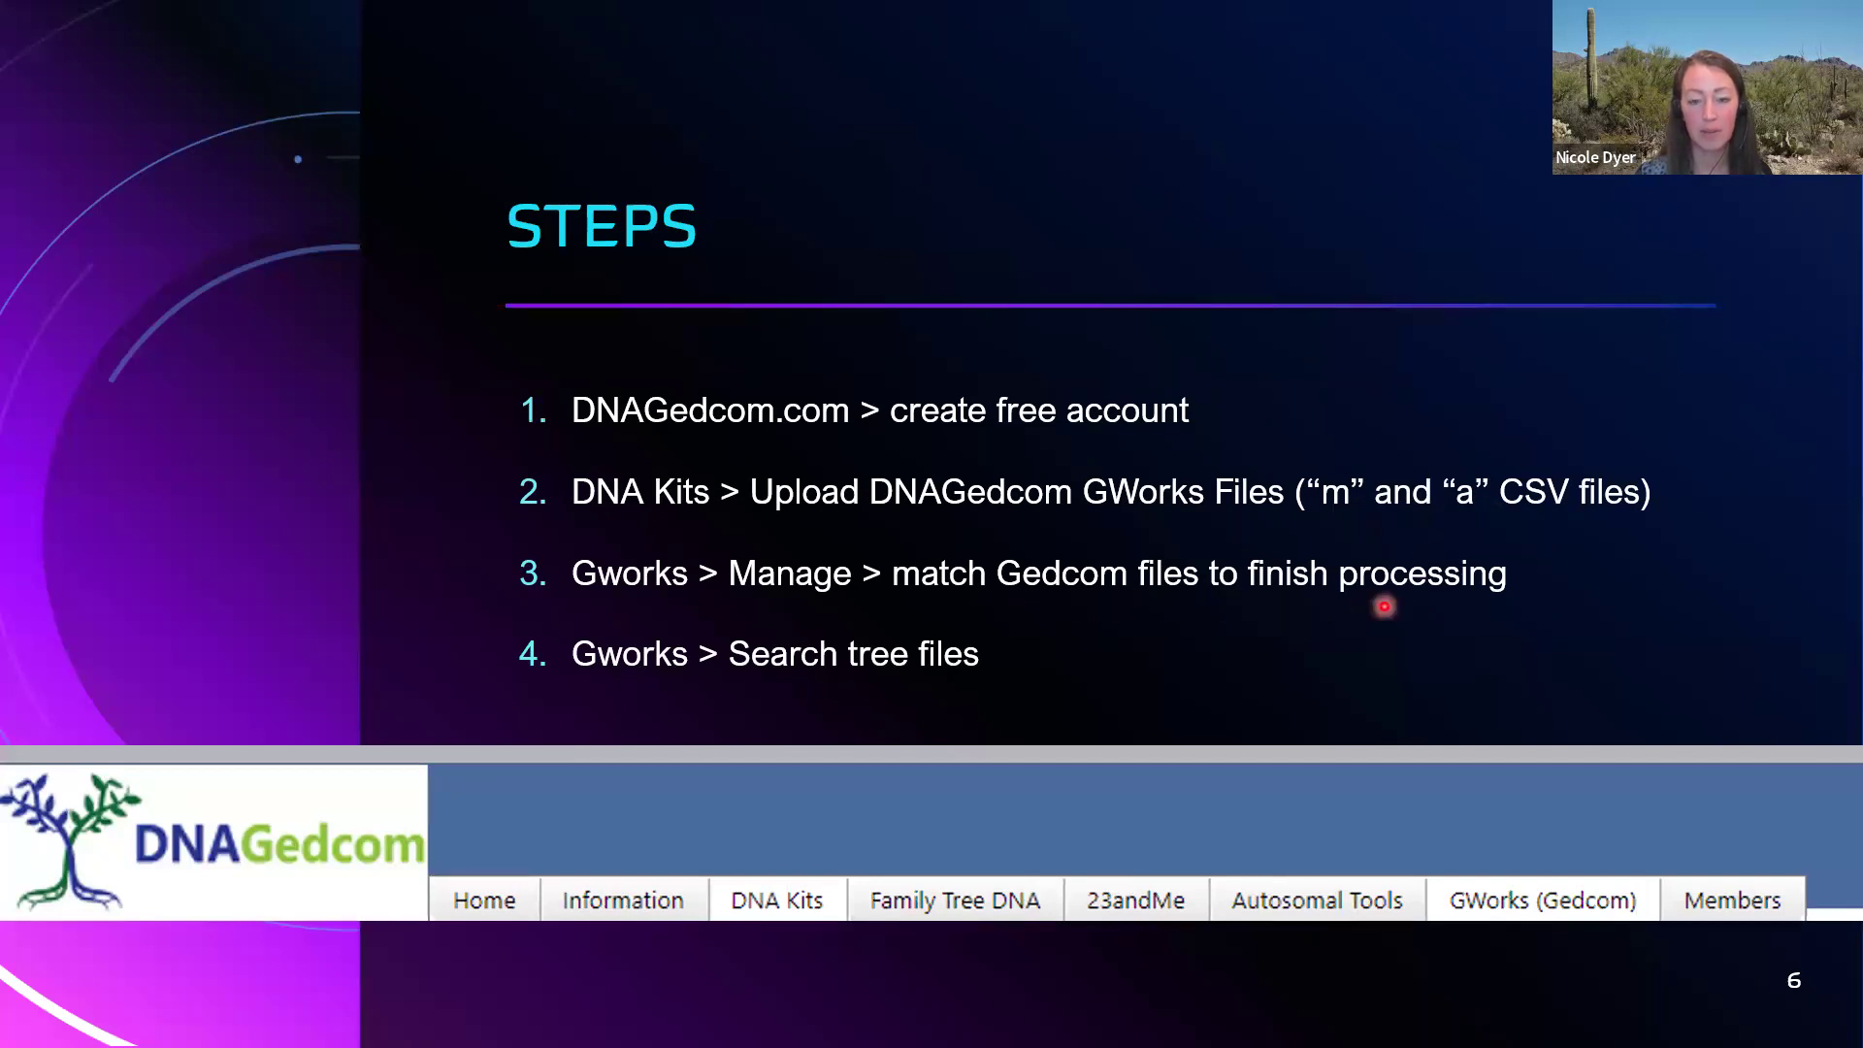
mouse_move(1465, 598)
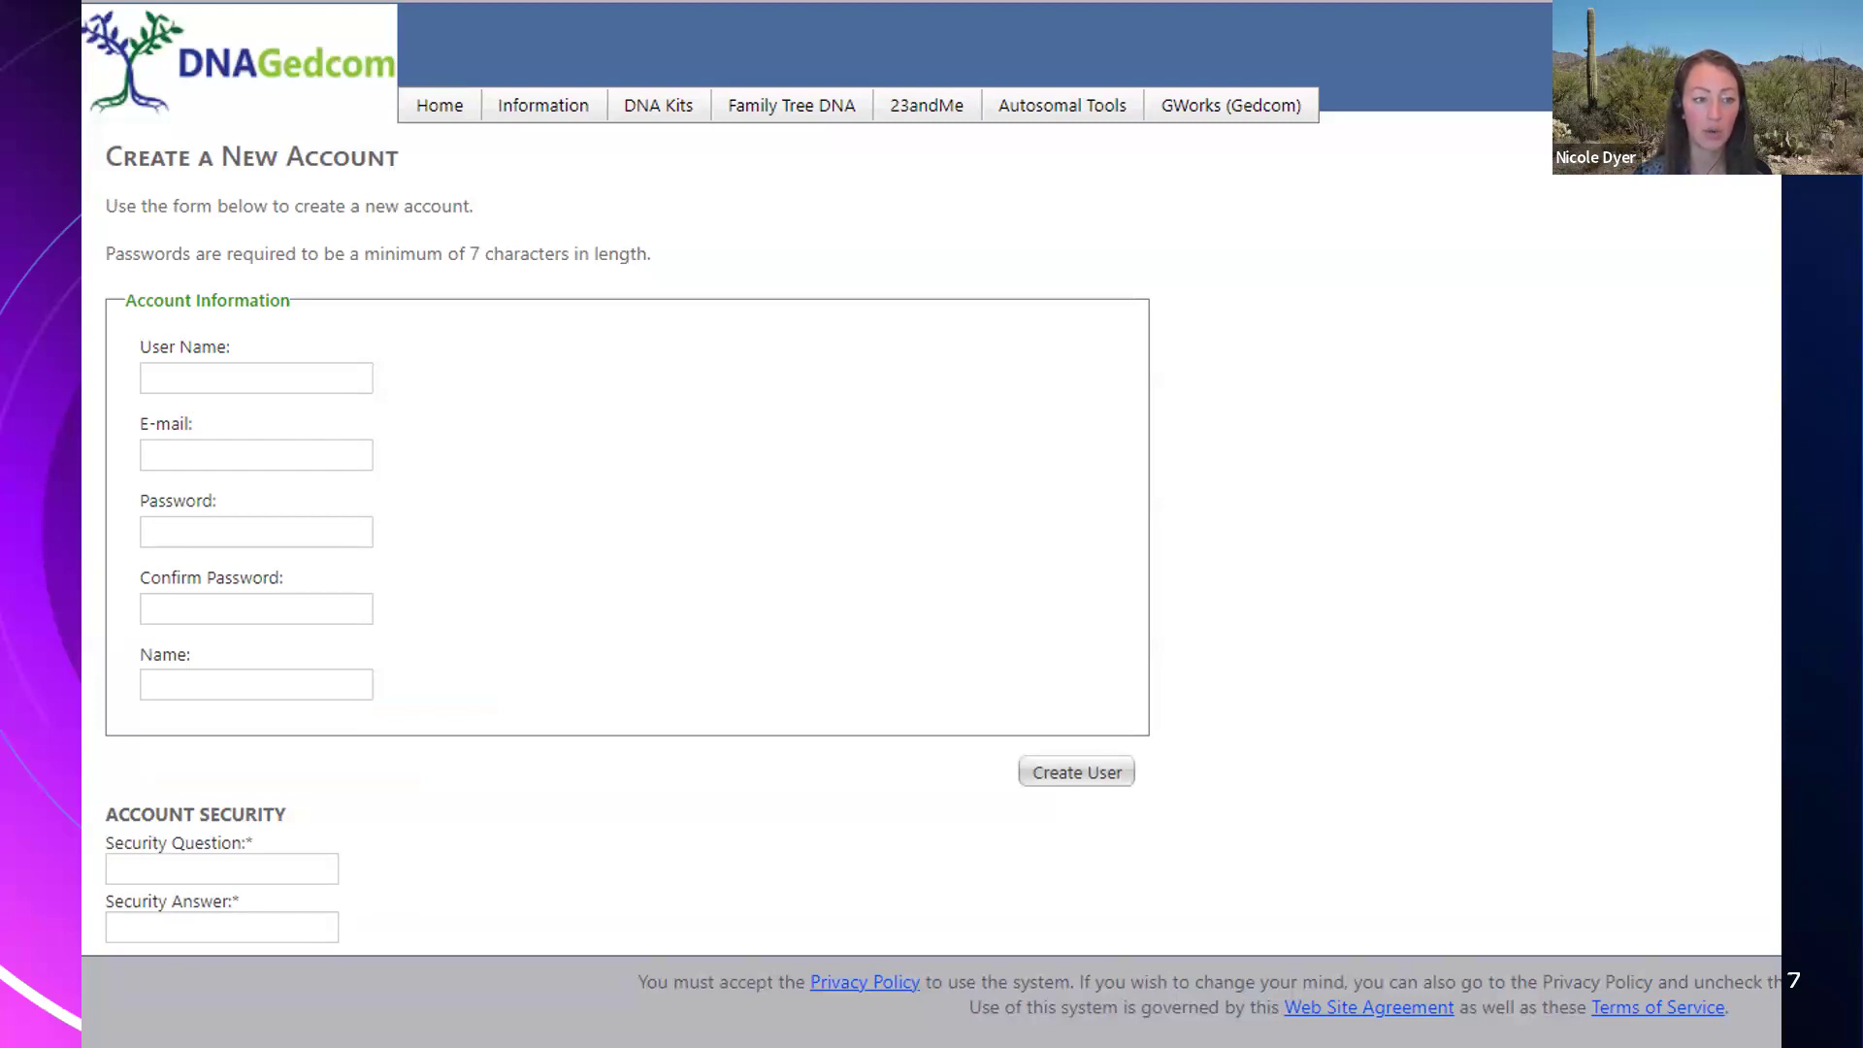
Advance past the Create a New Account slide to the Load GWorks upload slide.
click(255, 455)
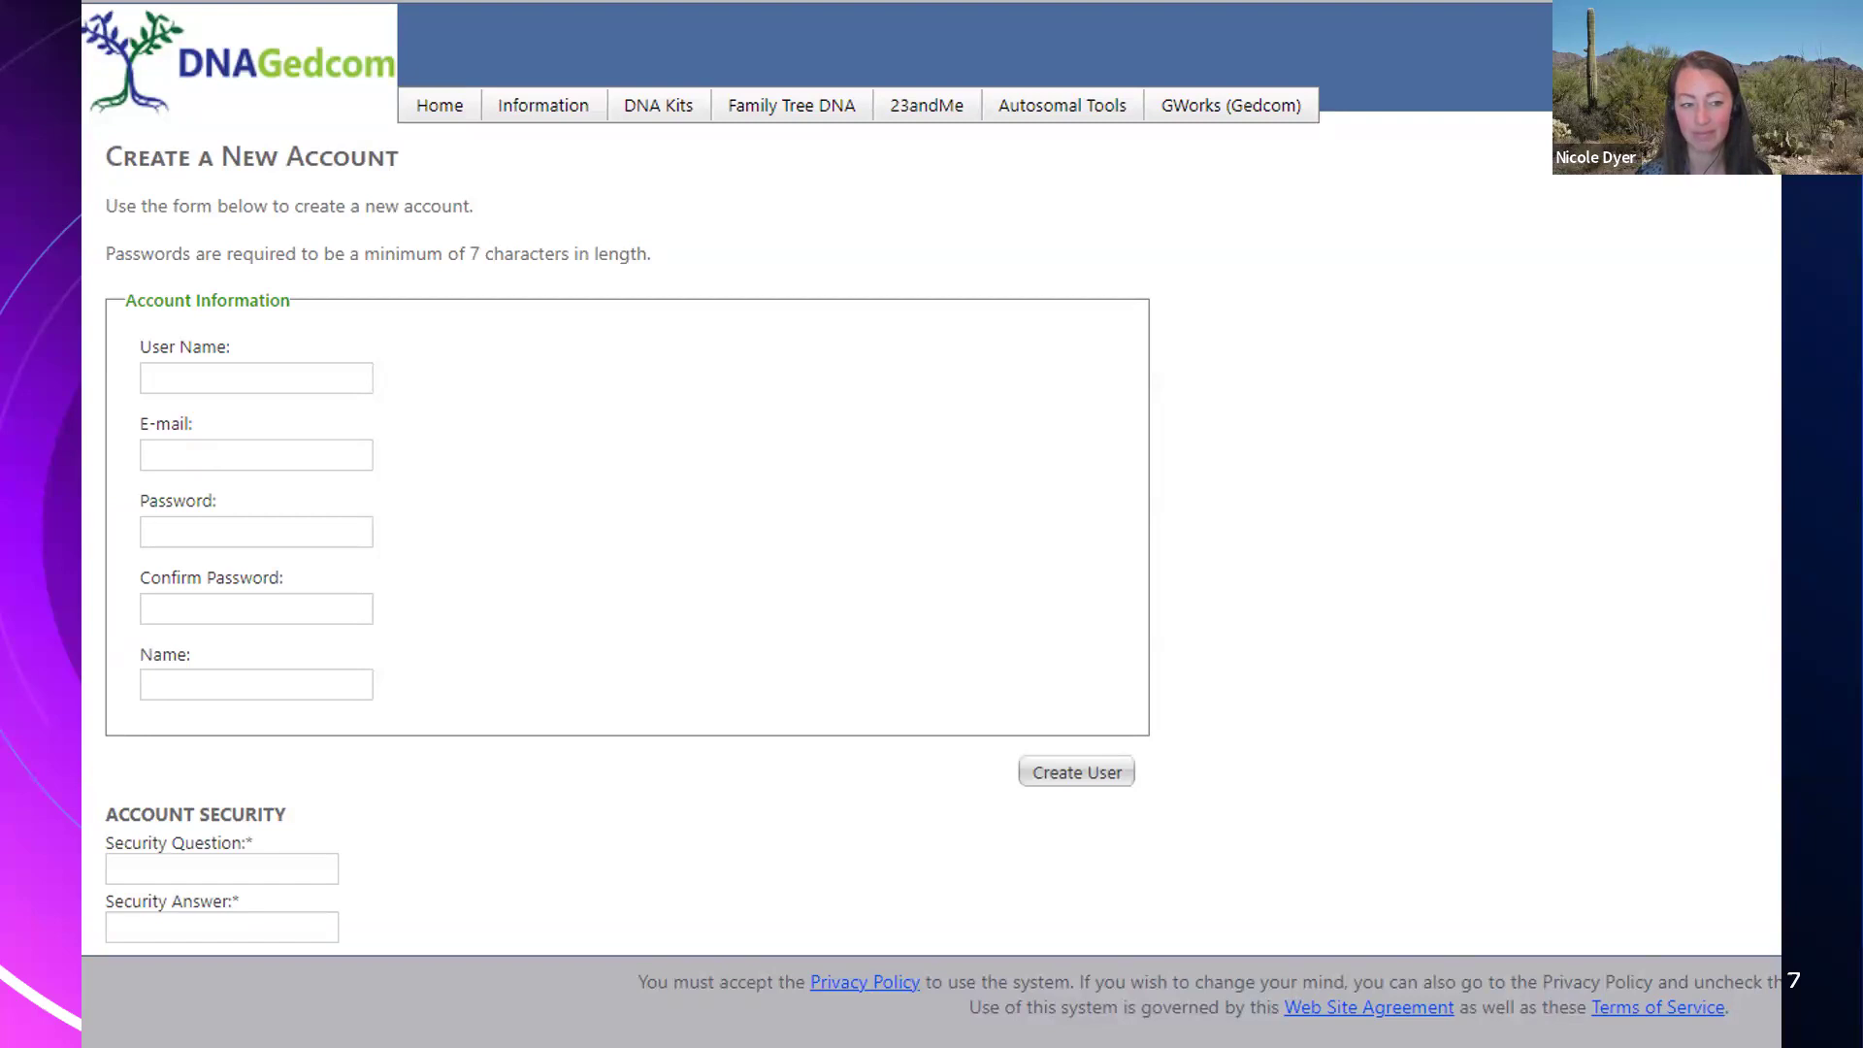
click(598, 102)
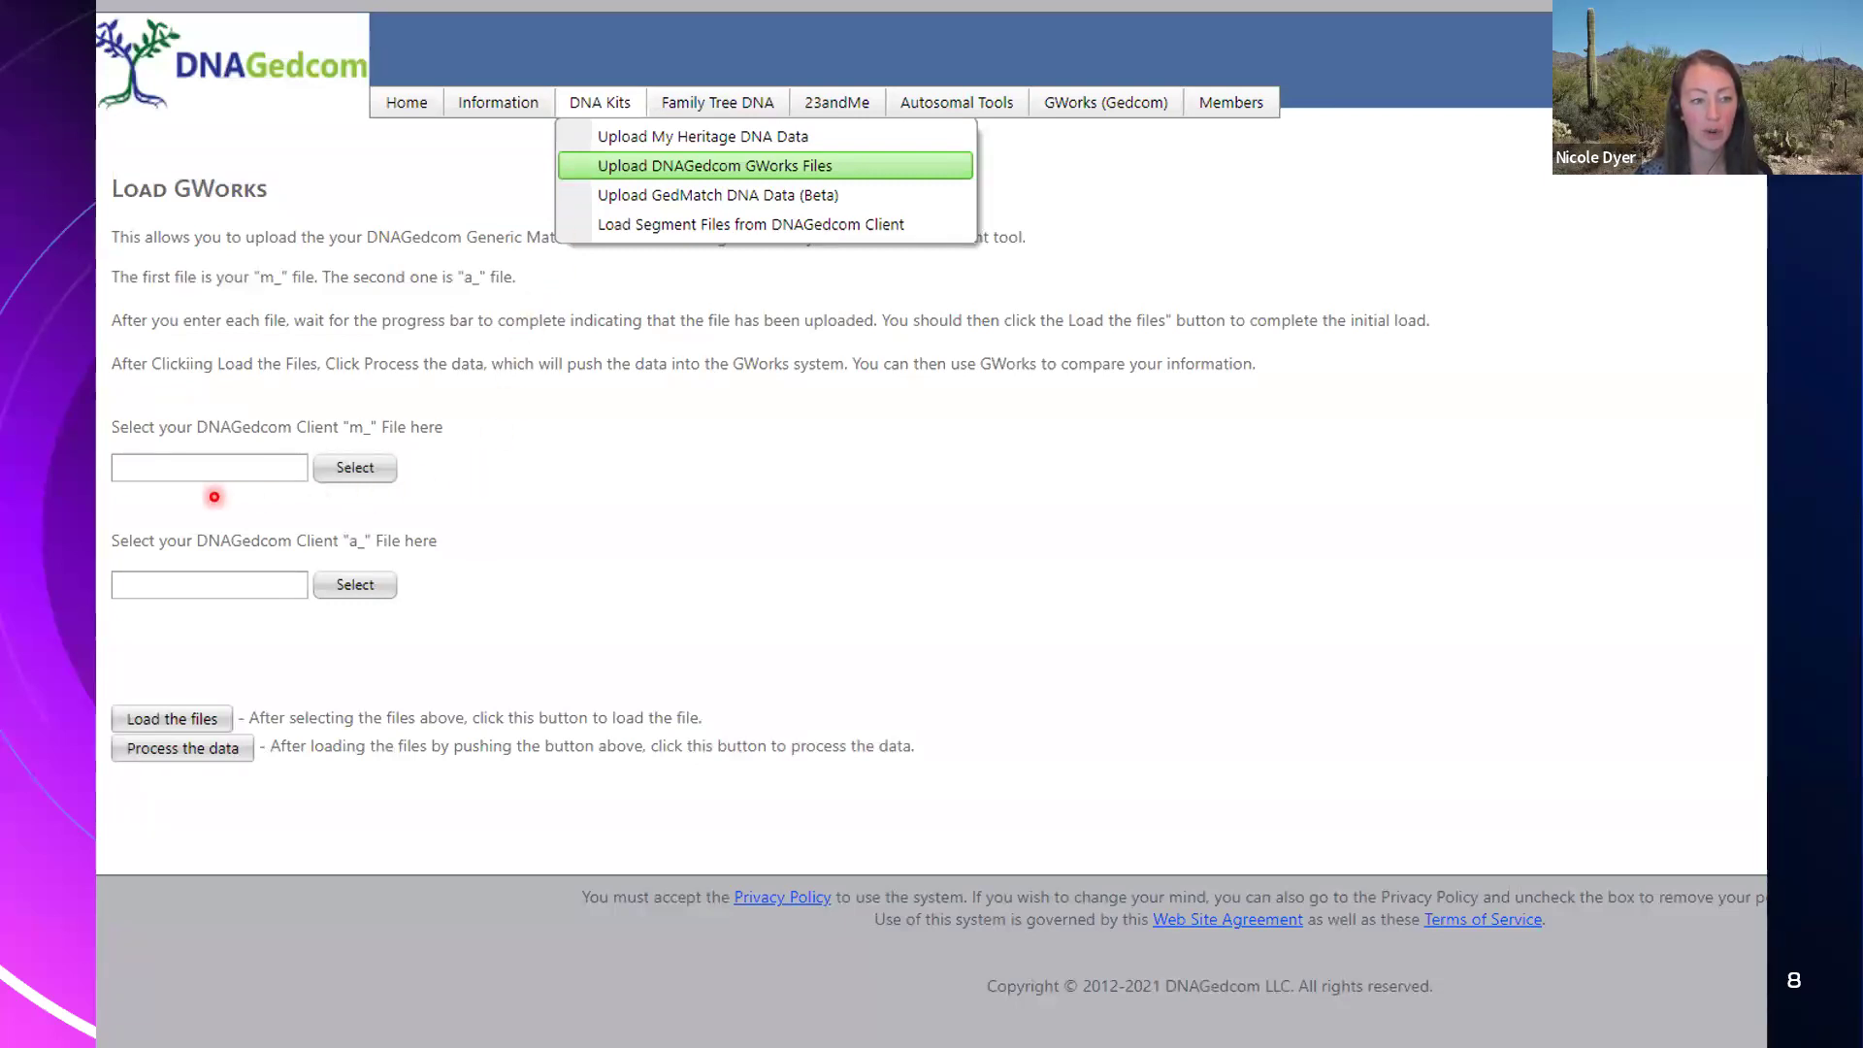
mouse_move(174, 636)
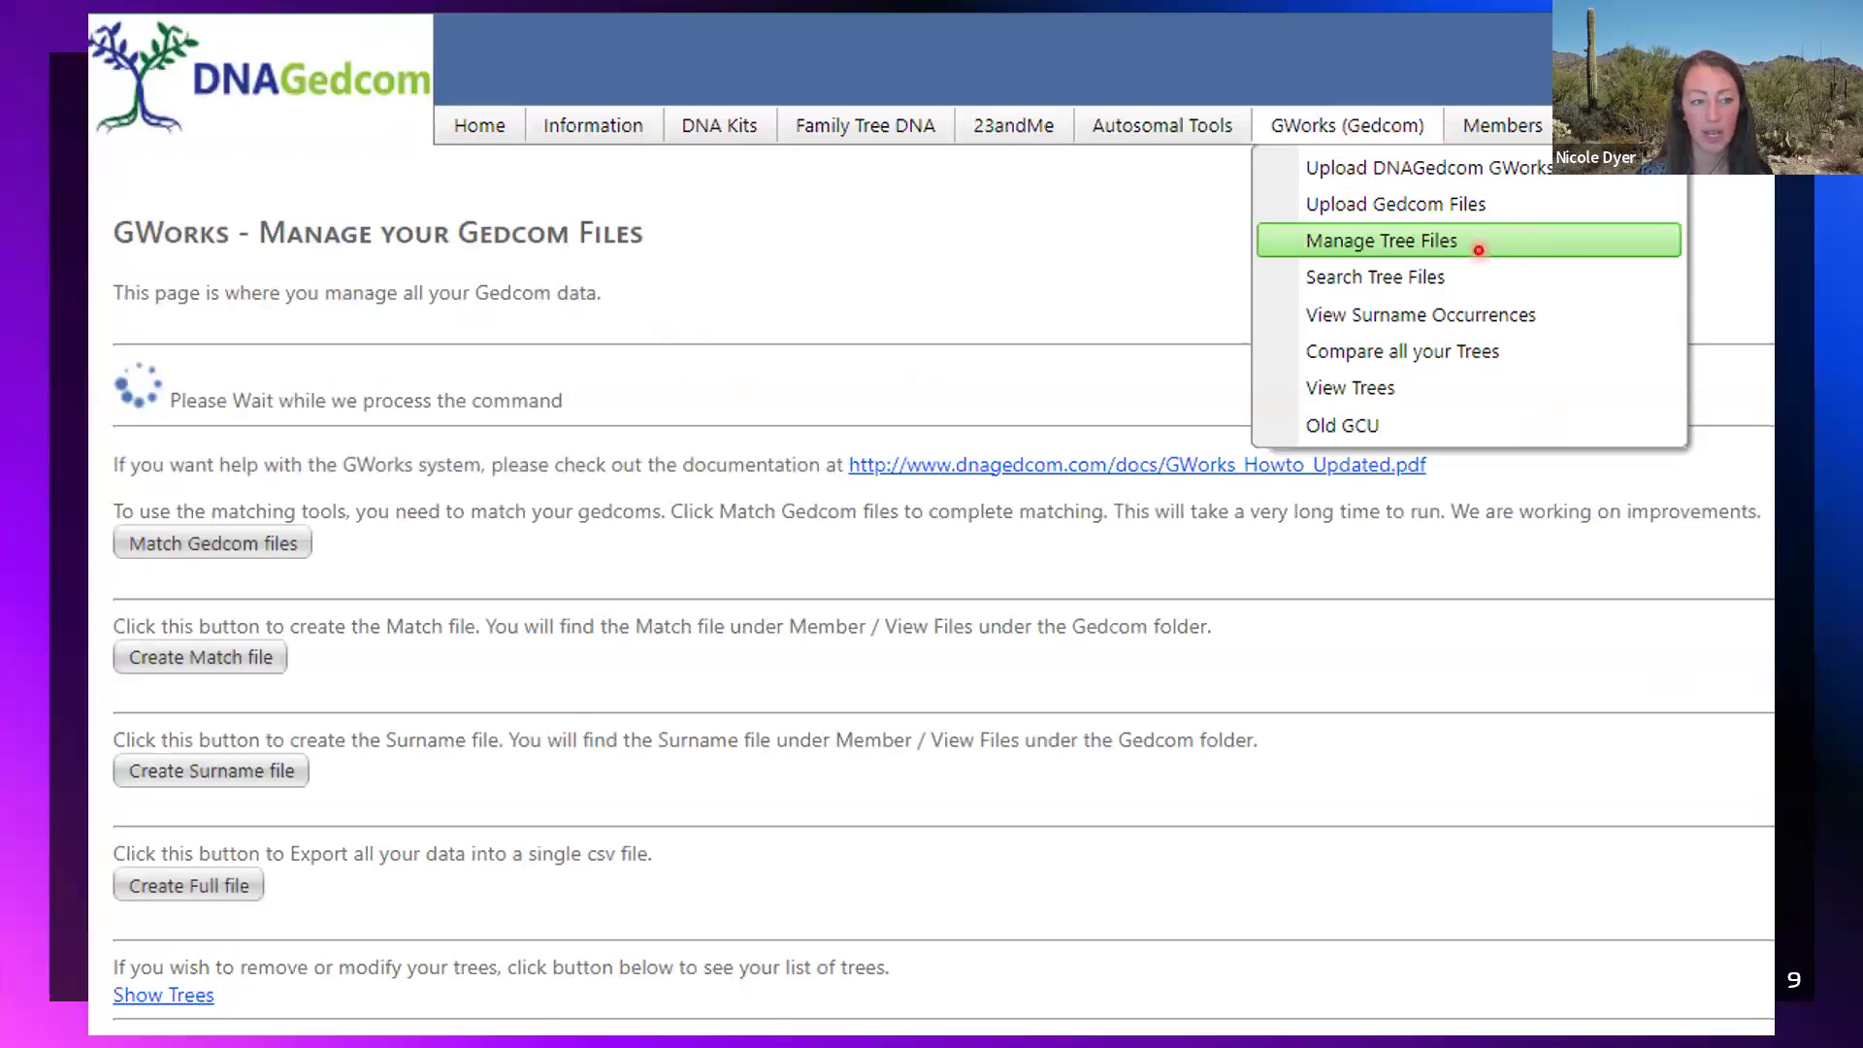
mouse_move(323, 568)
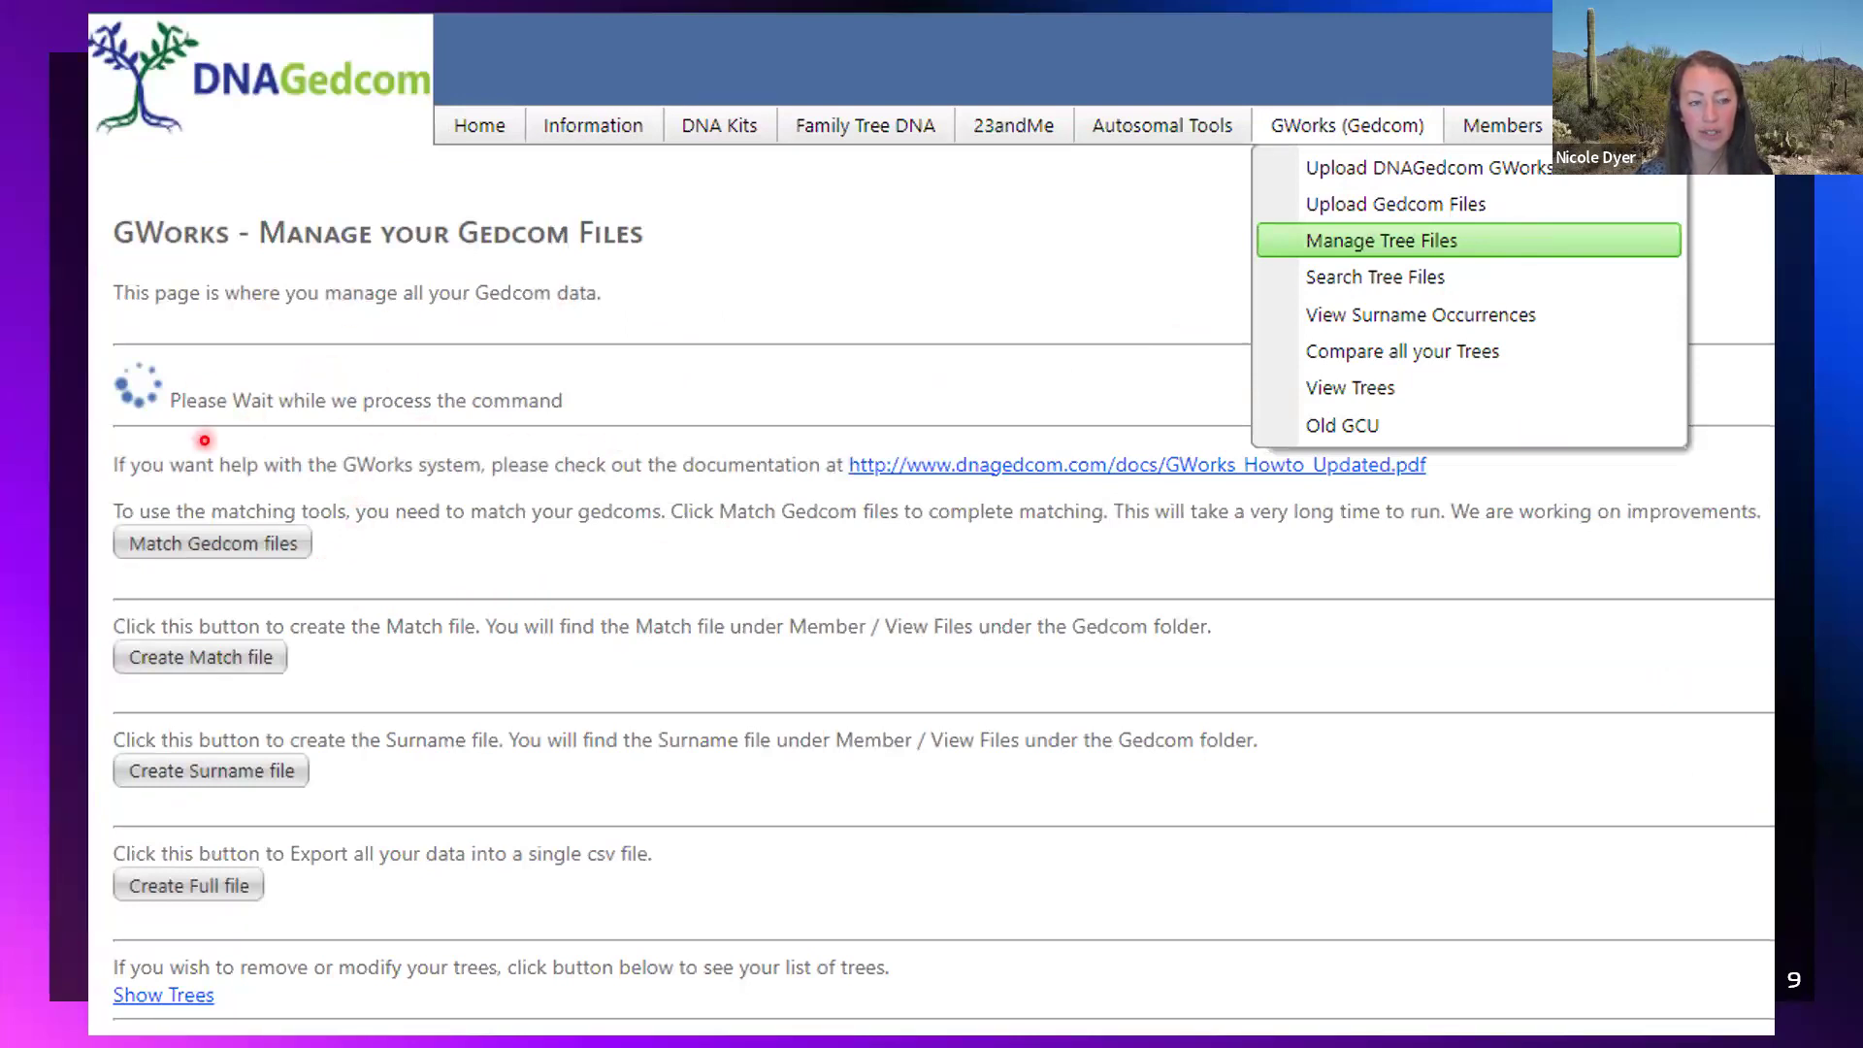
mouse_move(185, 417)
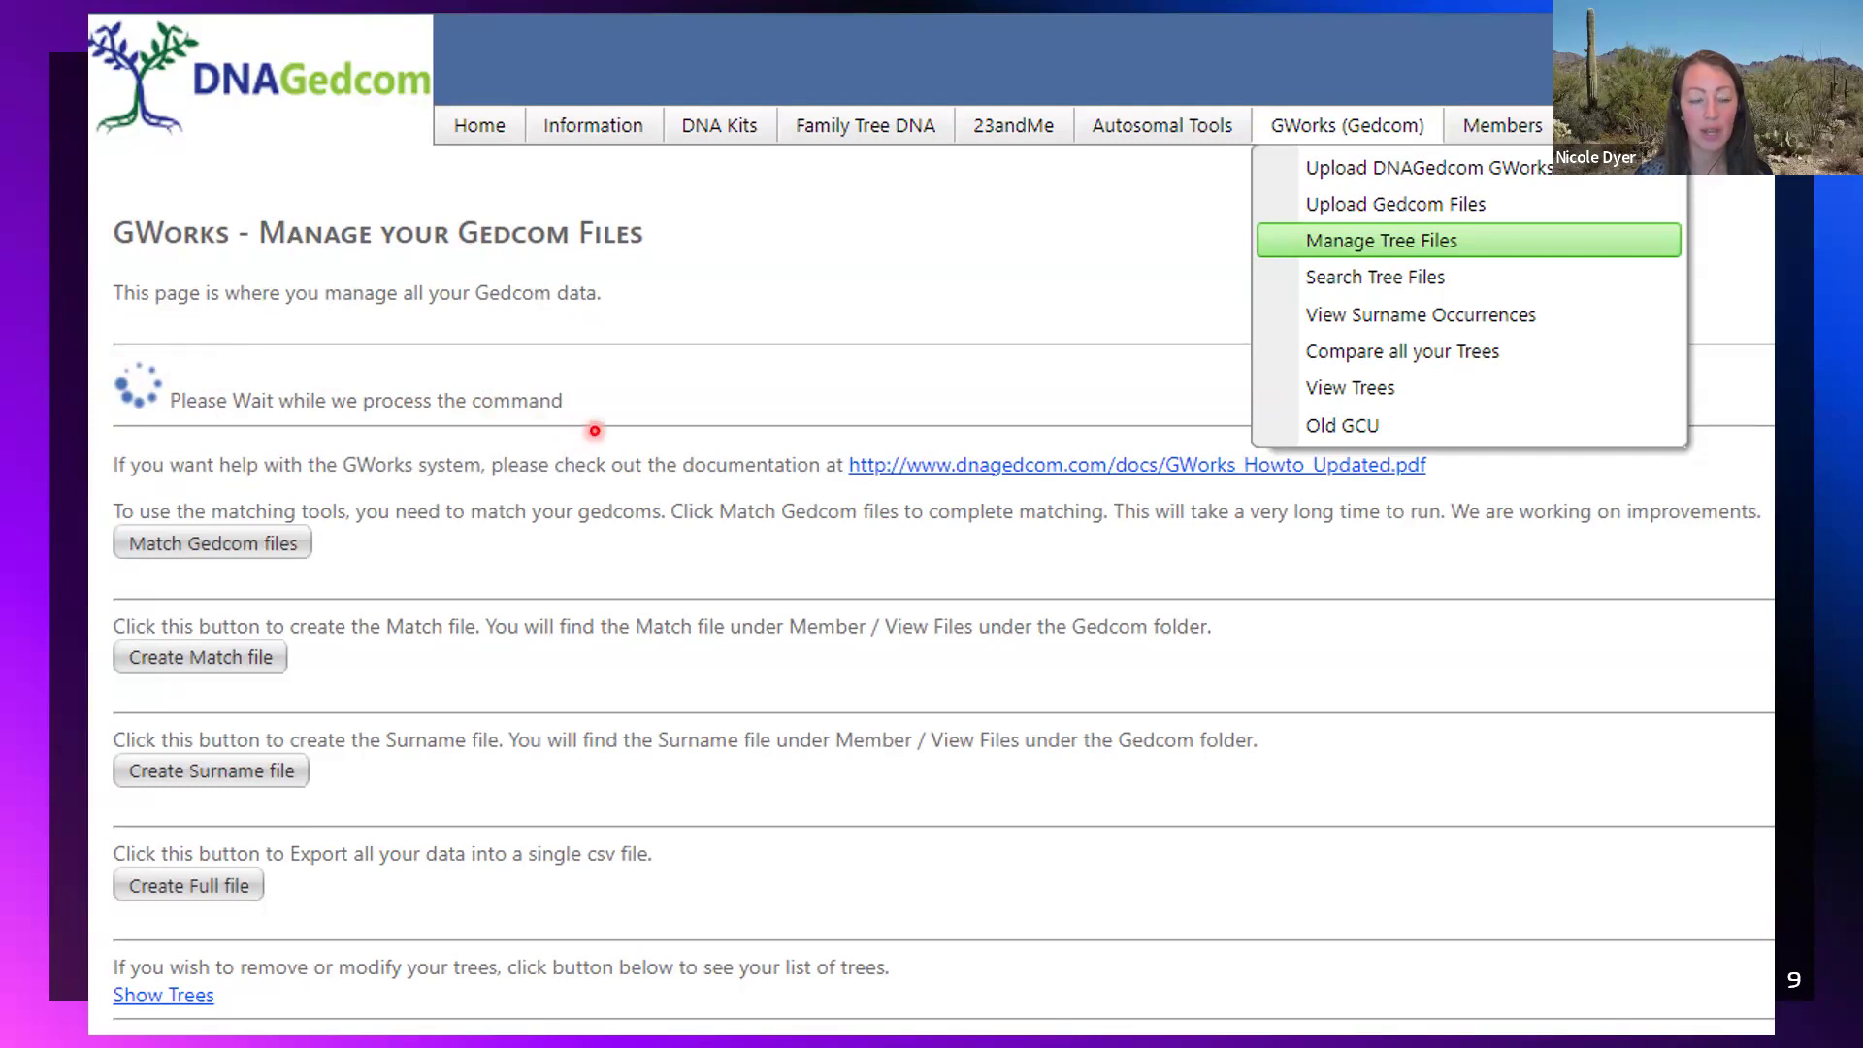
mouse_move(1047, 485)
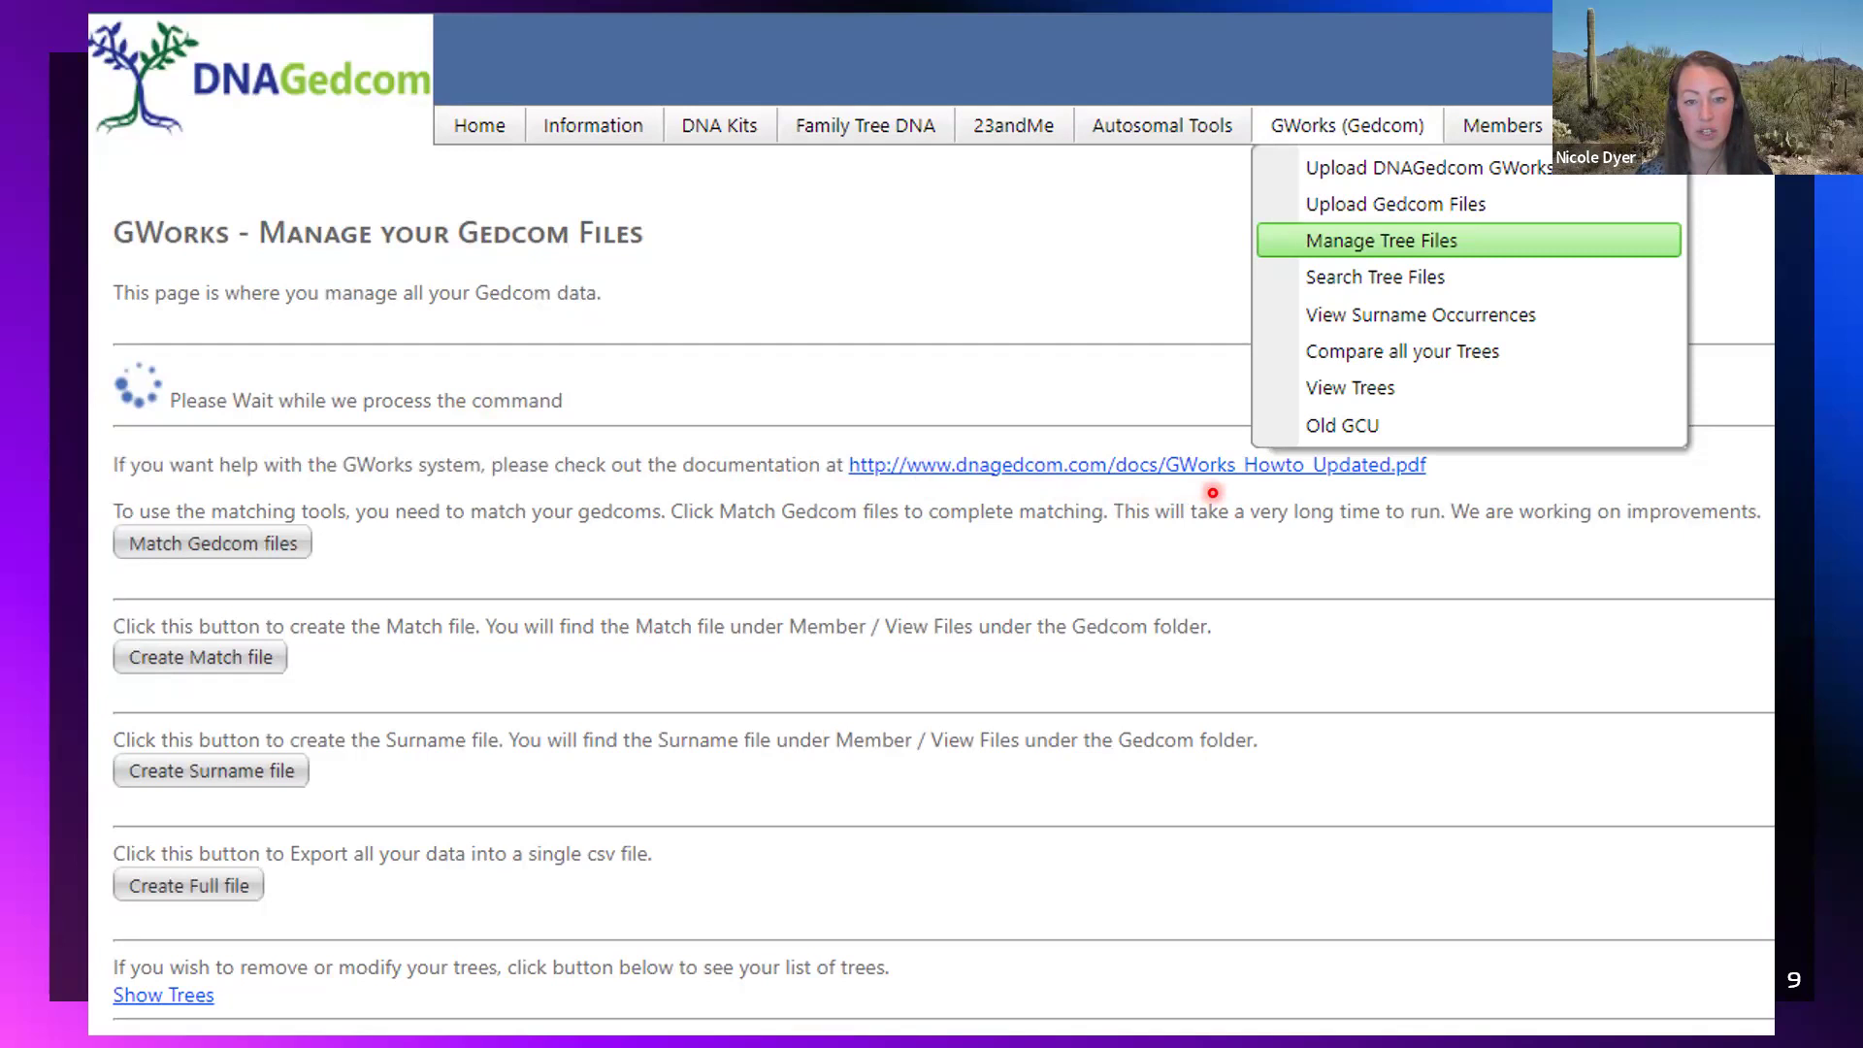
mouse_move(1169, 499)
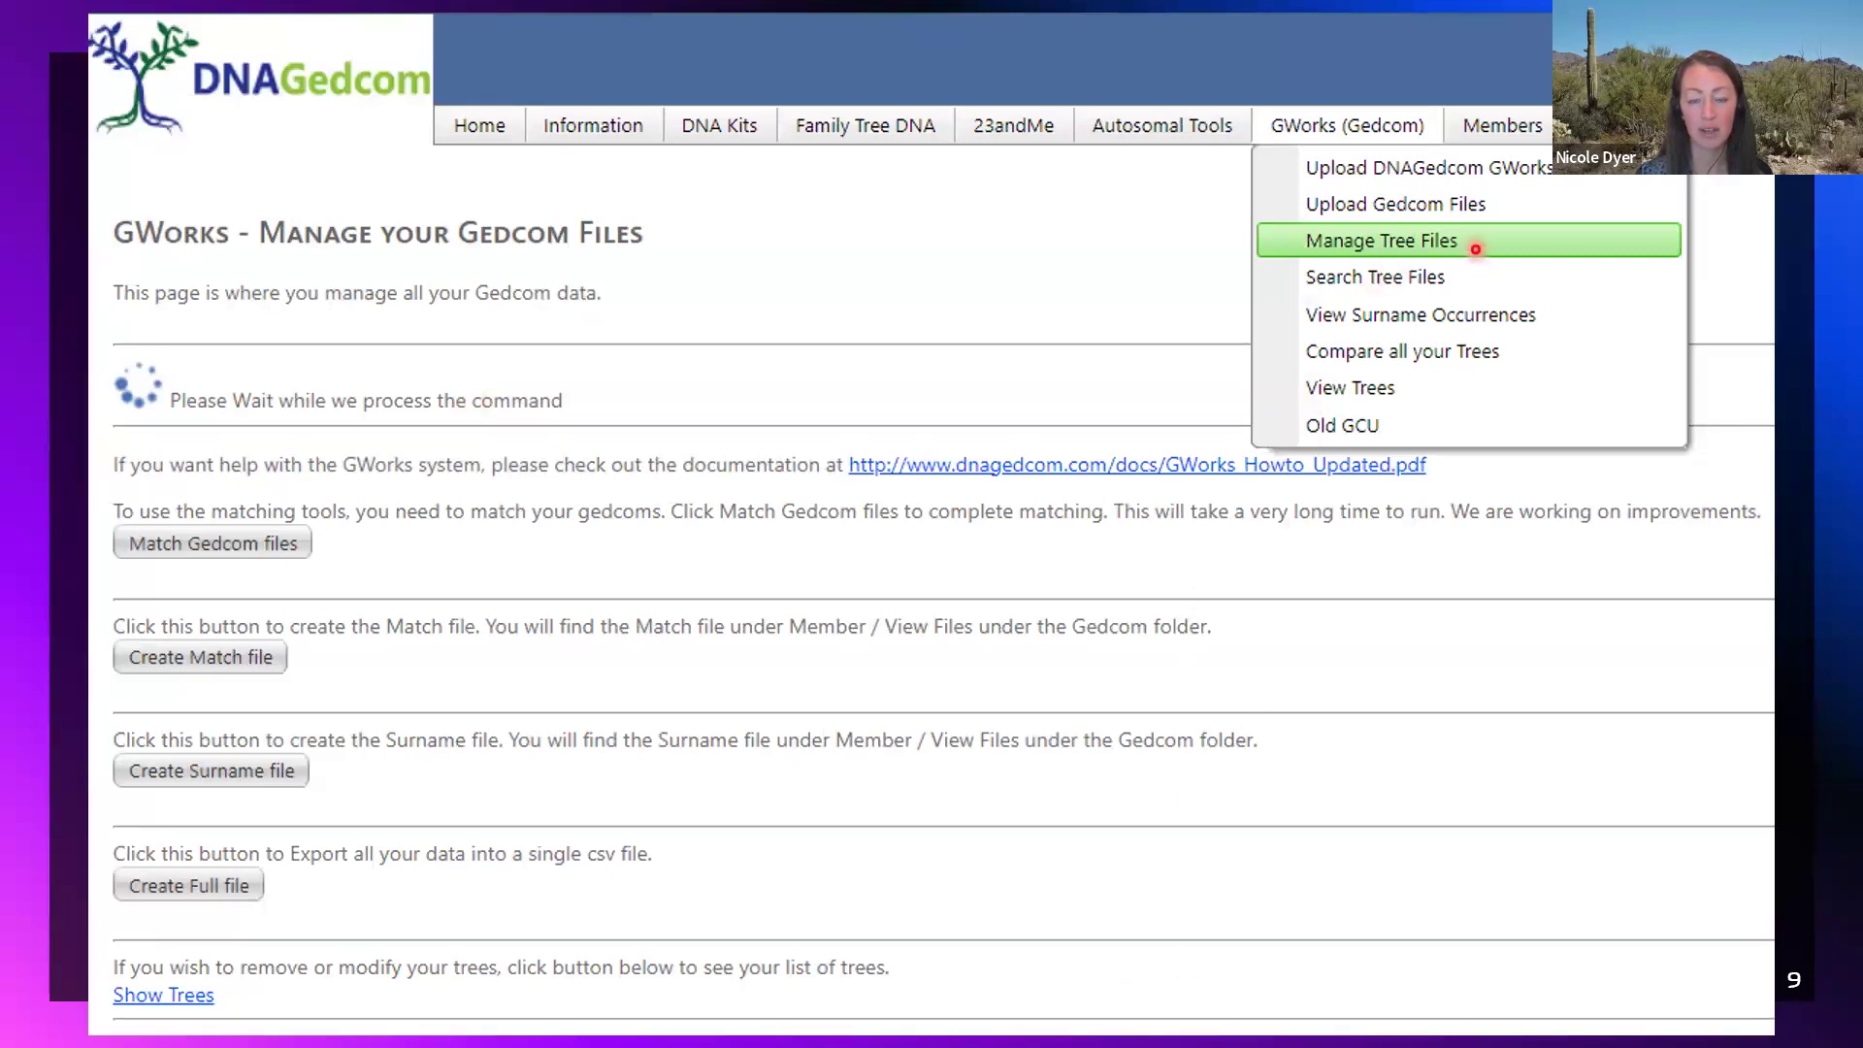
mouse_move(1293, 274)
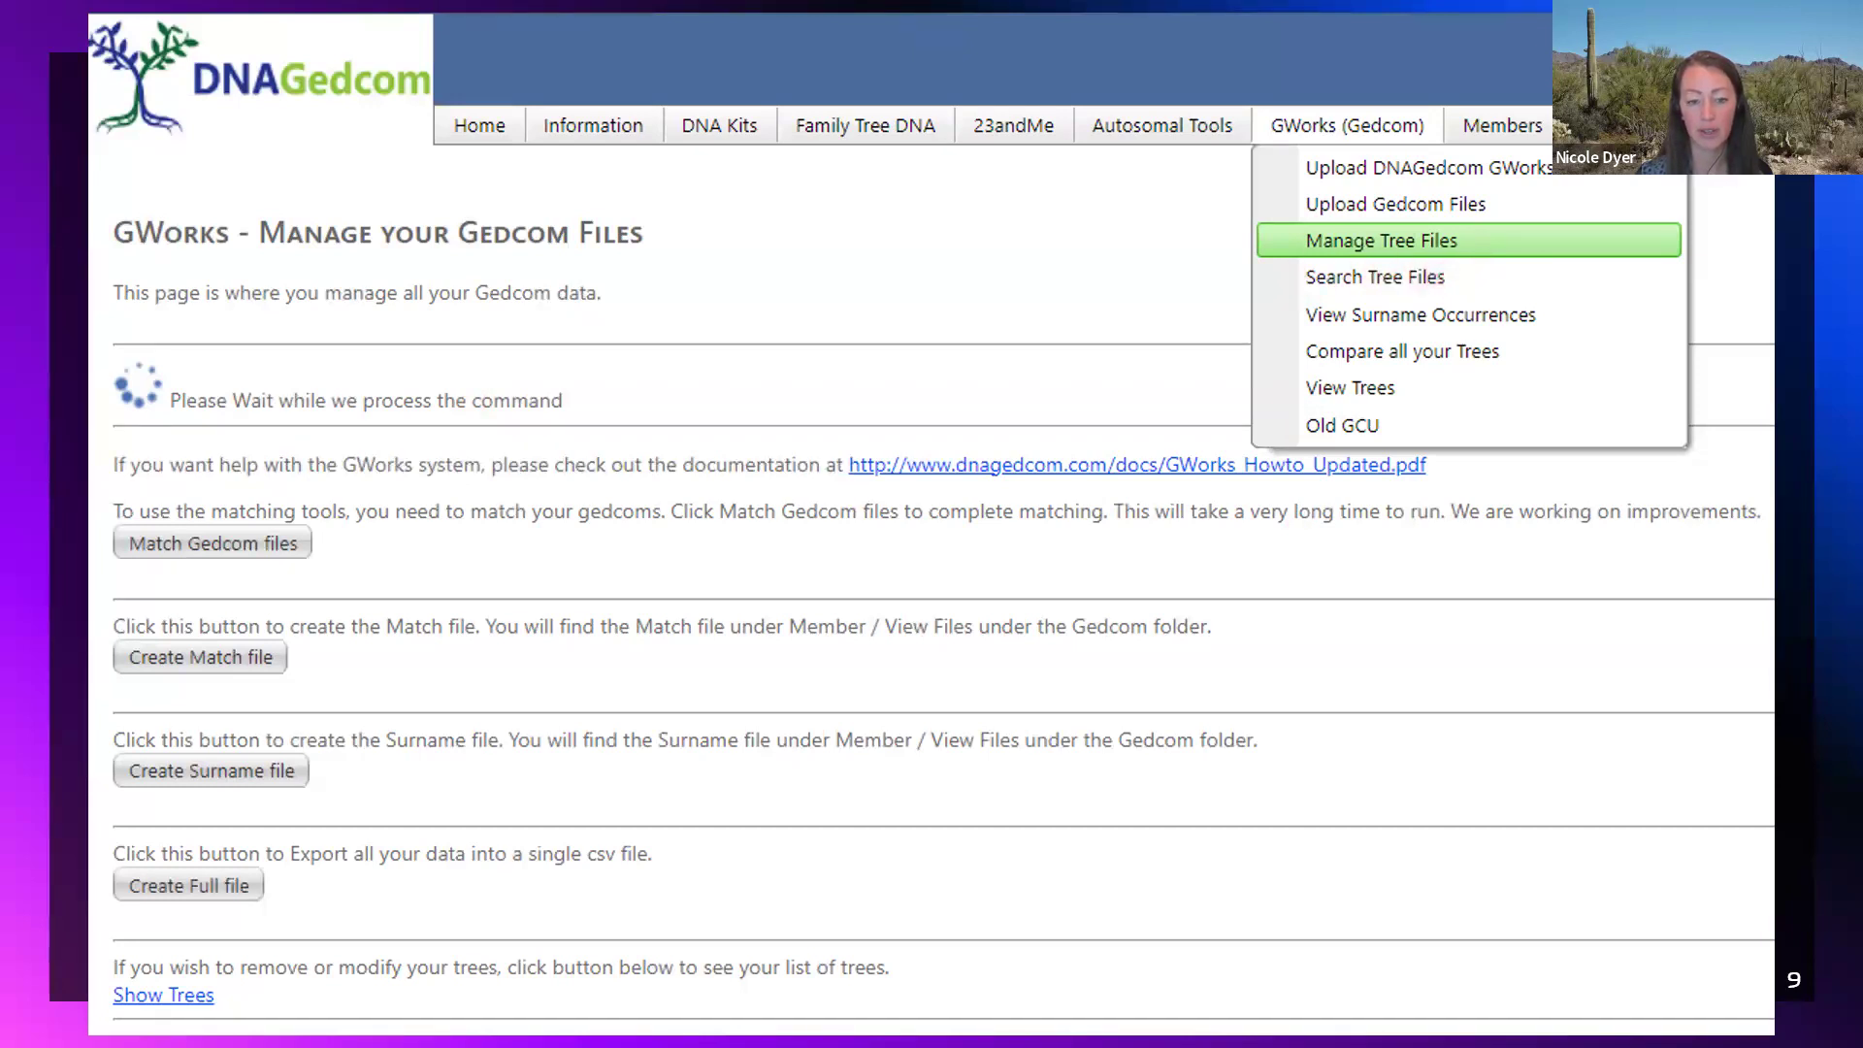
Advance past Manage your Gedcom Files to slide 12's Boolean Search Filters table.
click(1380, 240)
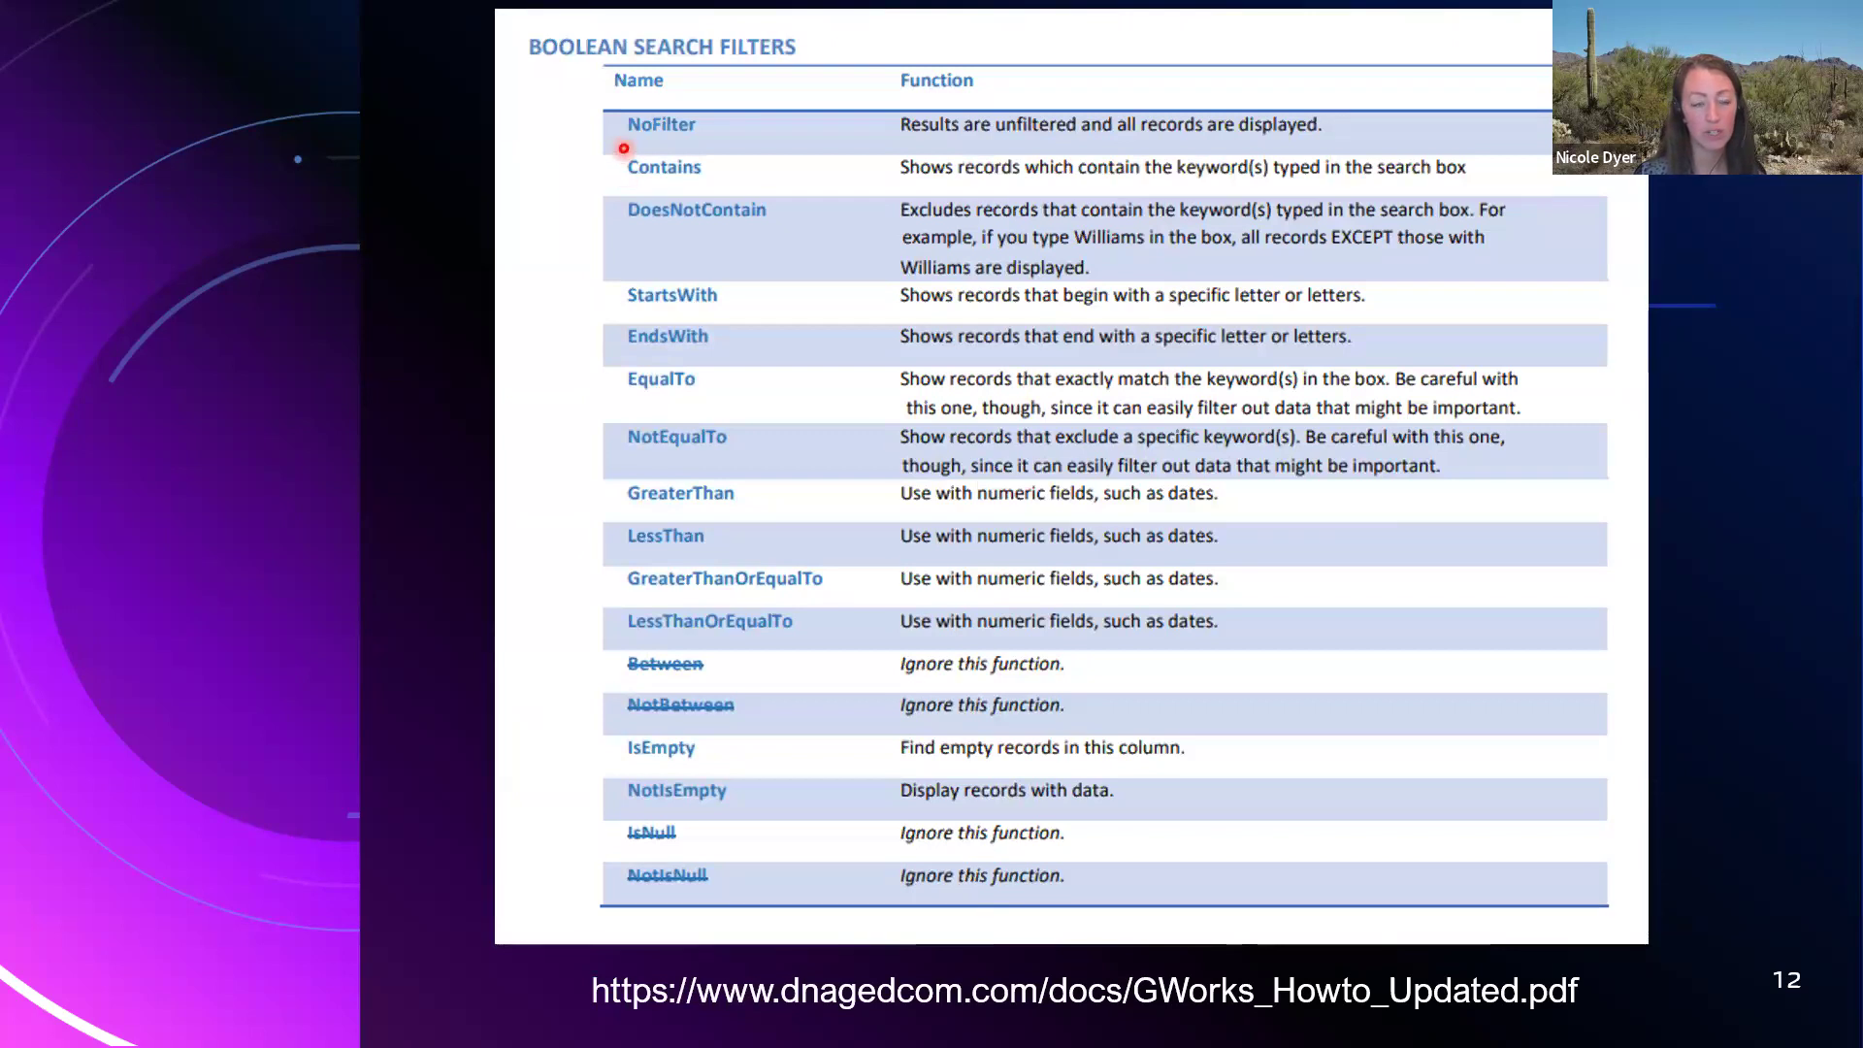
mouse_move(1410, 122)
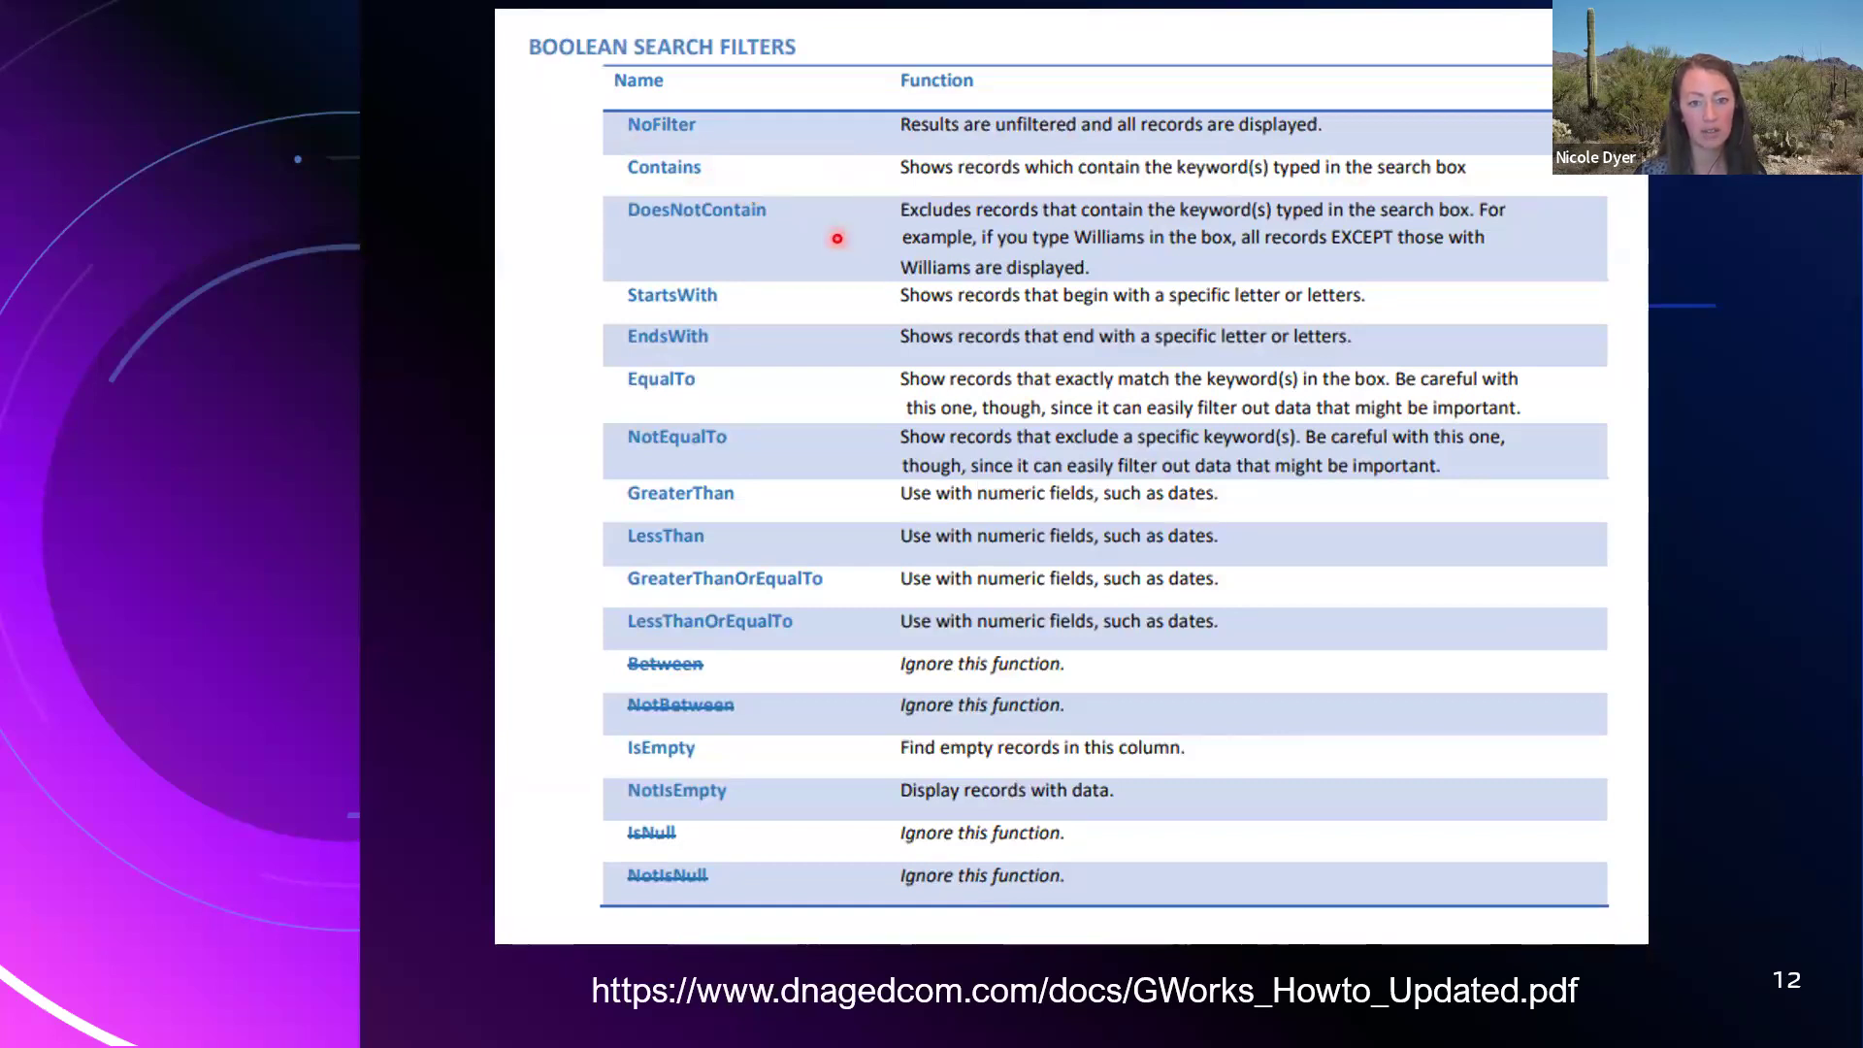
mouse_move(817, 279)
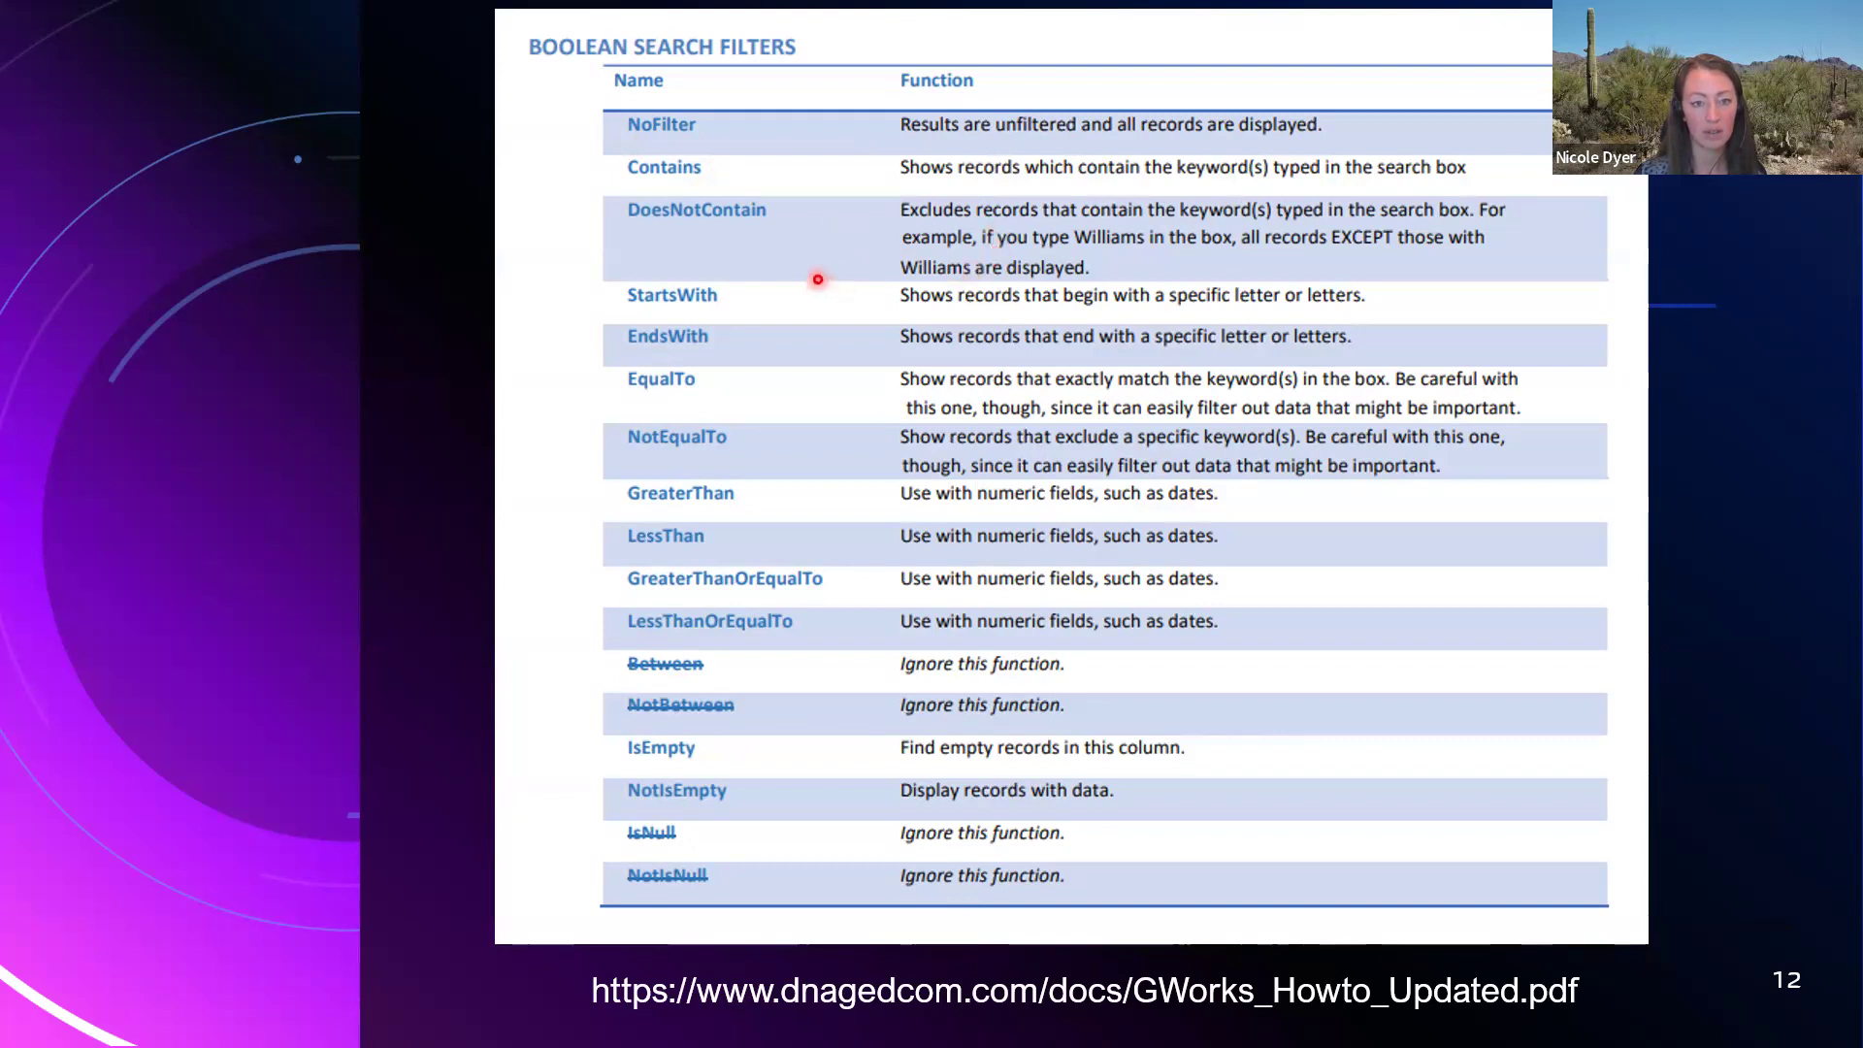
mouse_move(805, 304)
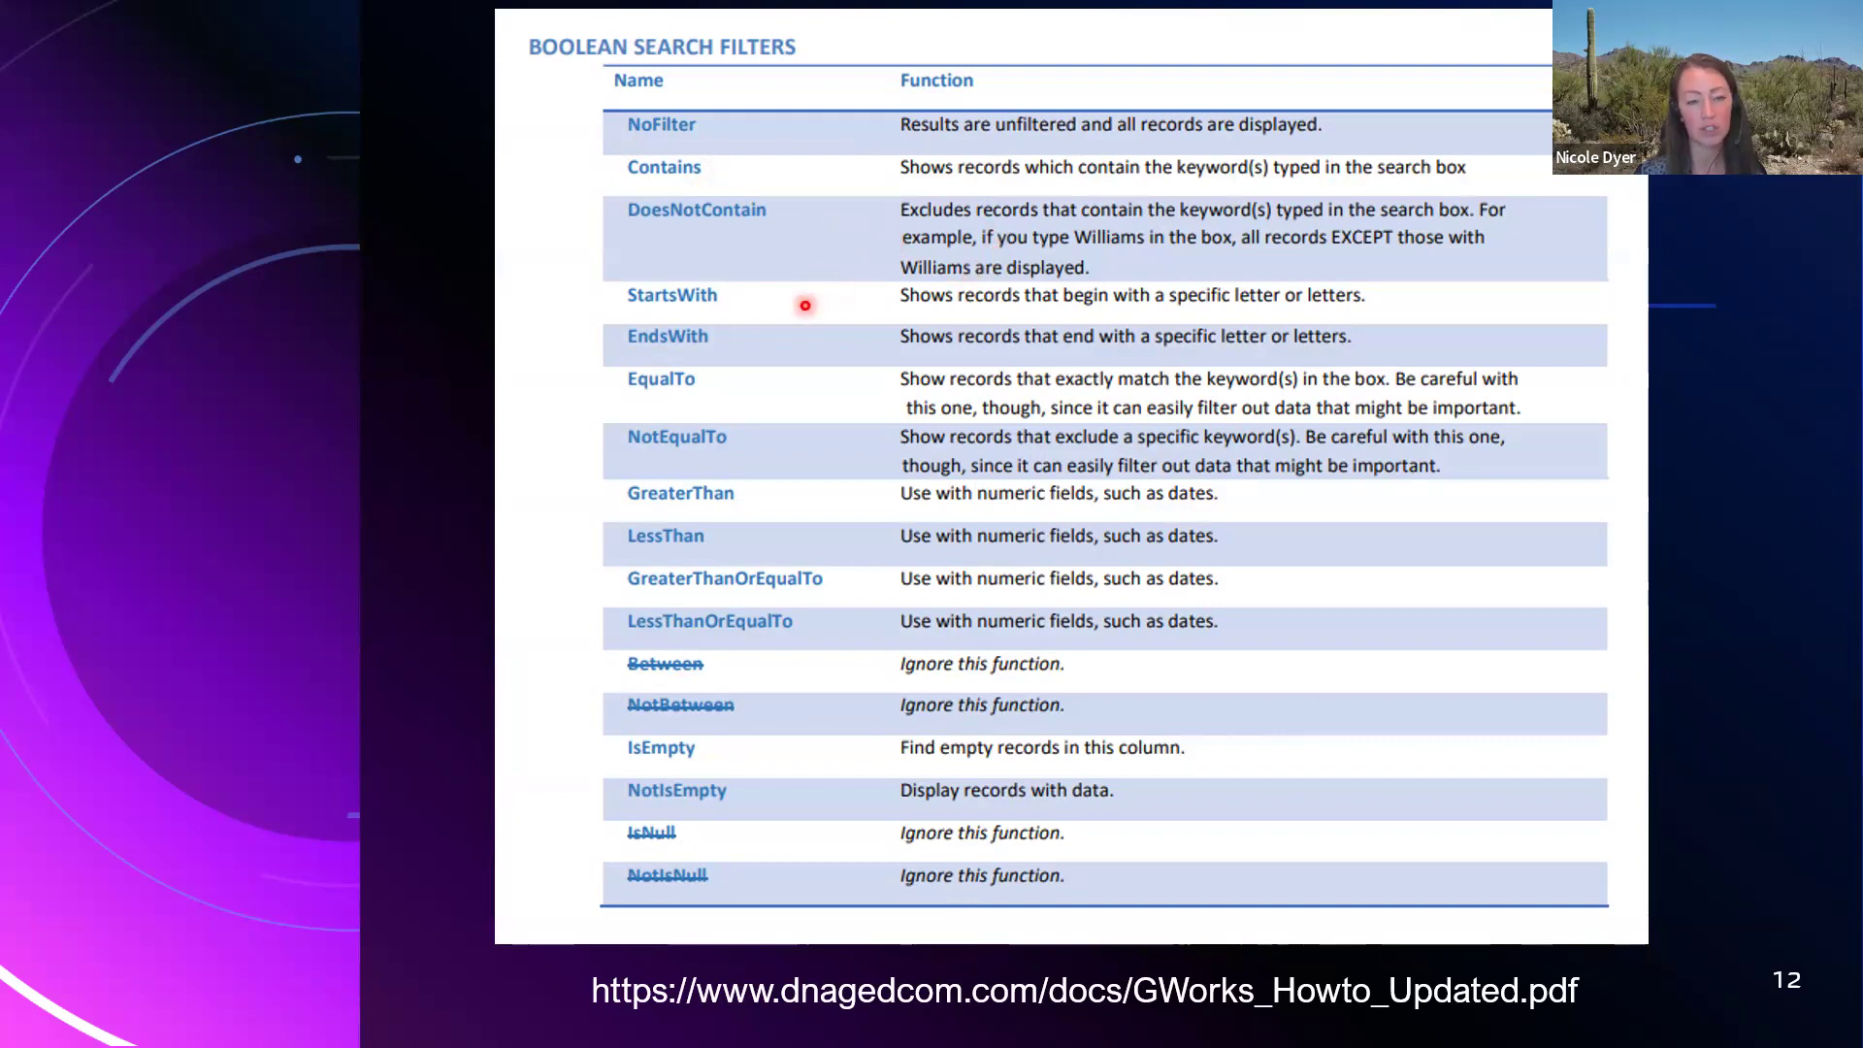
mouse_move(868, 304)
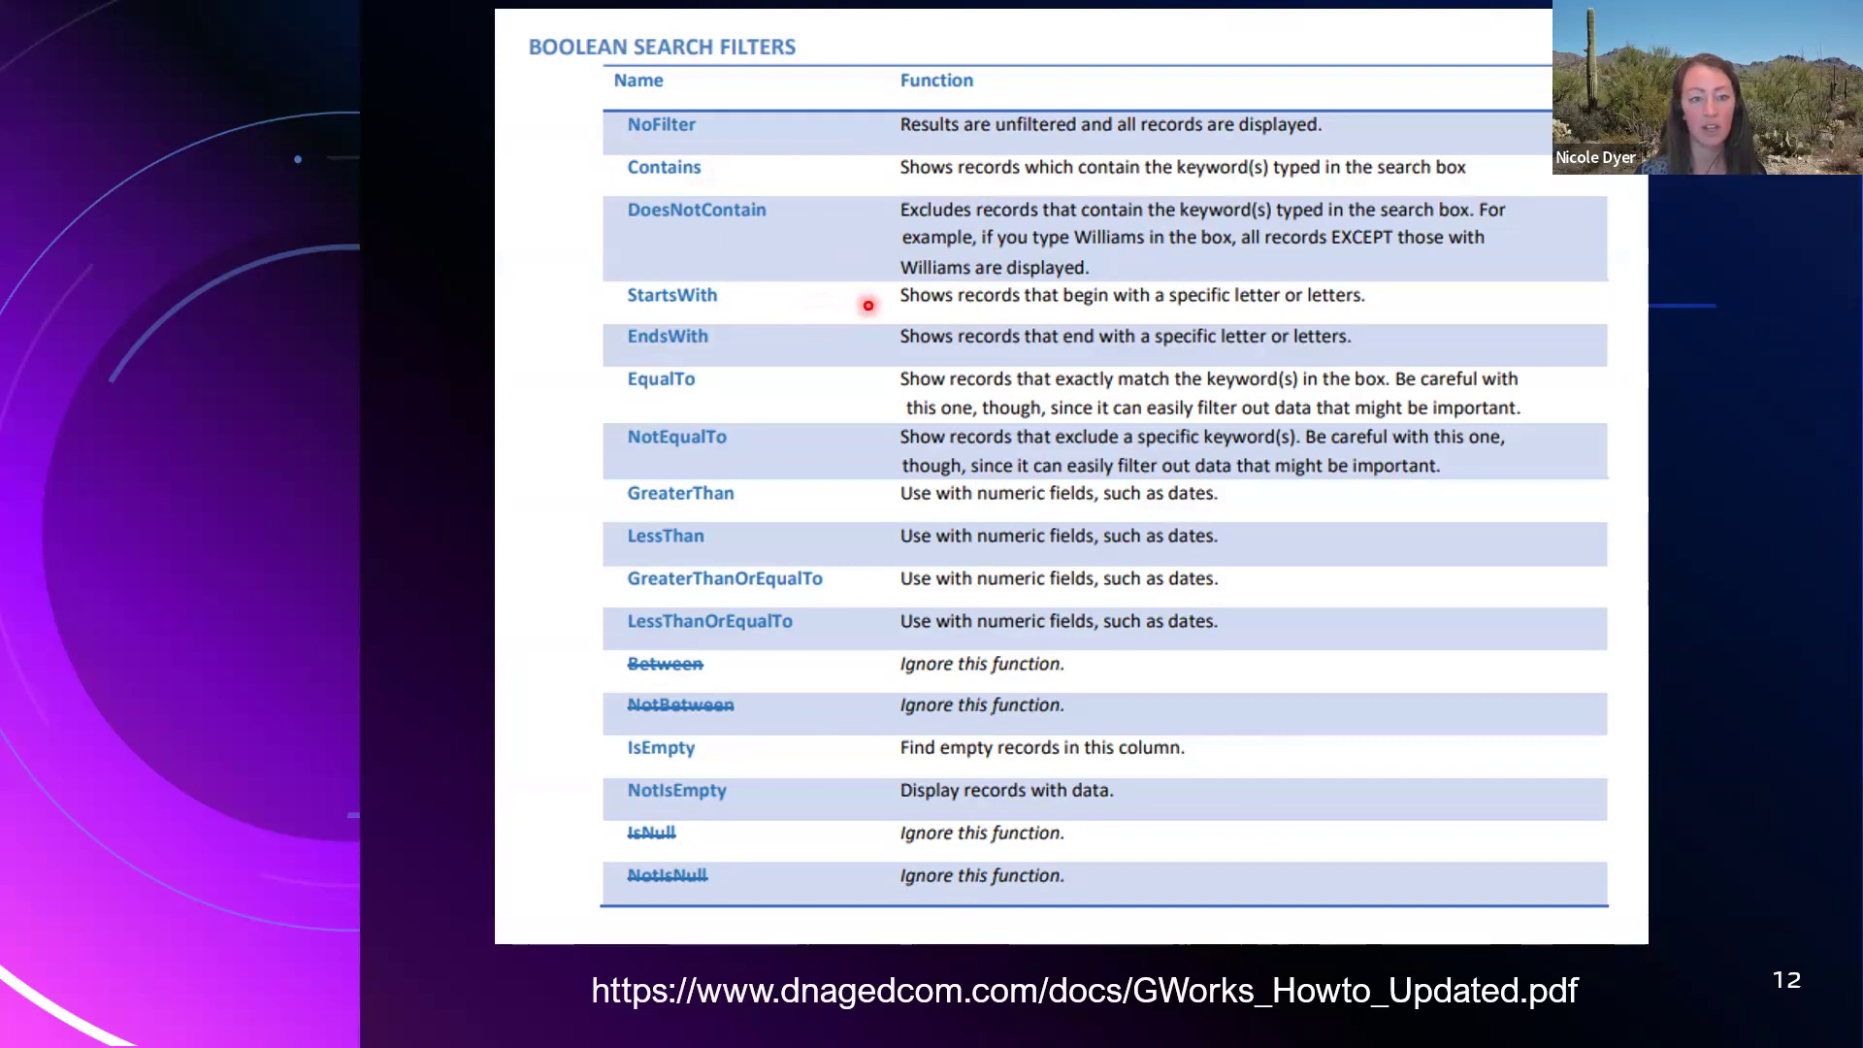
mouse_move(797, 373)
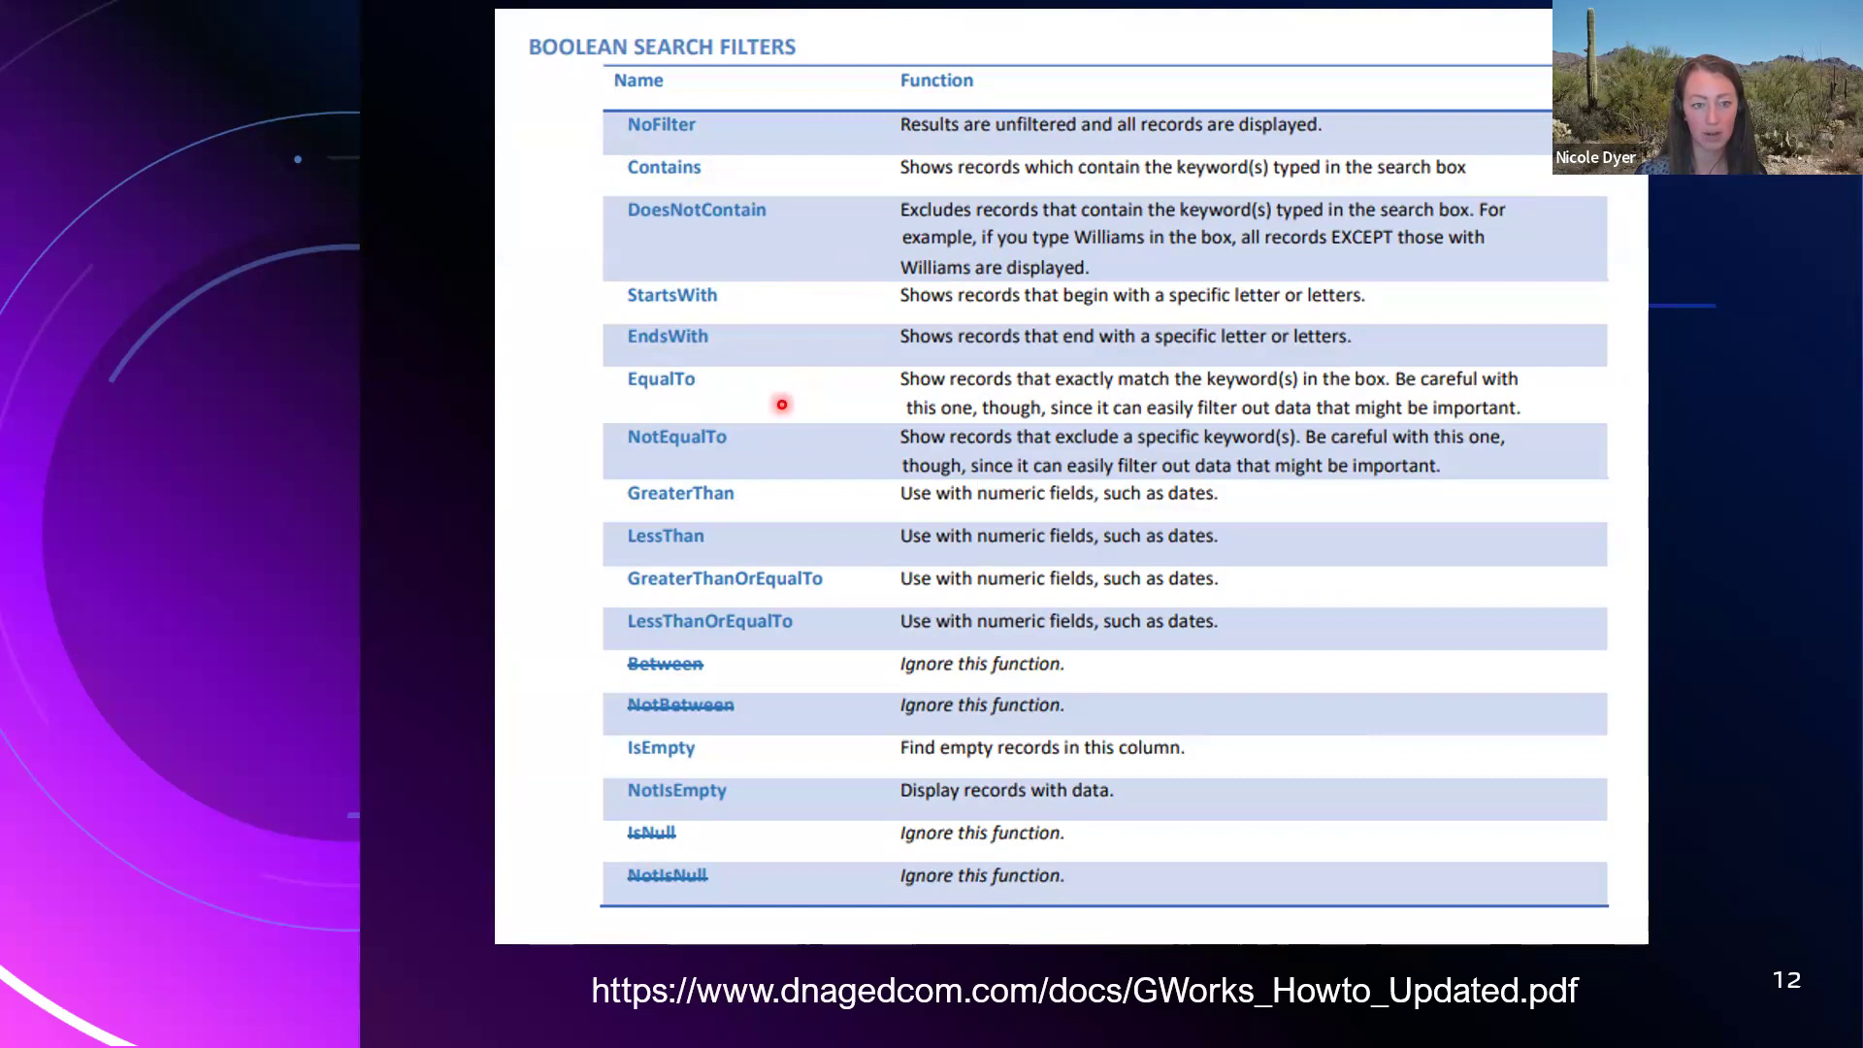
mouse_move(784, 492)
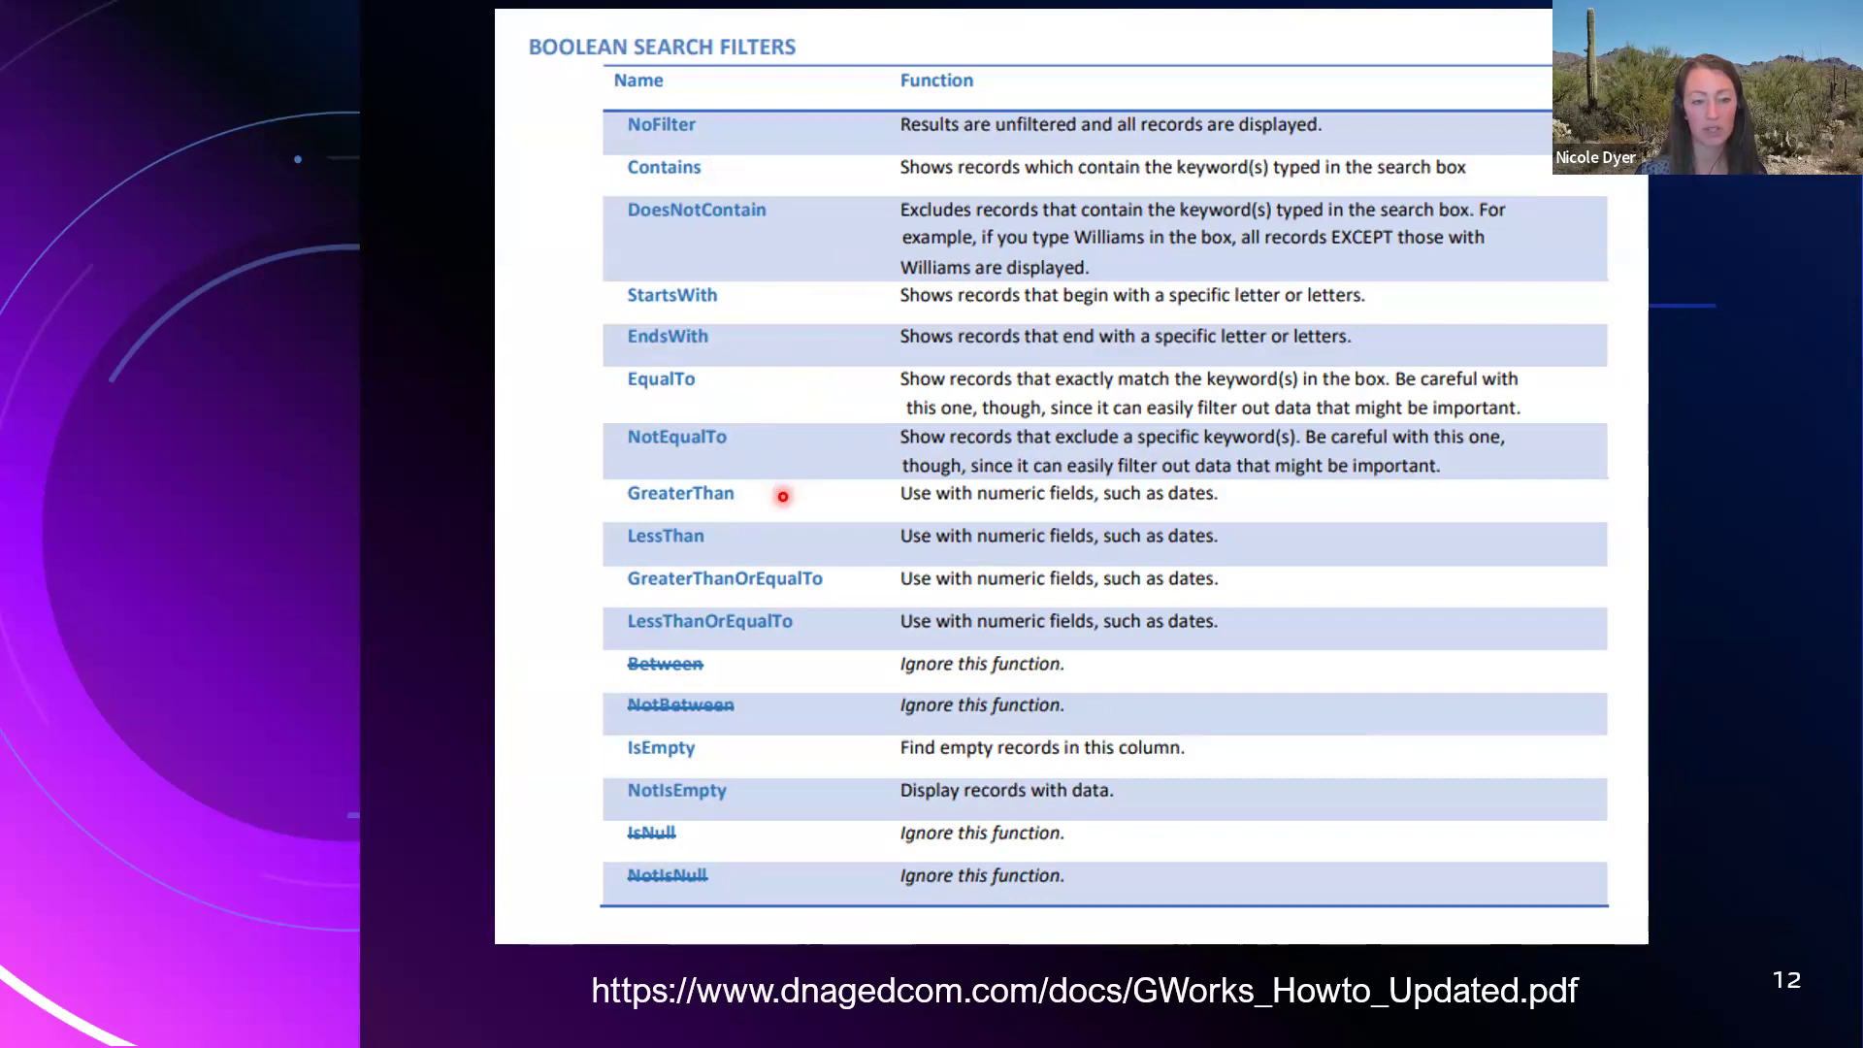
mouse_move(779, 551)
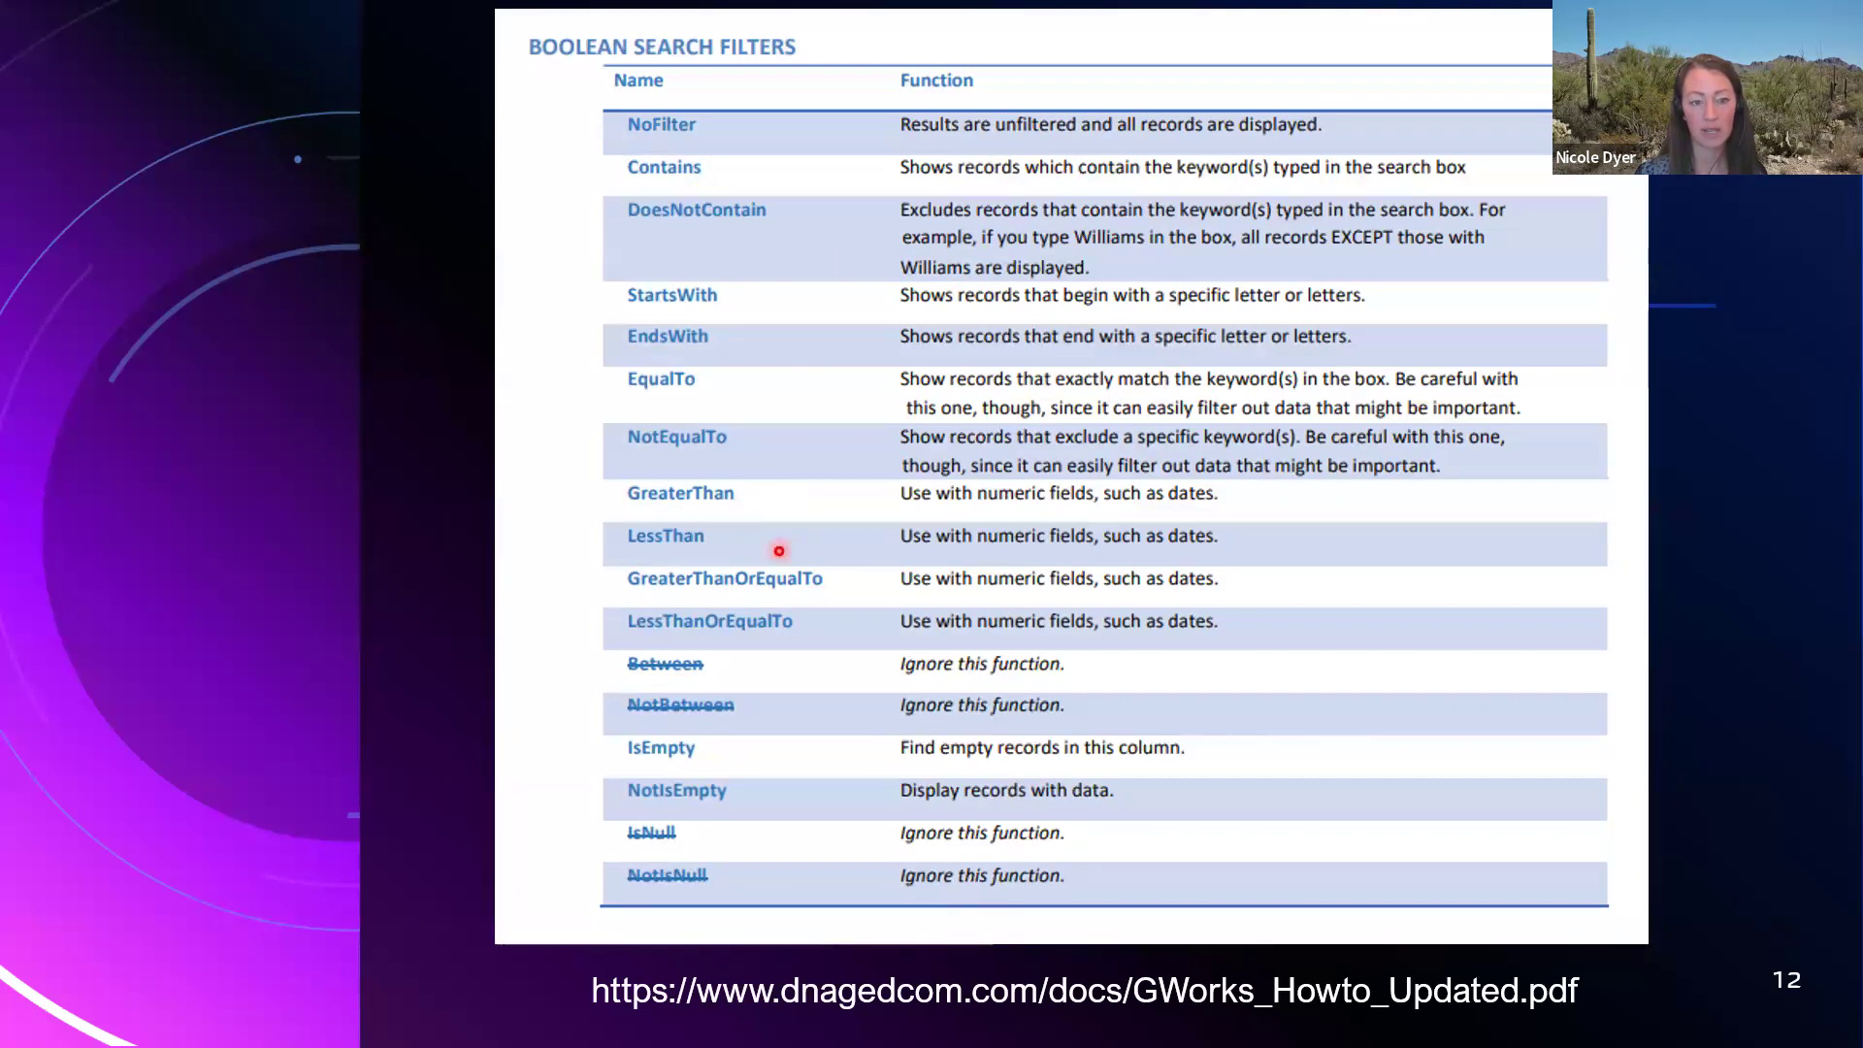
mouse_move(858, 589)
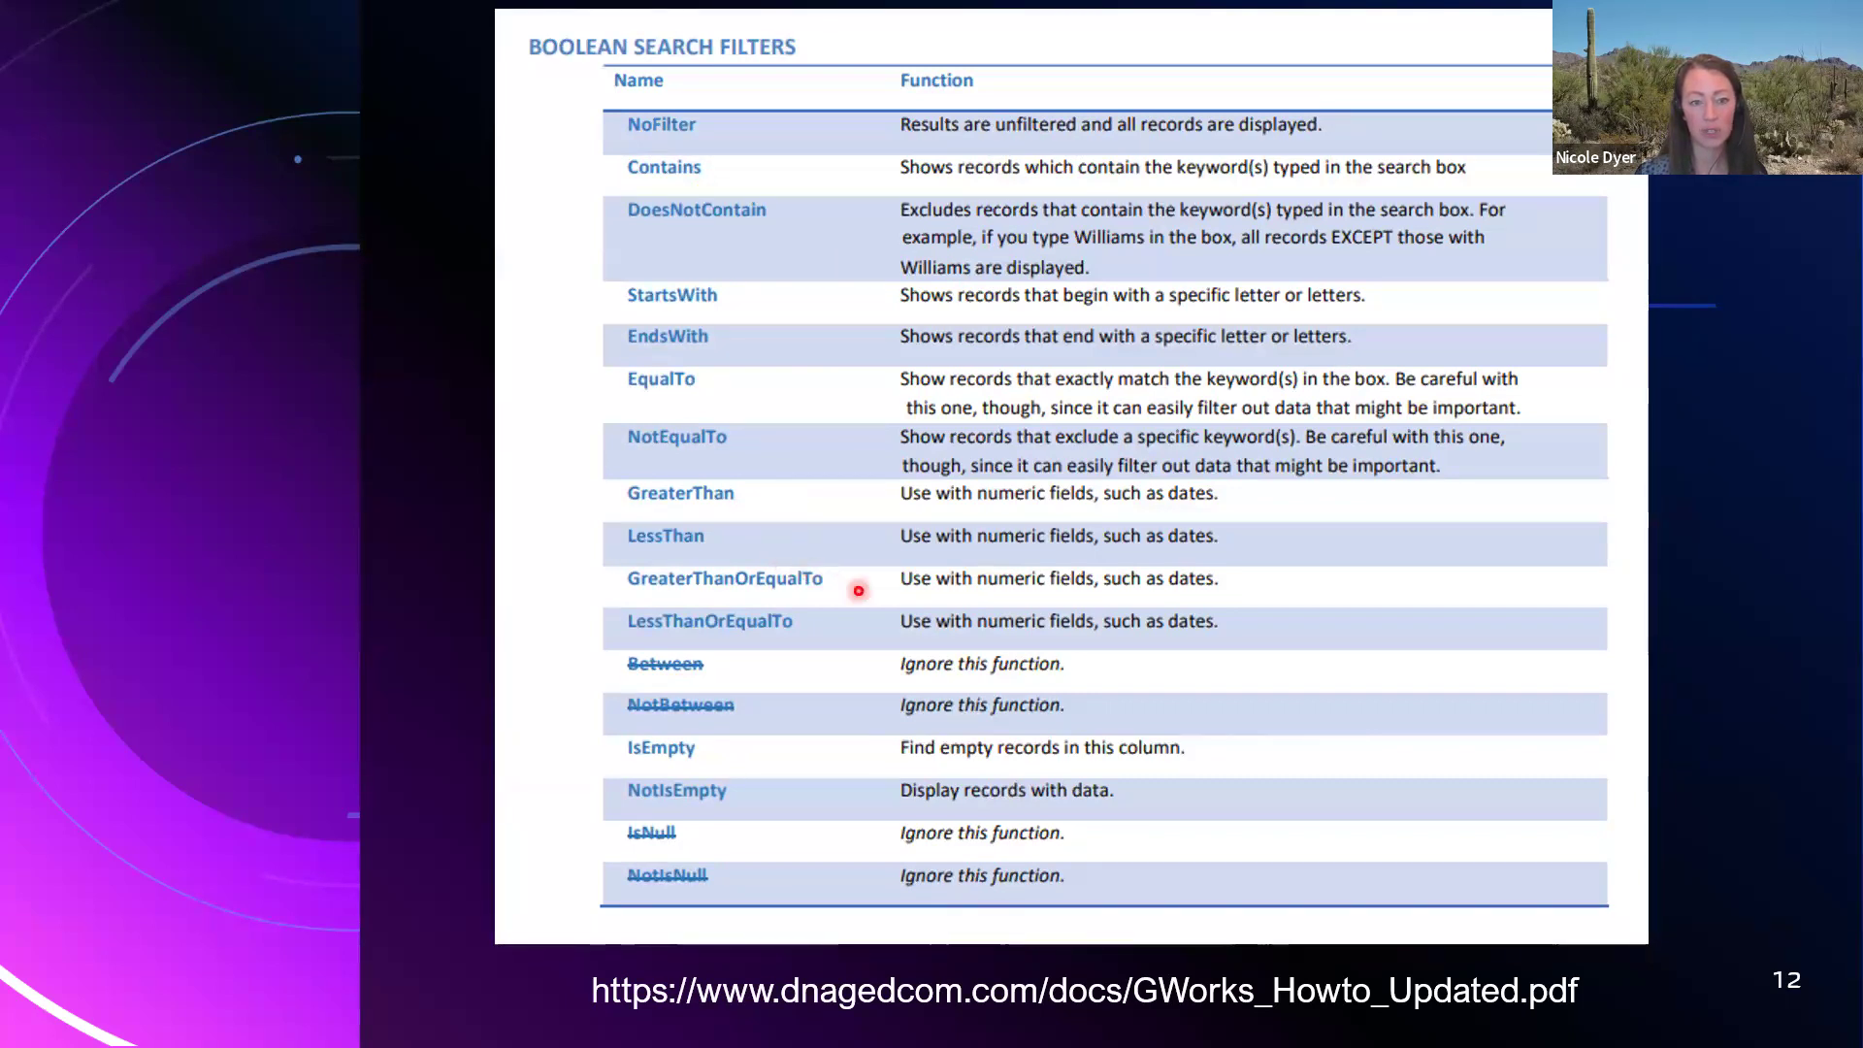
mouse_move(867, 638)
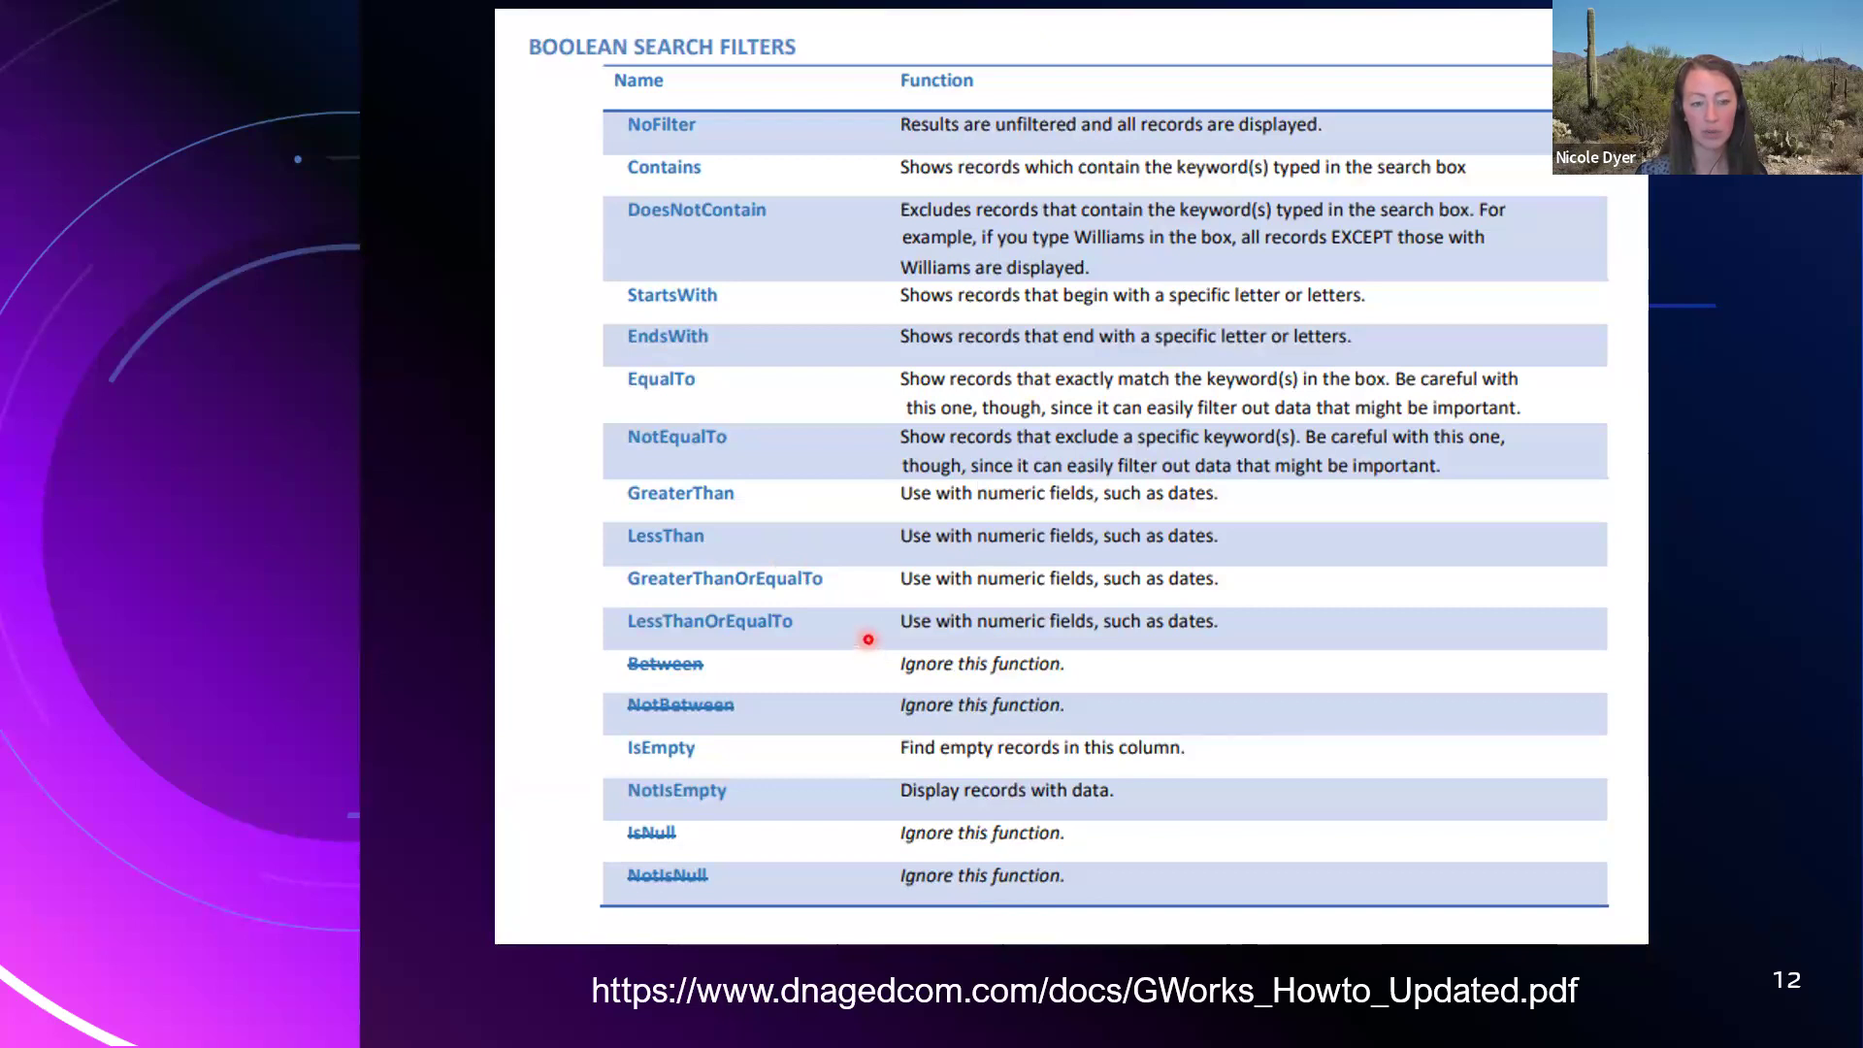
mouse_move(821, 813)
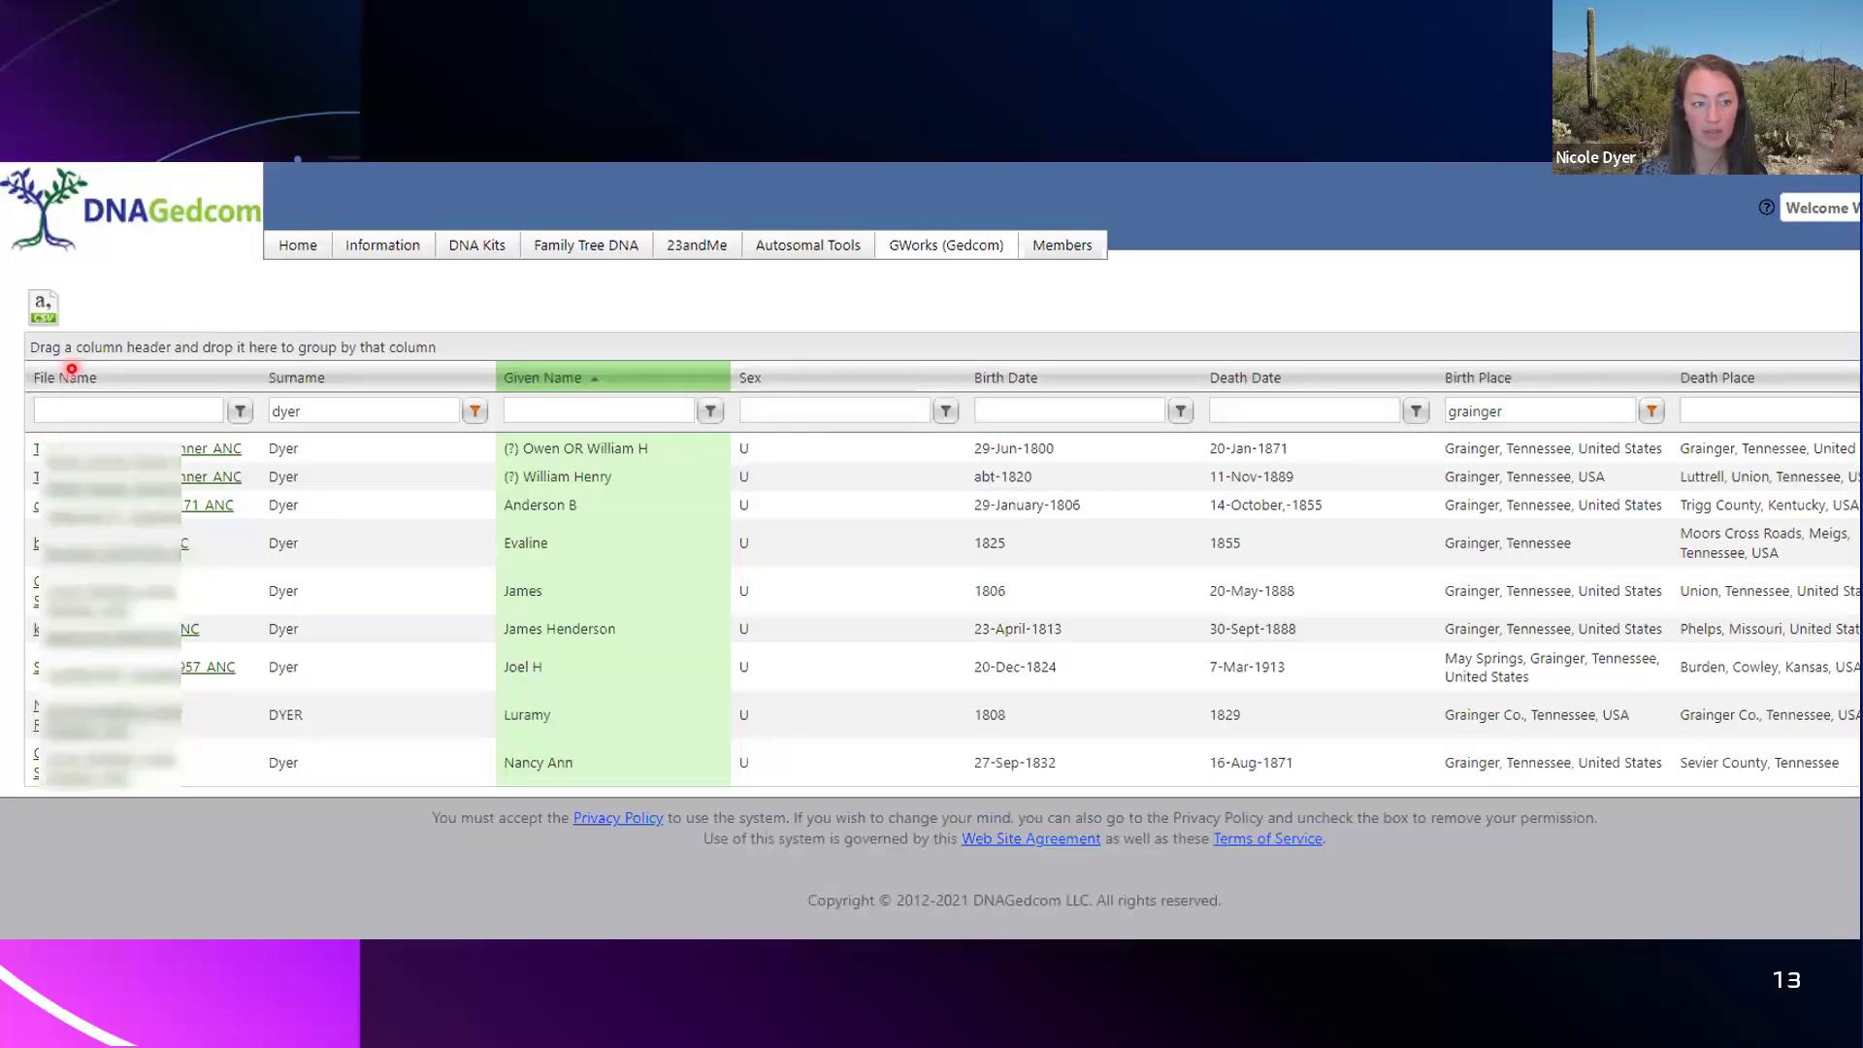
mouse_move(98, 768)
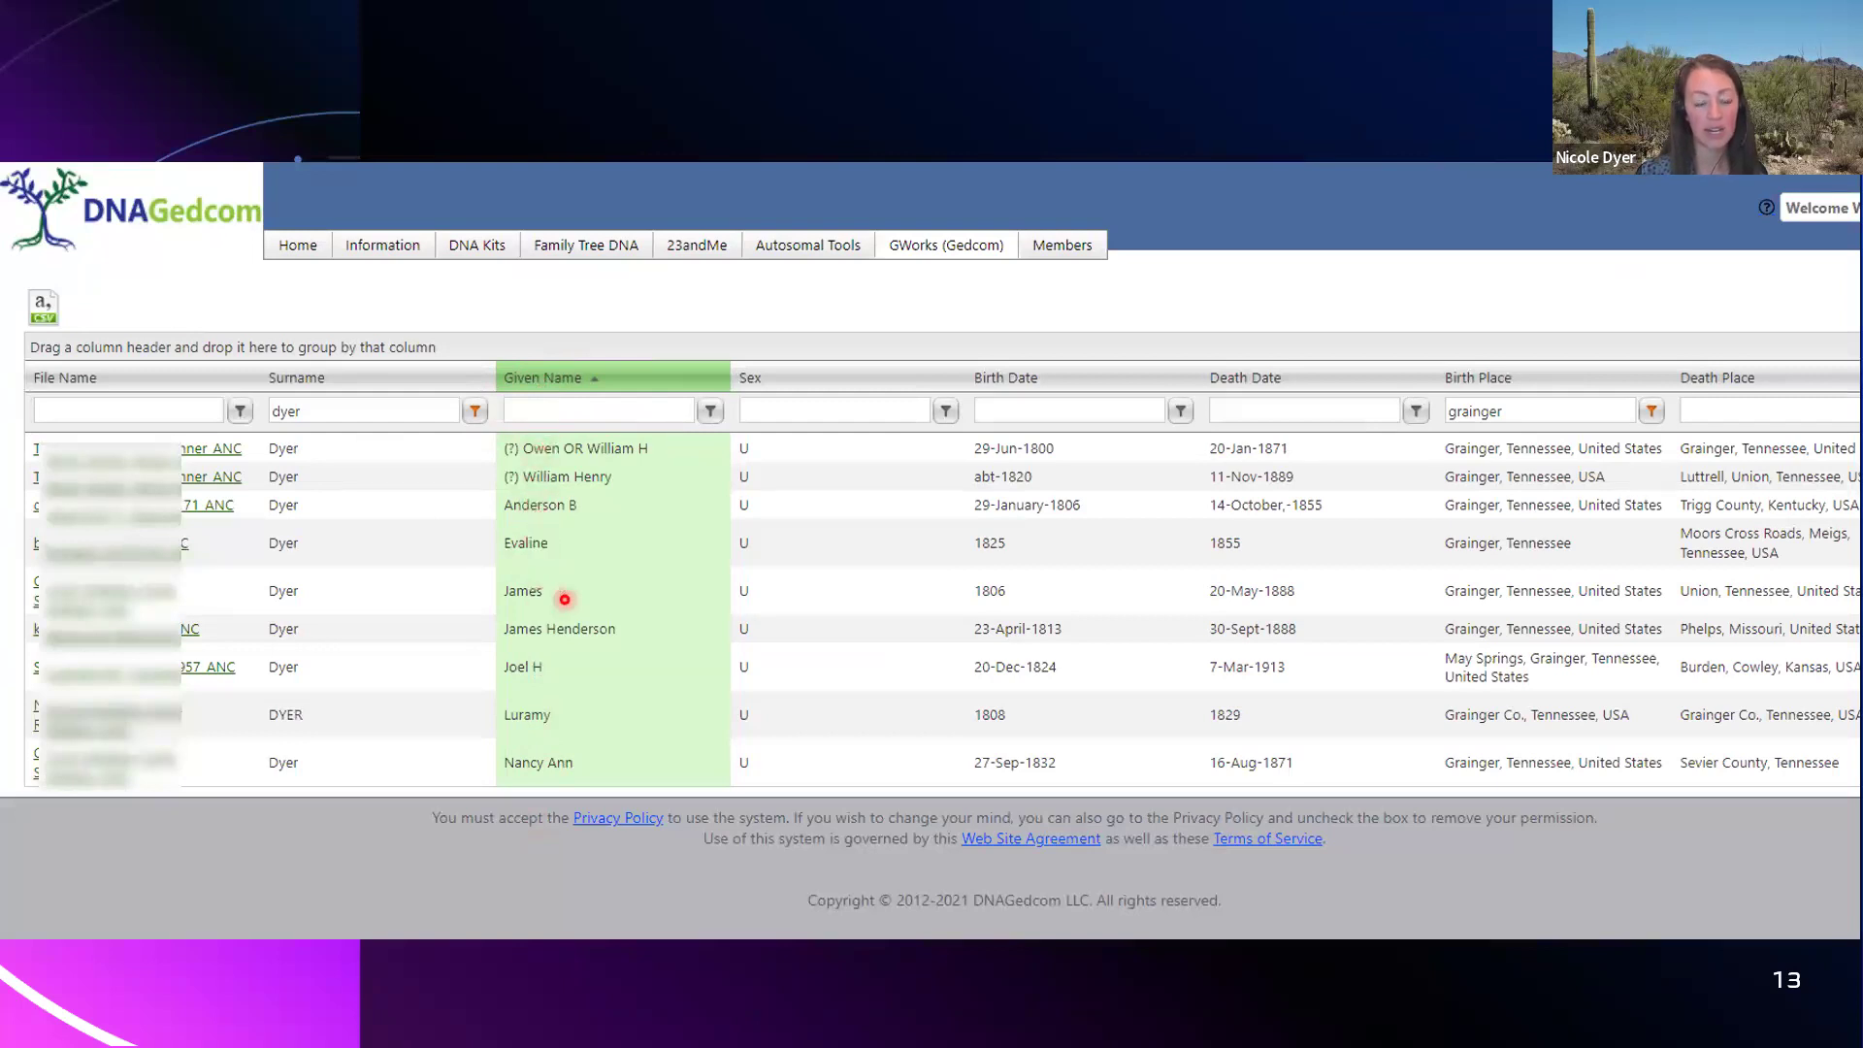
mouse_move(547, 542)
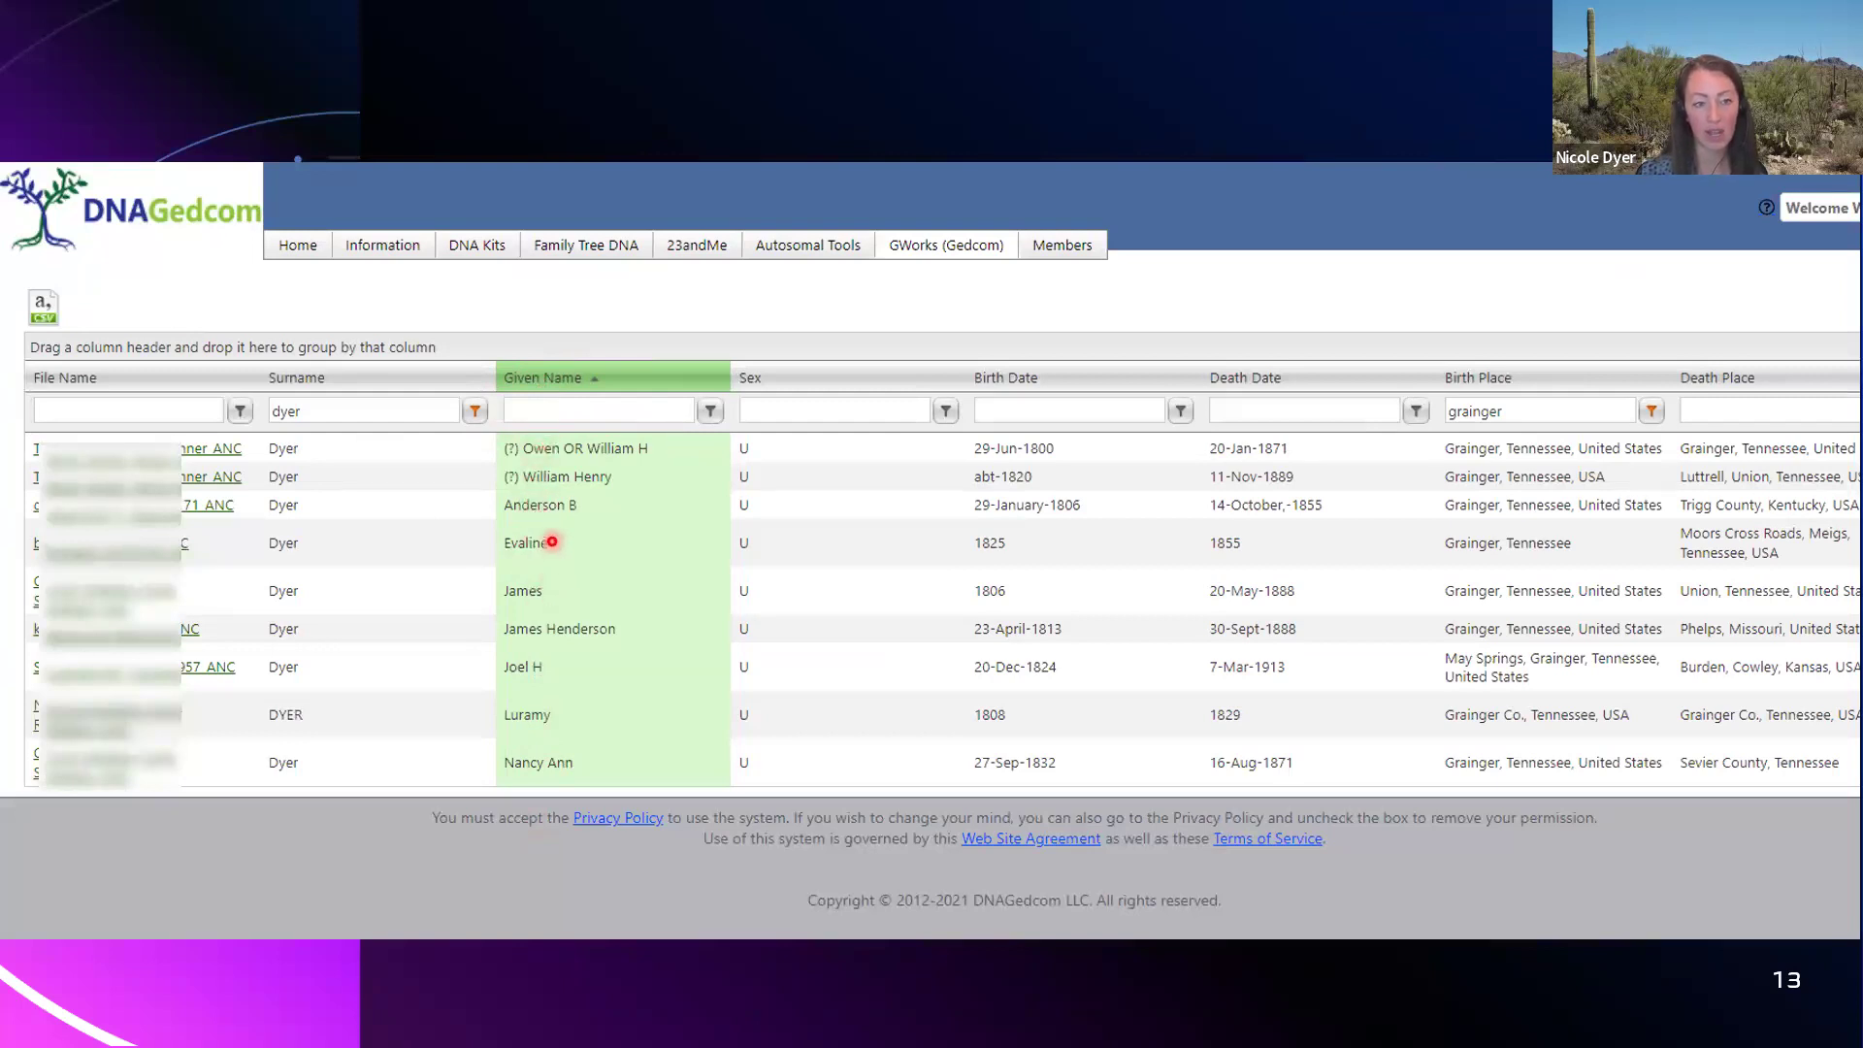
mouse_move(545, 591)
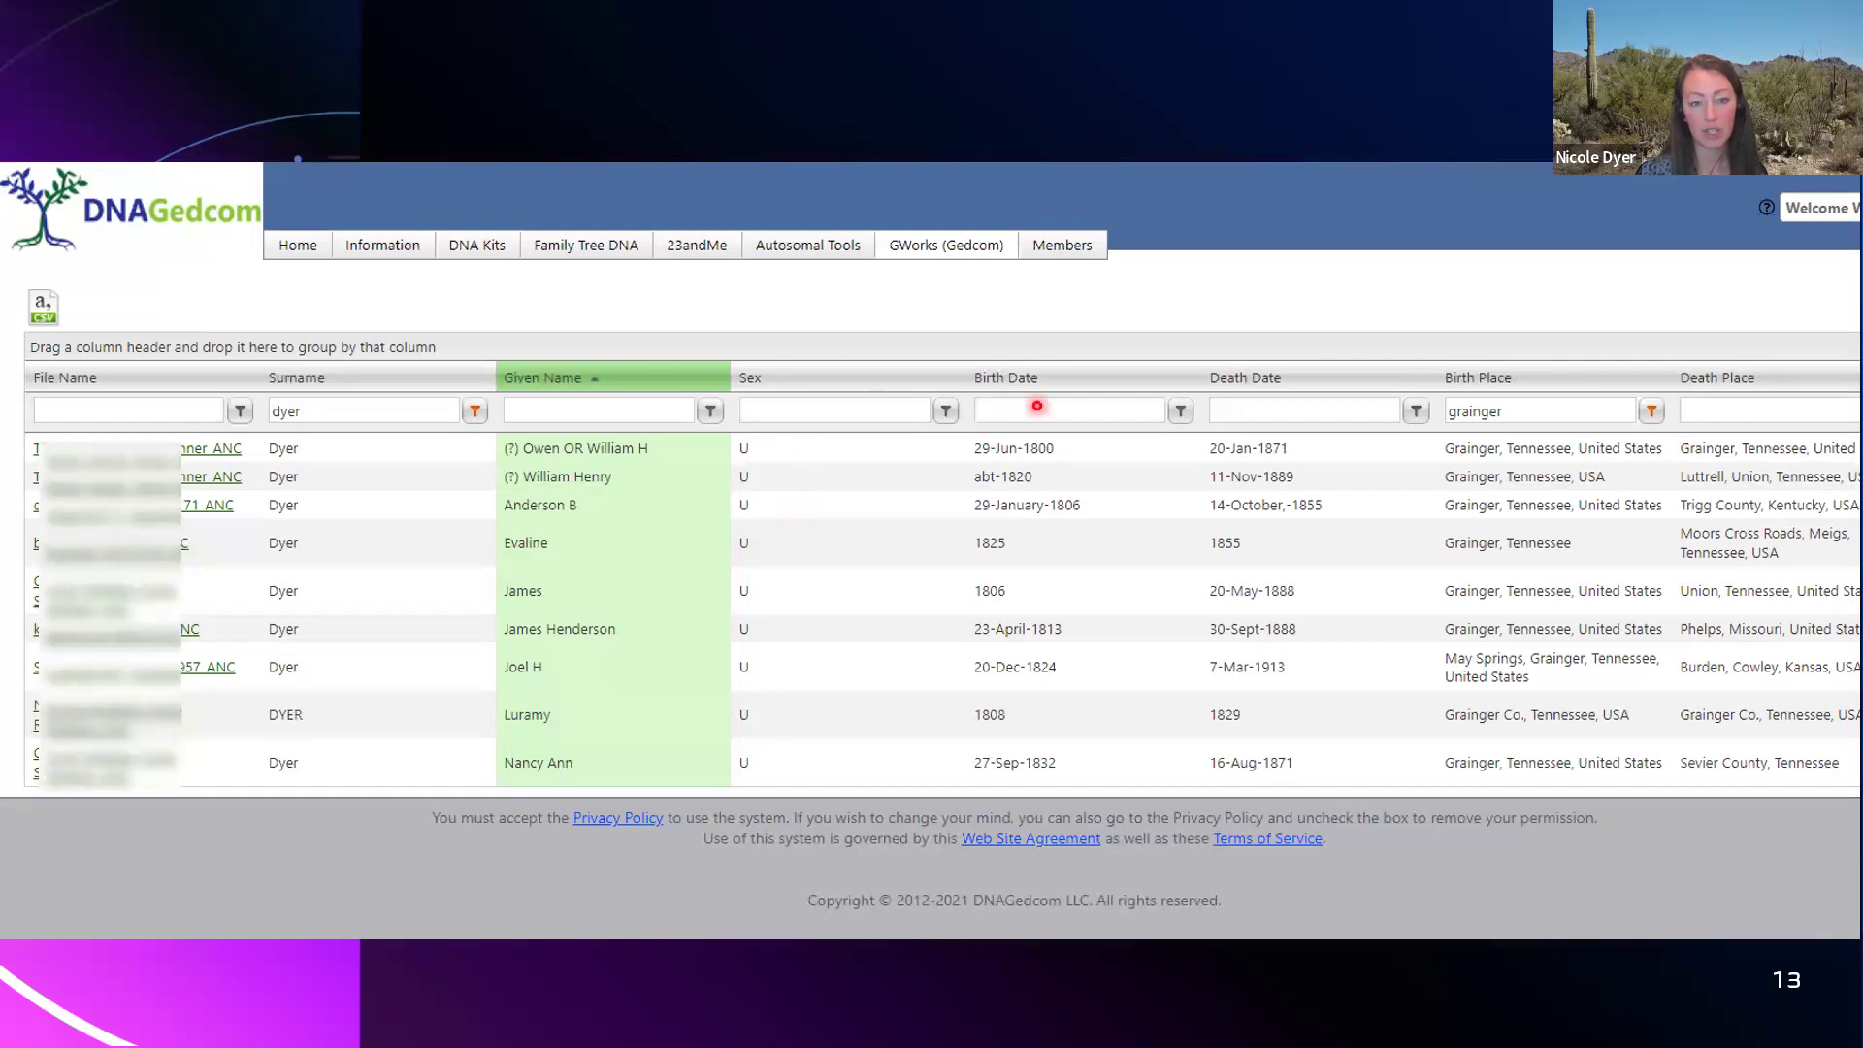
mouse_move(1603, 381)
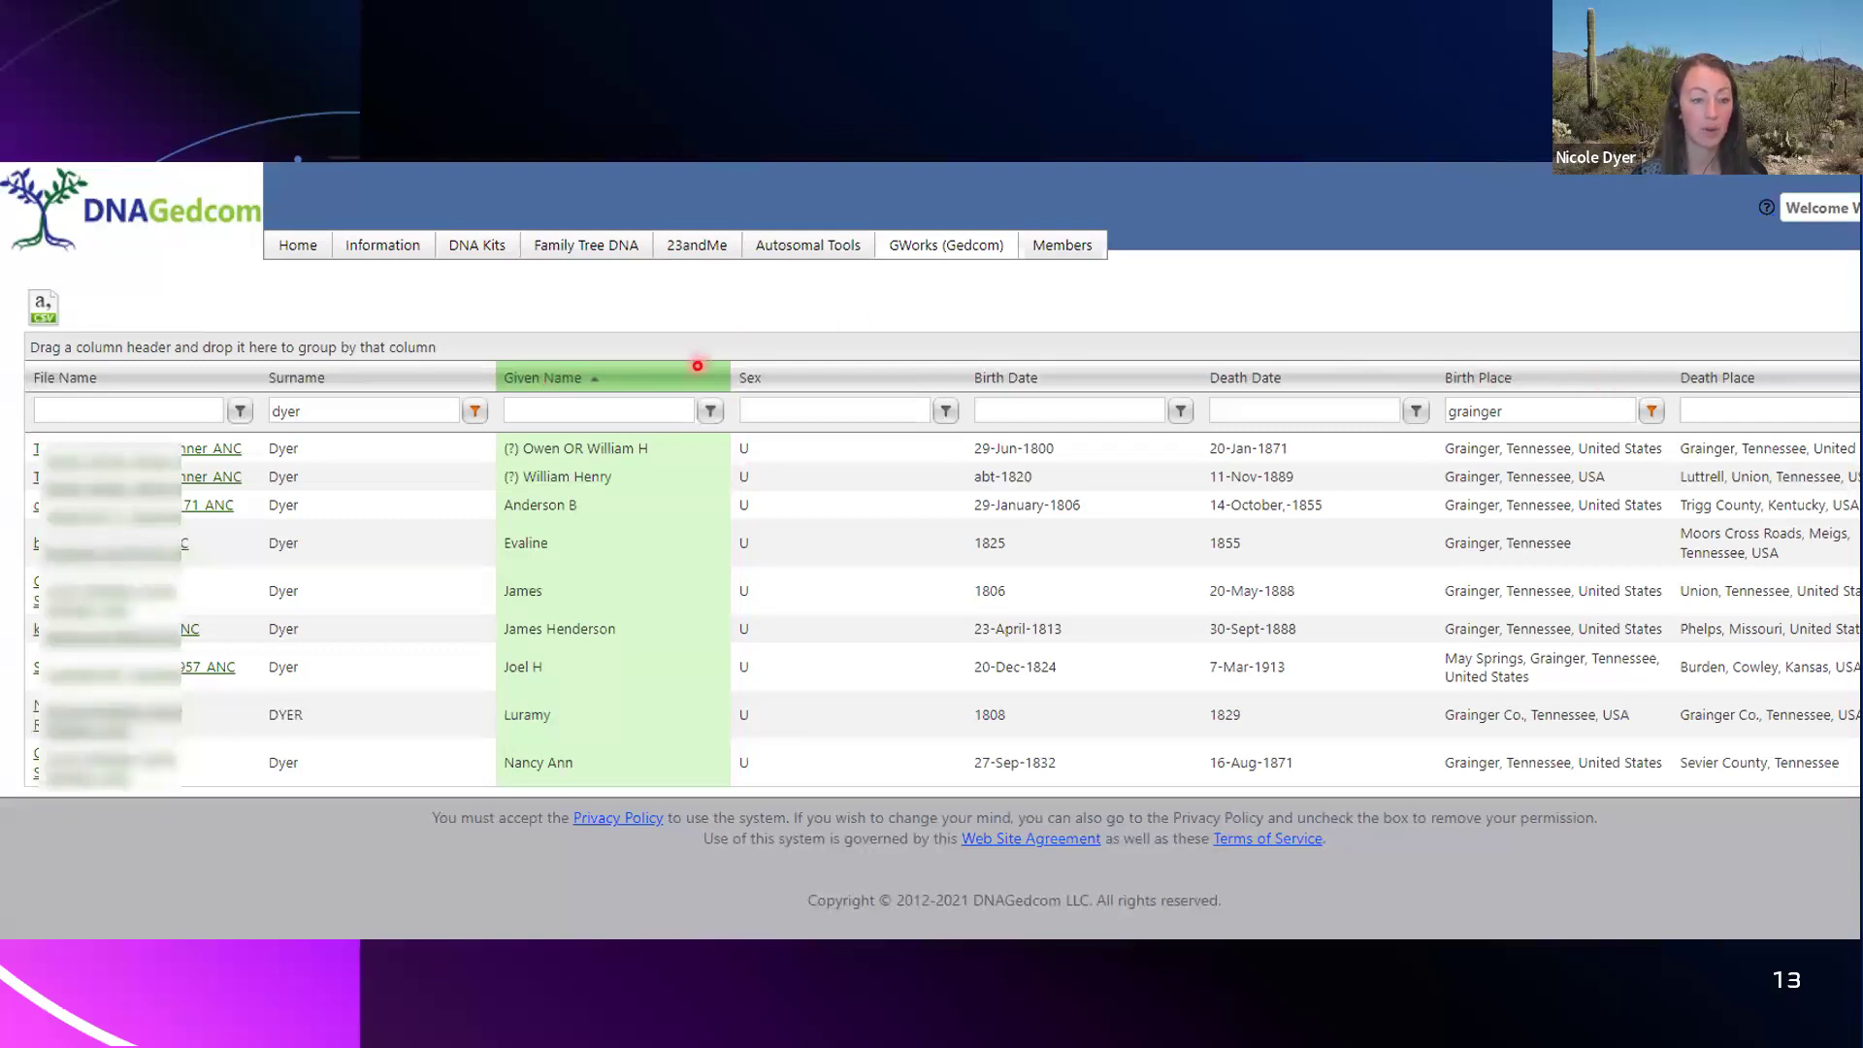
mouse_move(1625, 305)
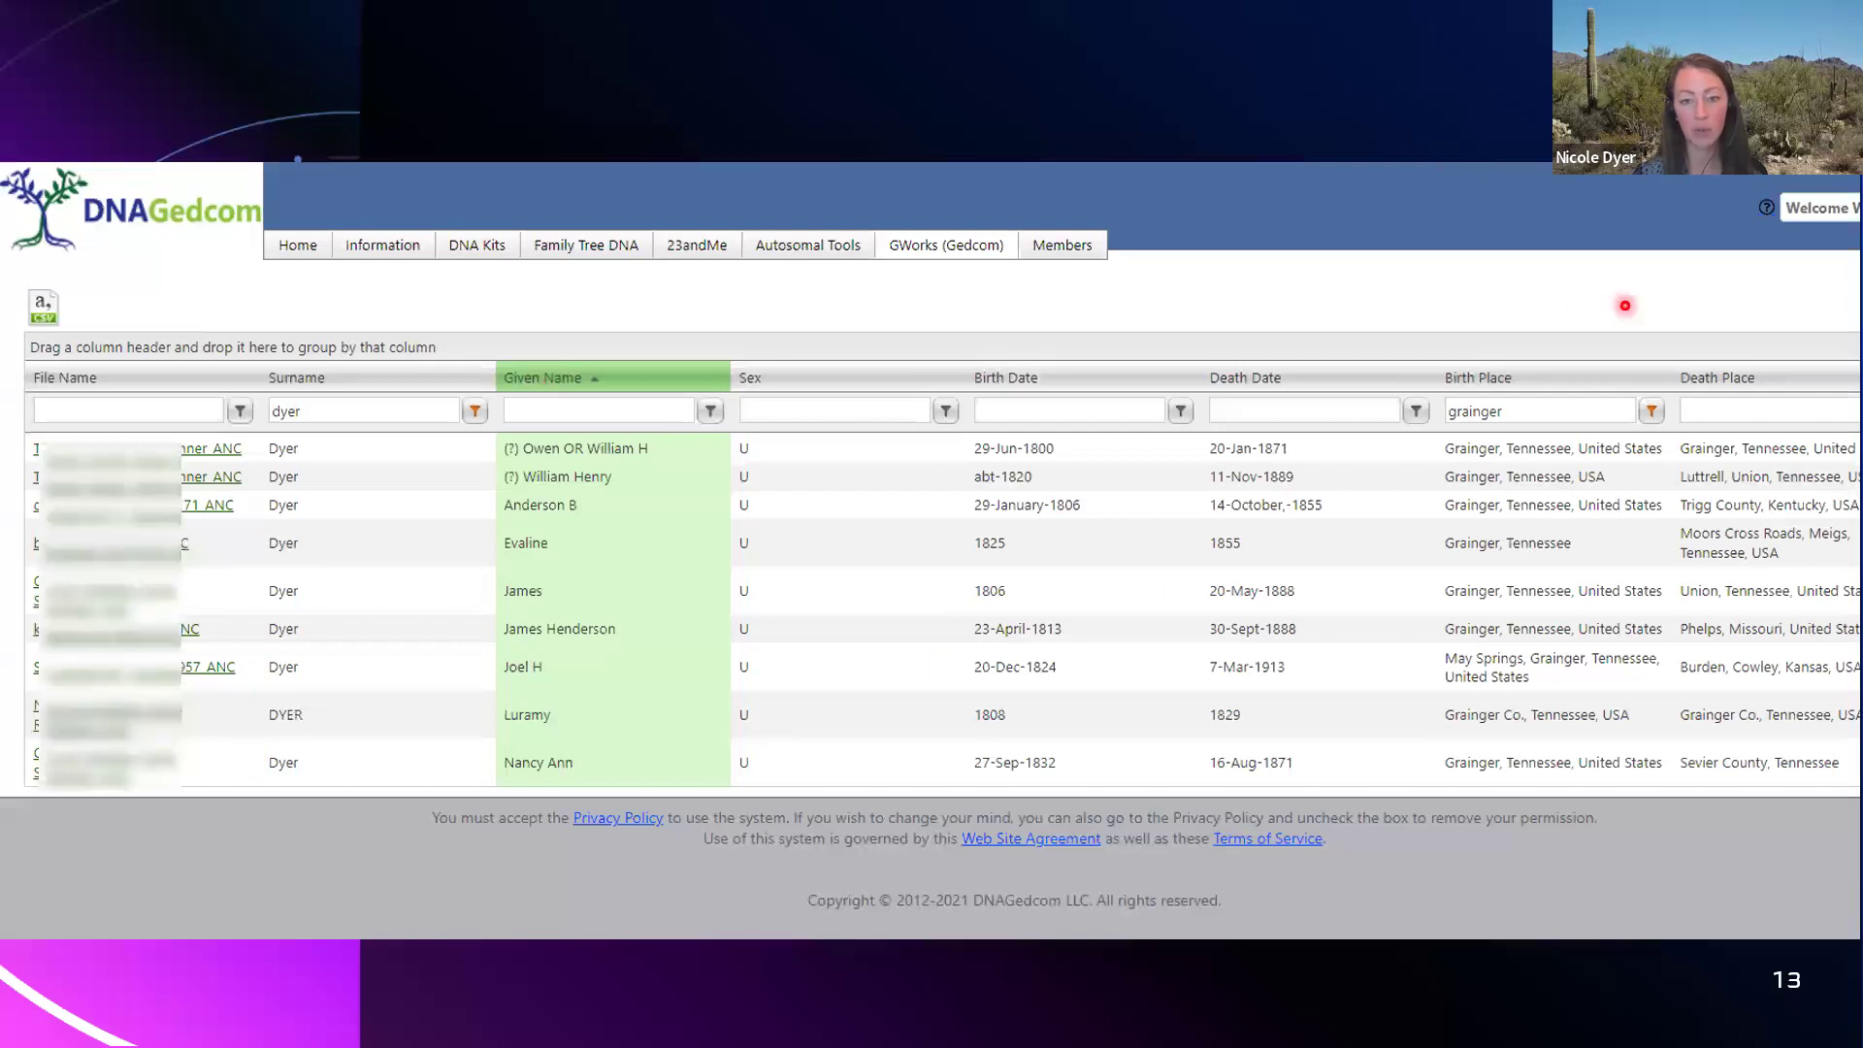
mouse_move(1563, 424)
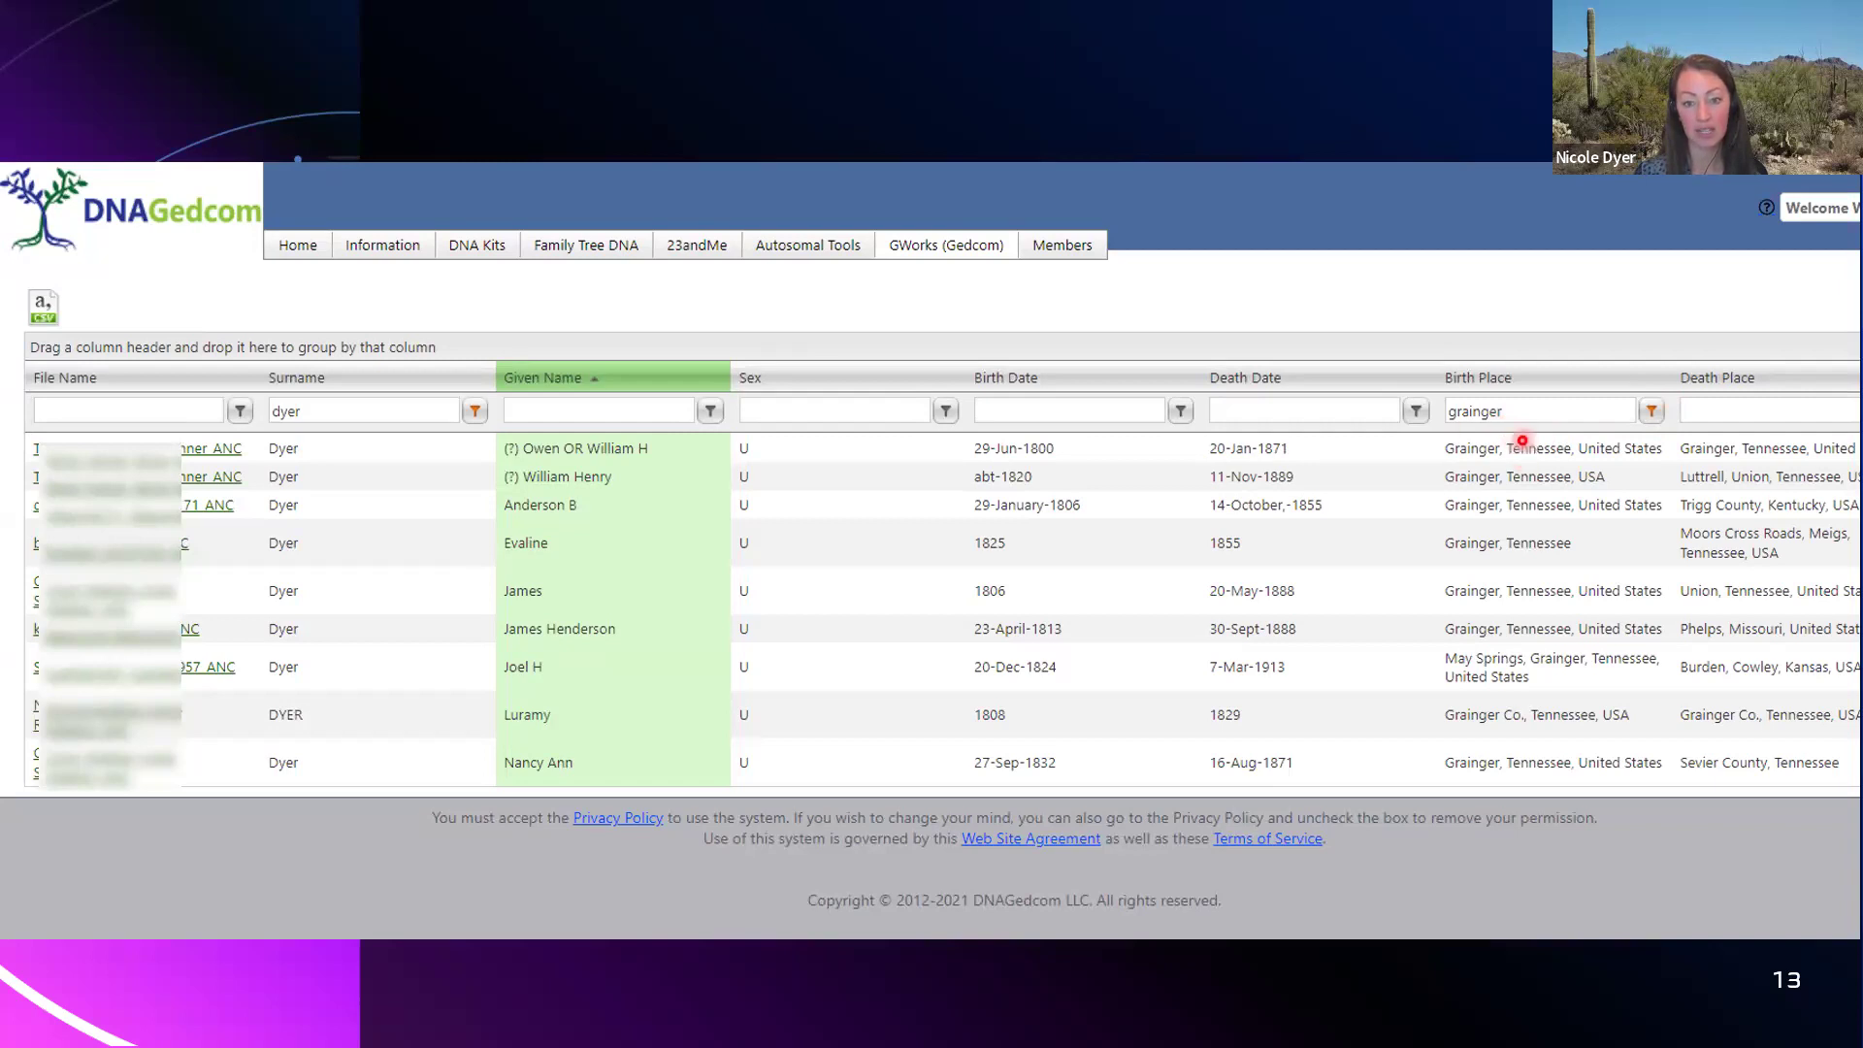
mouse_move(1548, 784)
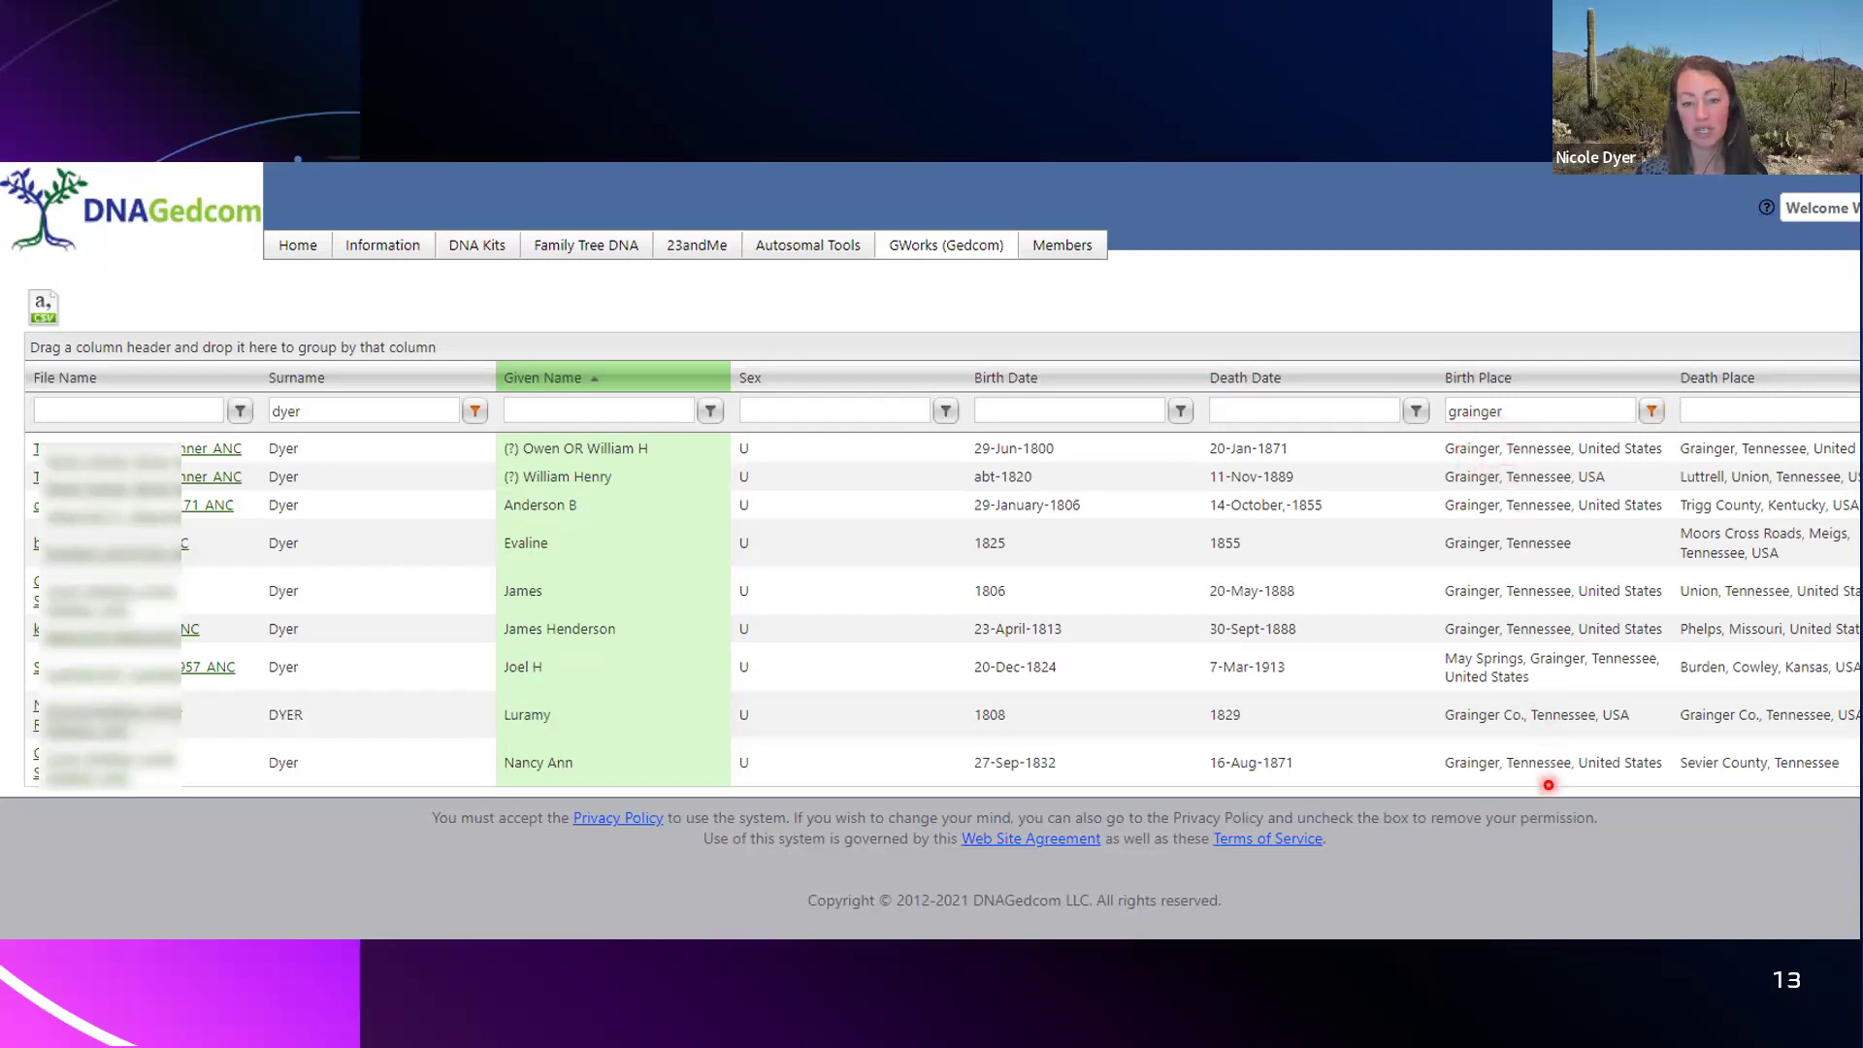
mouse_move(1530, 778)
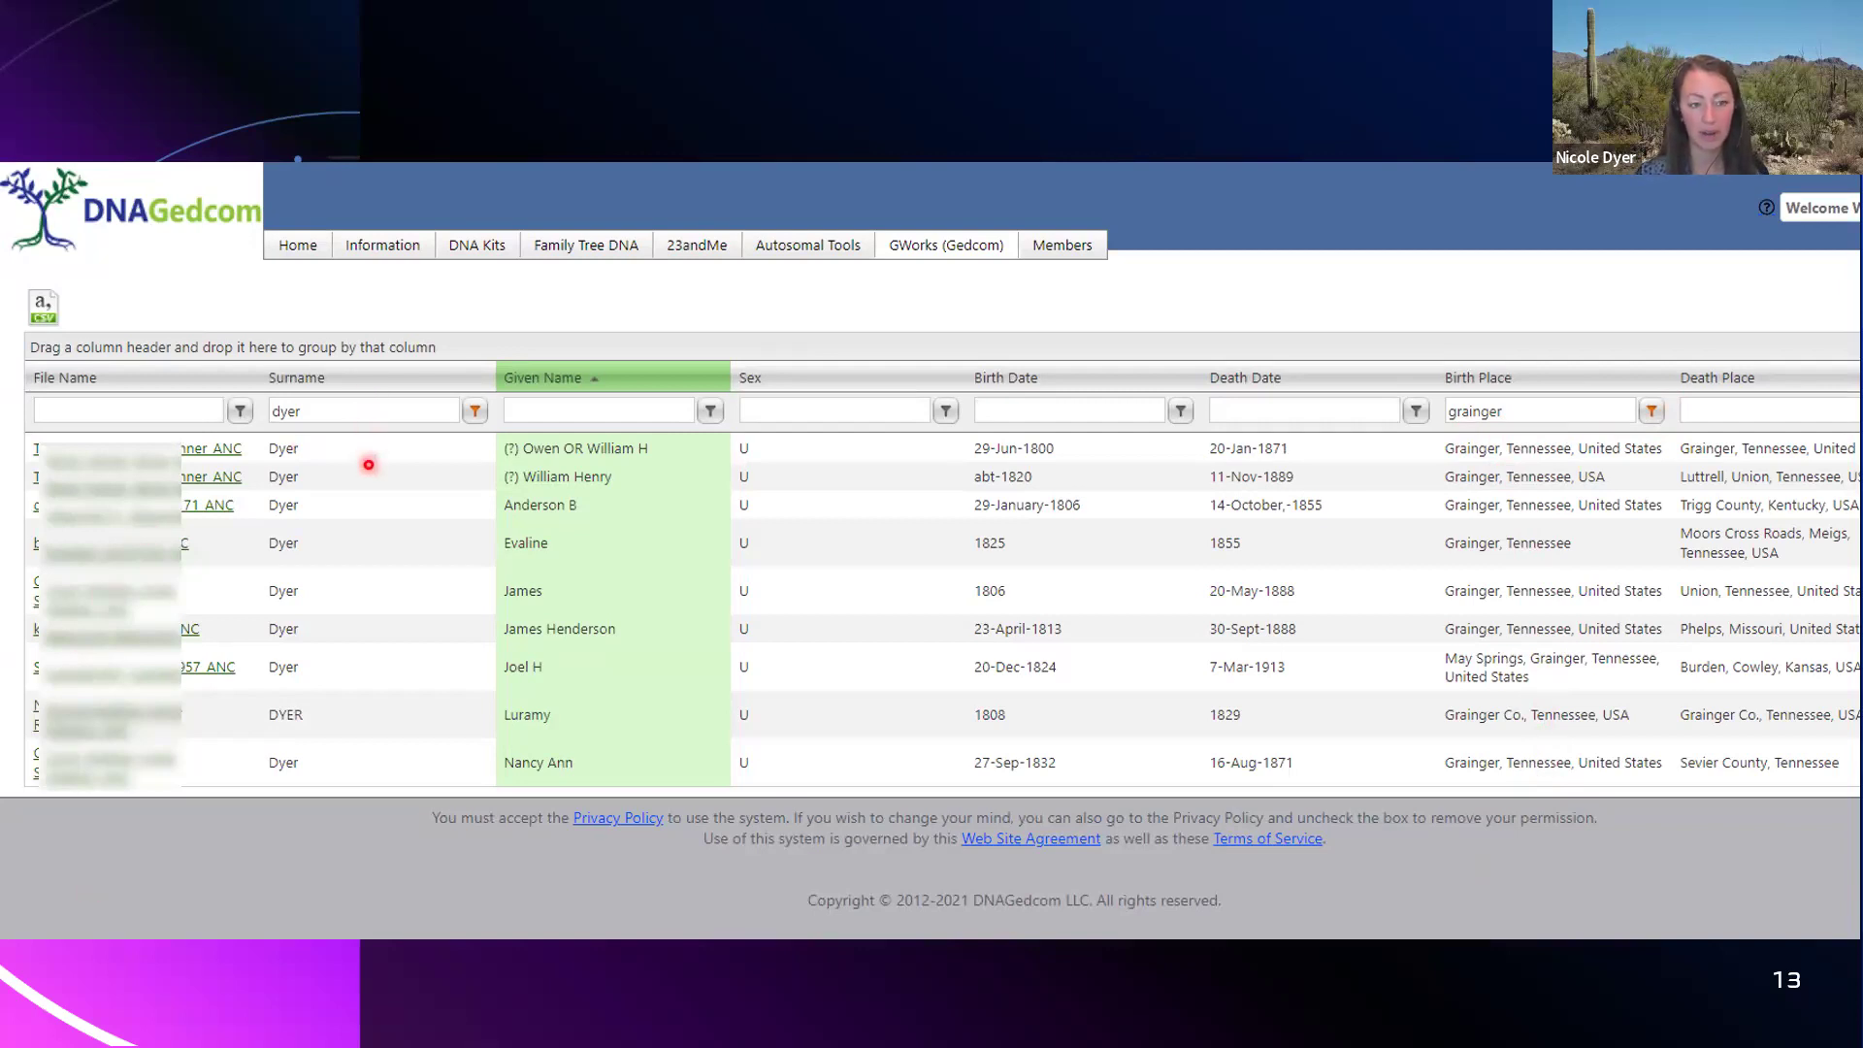
mouse_move(776, 496)
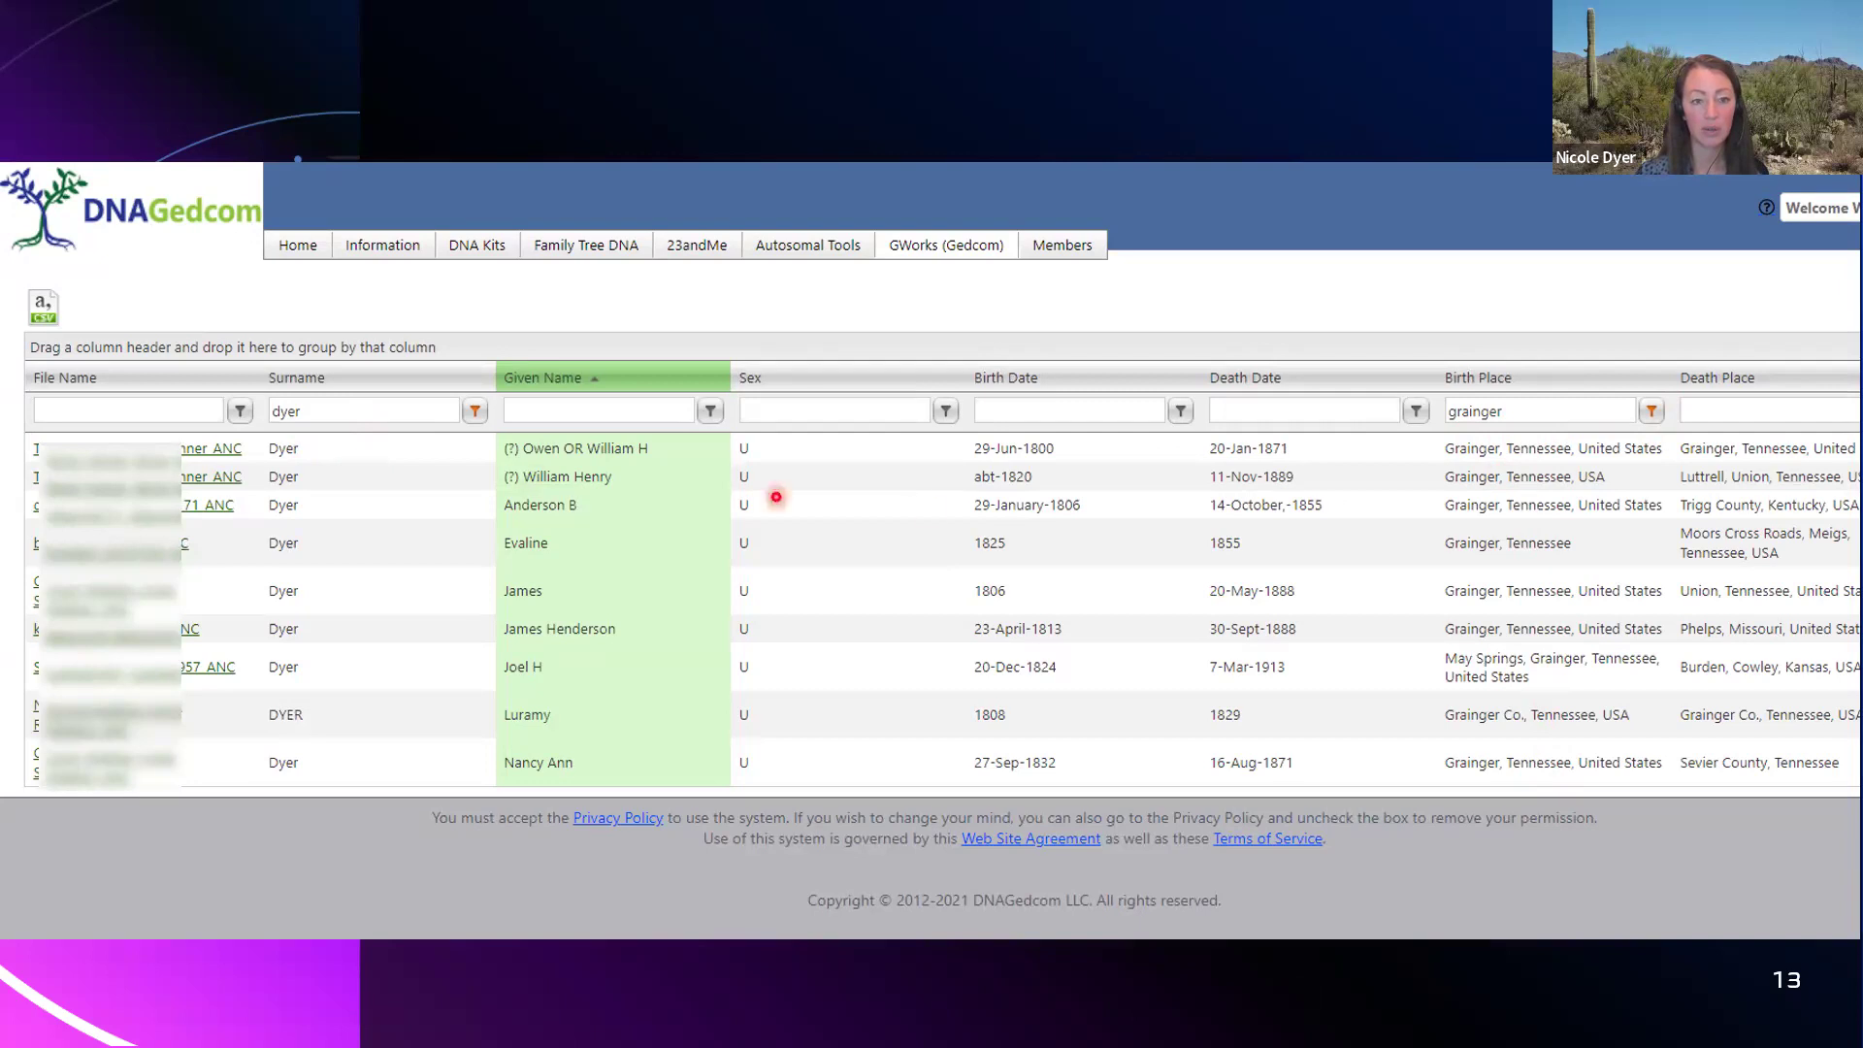
mouse_move(1440, 529)
text(georgia)
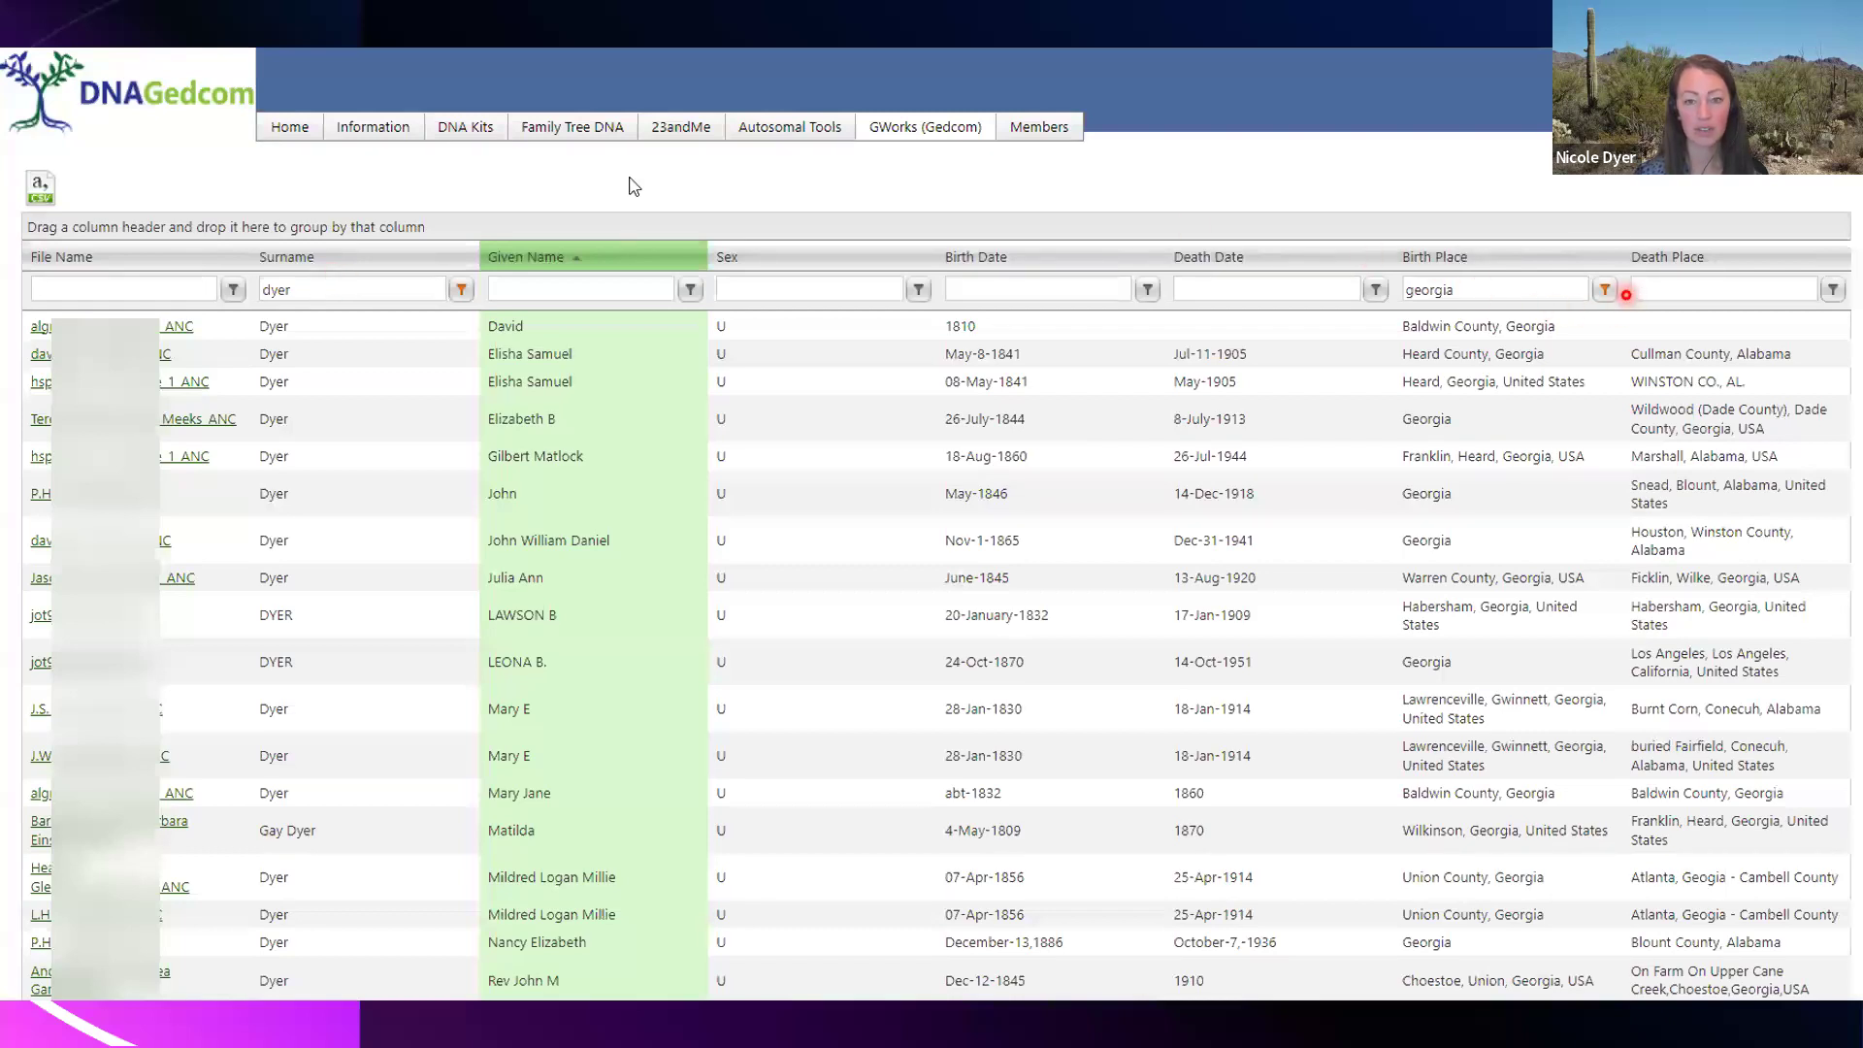
Advance to the slide of Dyer records filtered to Georgia birthplaces.
click(1622, 289)
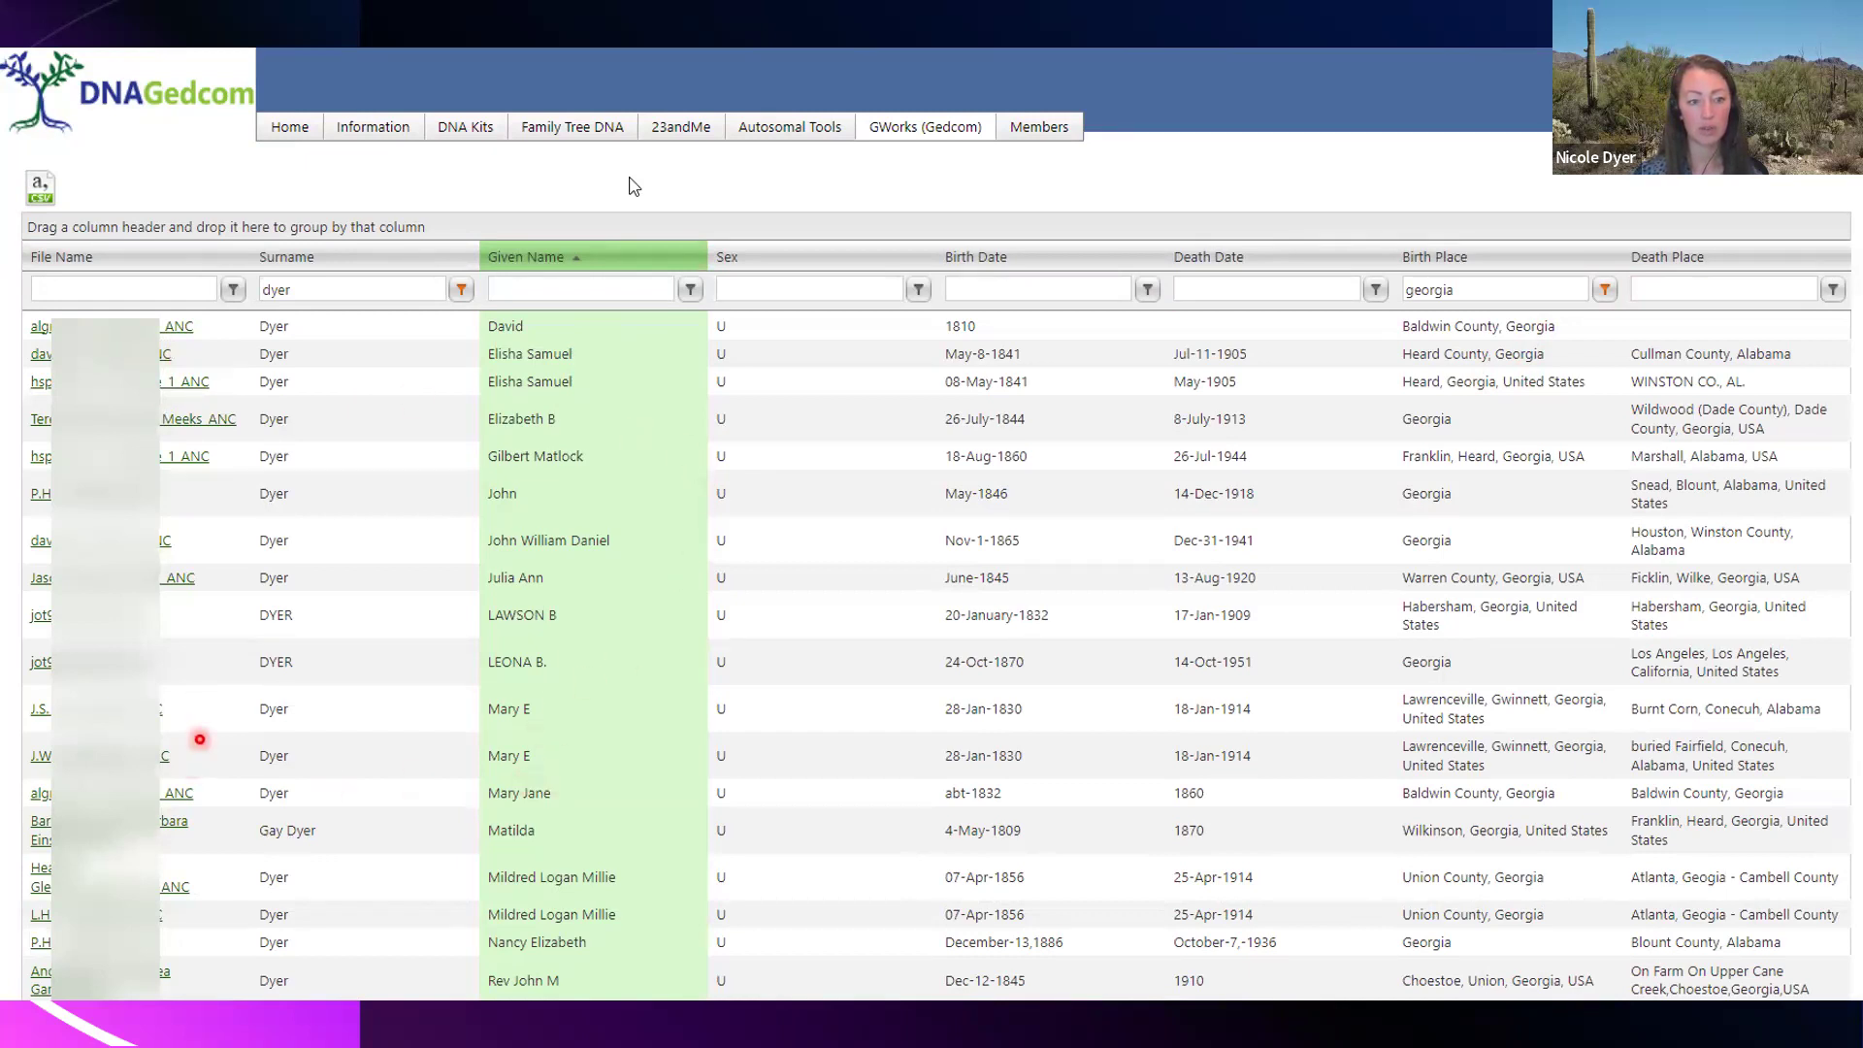
mouse_move(661, 883)
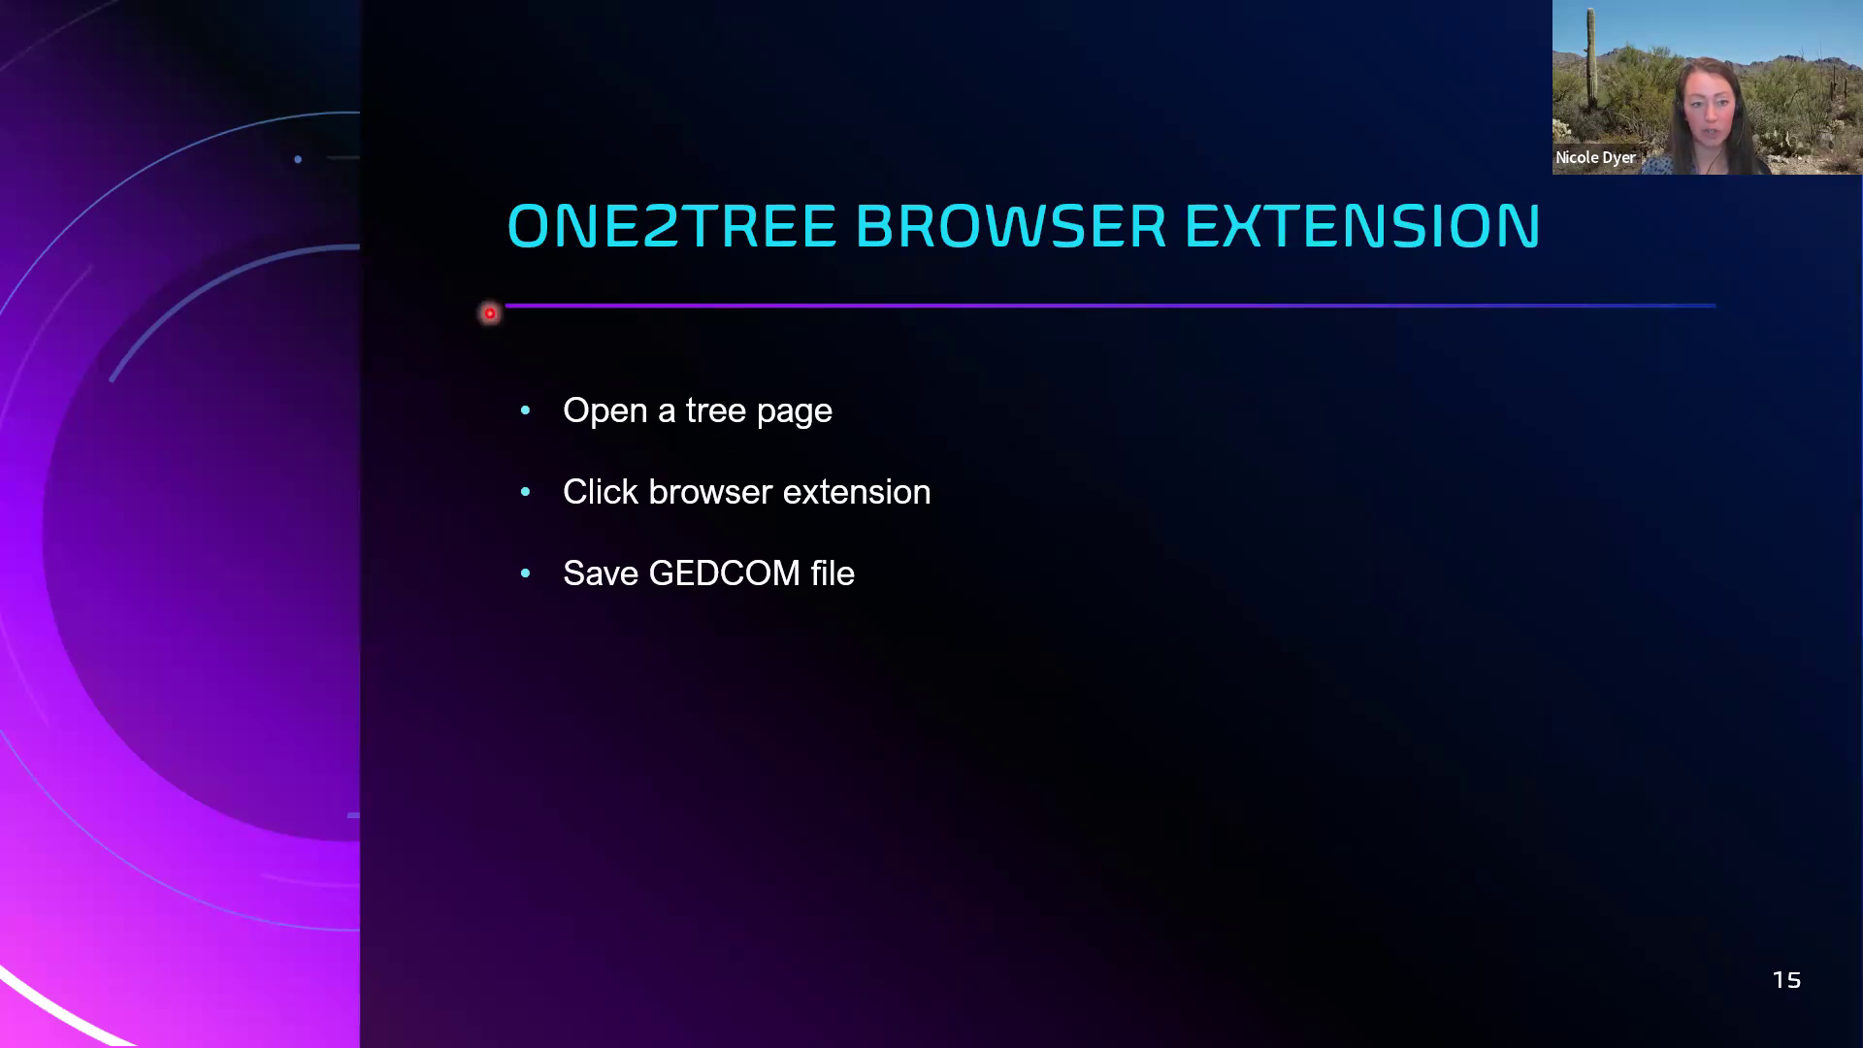
mouse_move(498, 497)
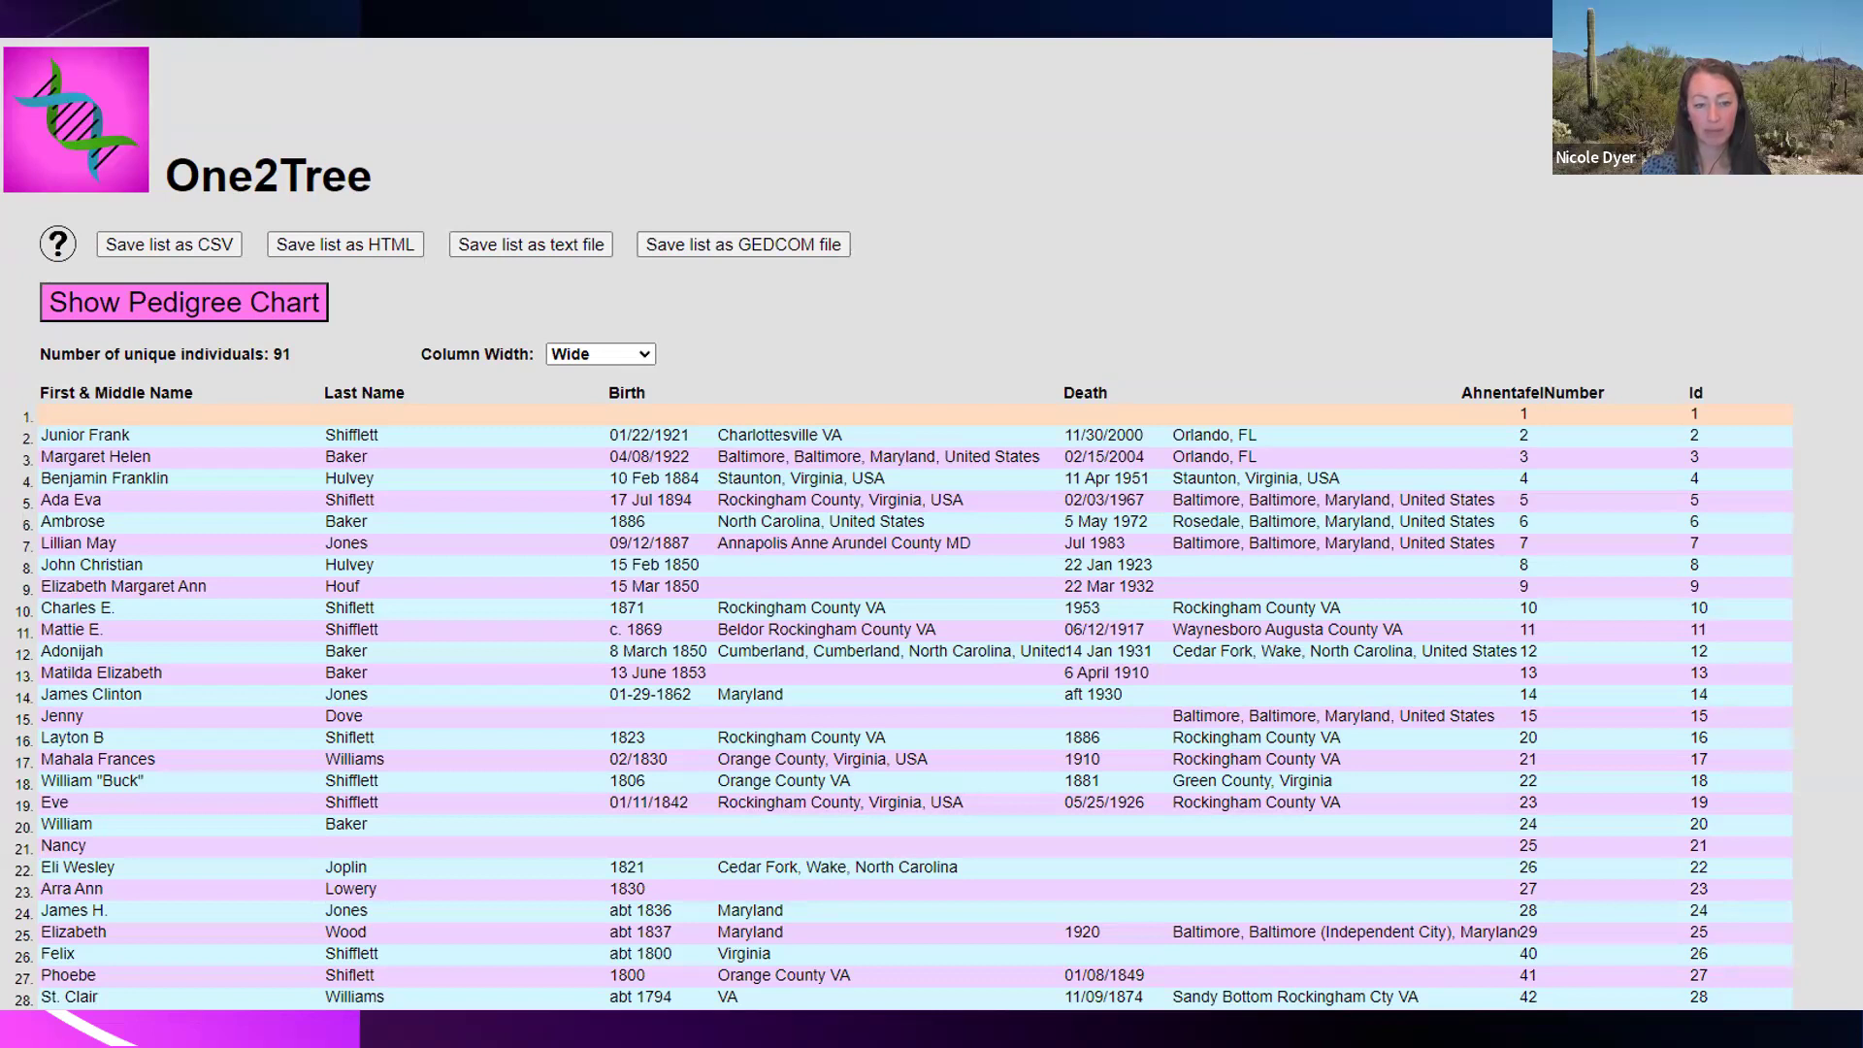
Advance through the One2Tree 91-individual list to slide 20, GWorks Load Gedcom.
click(184, 301)
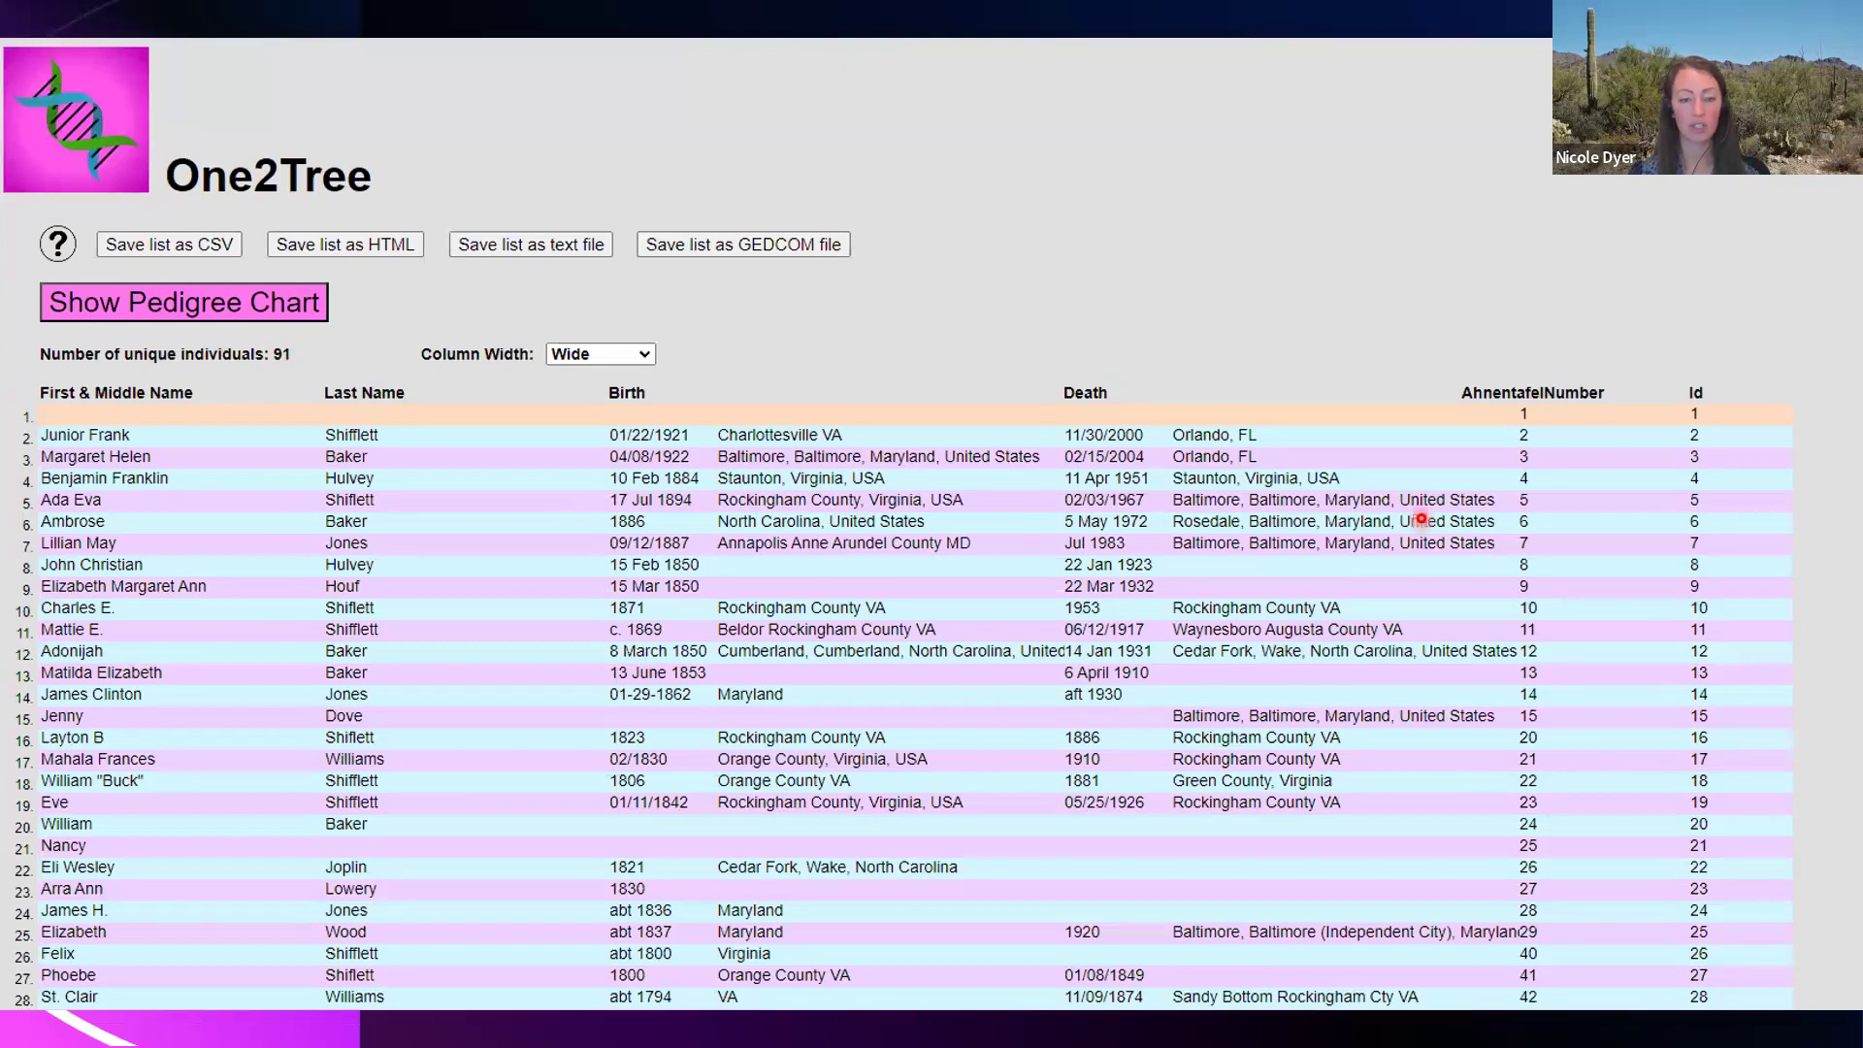
mouse_move(1000, 304)
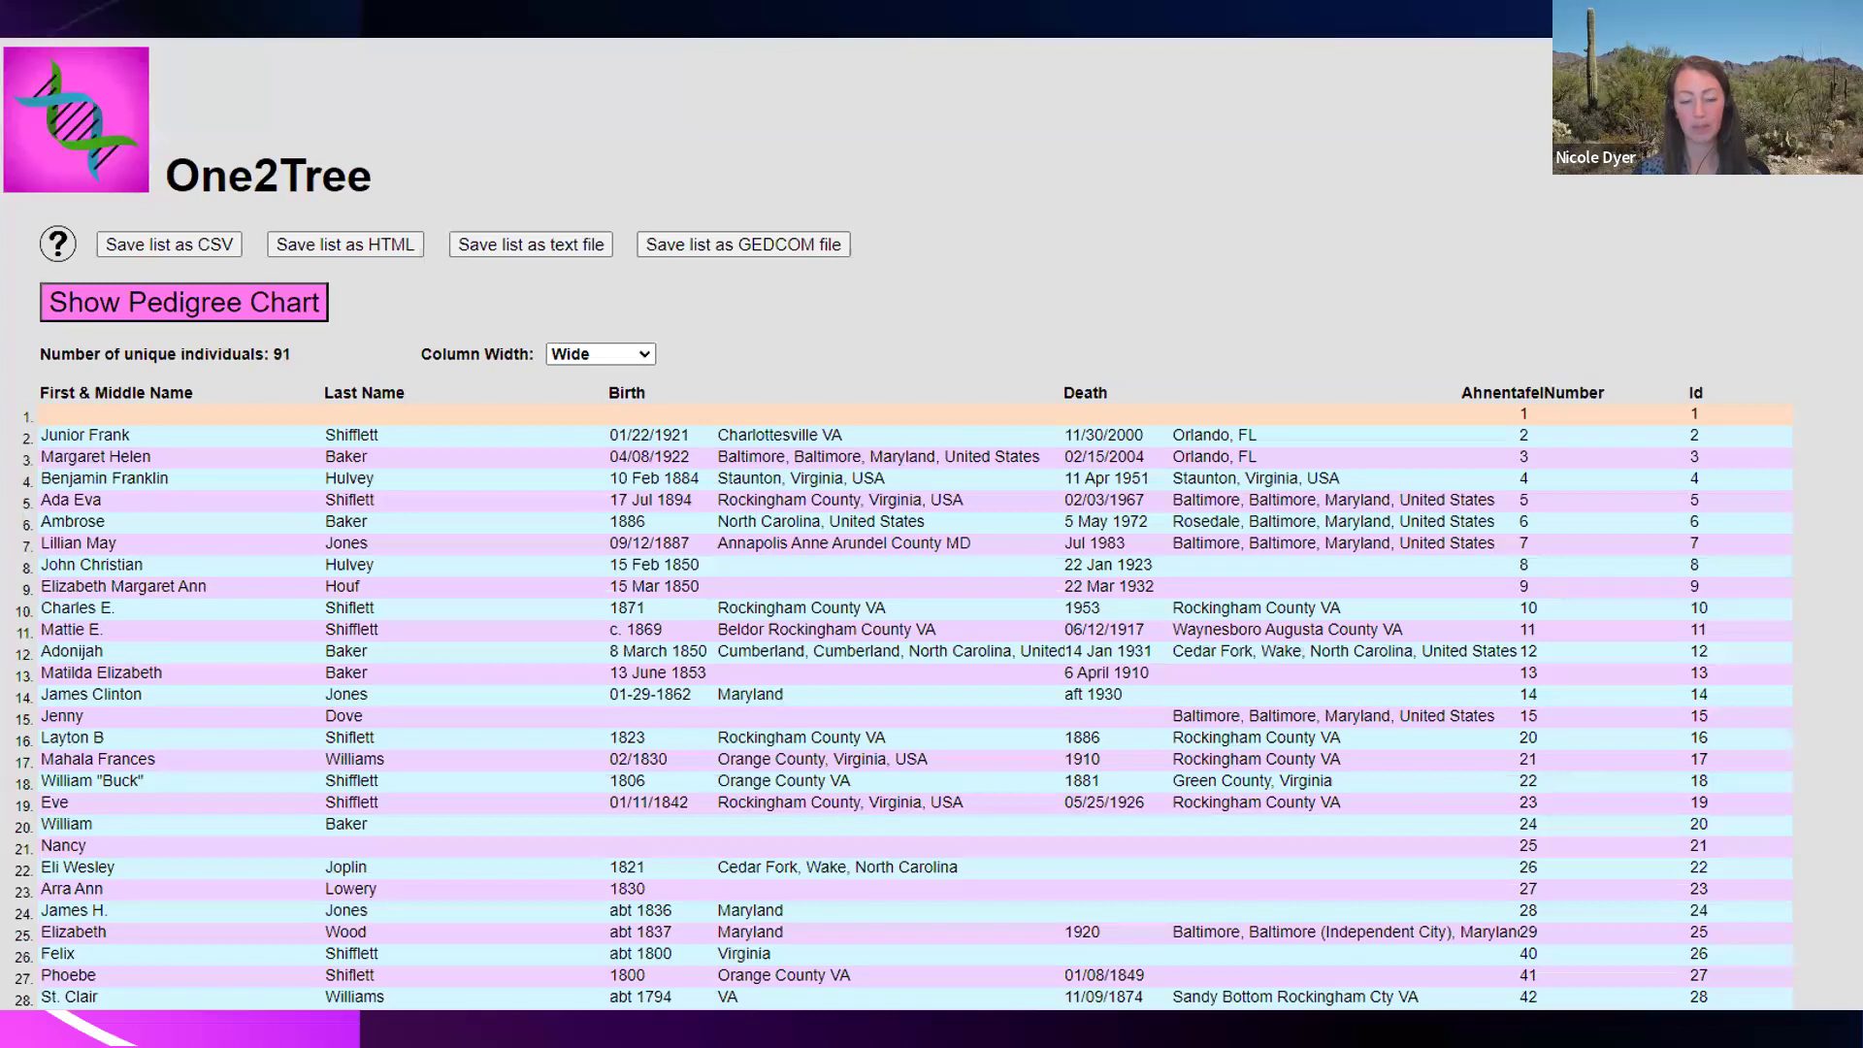
click(183, 301)
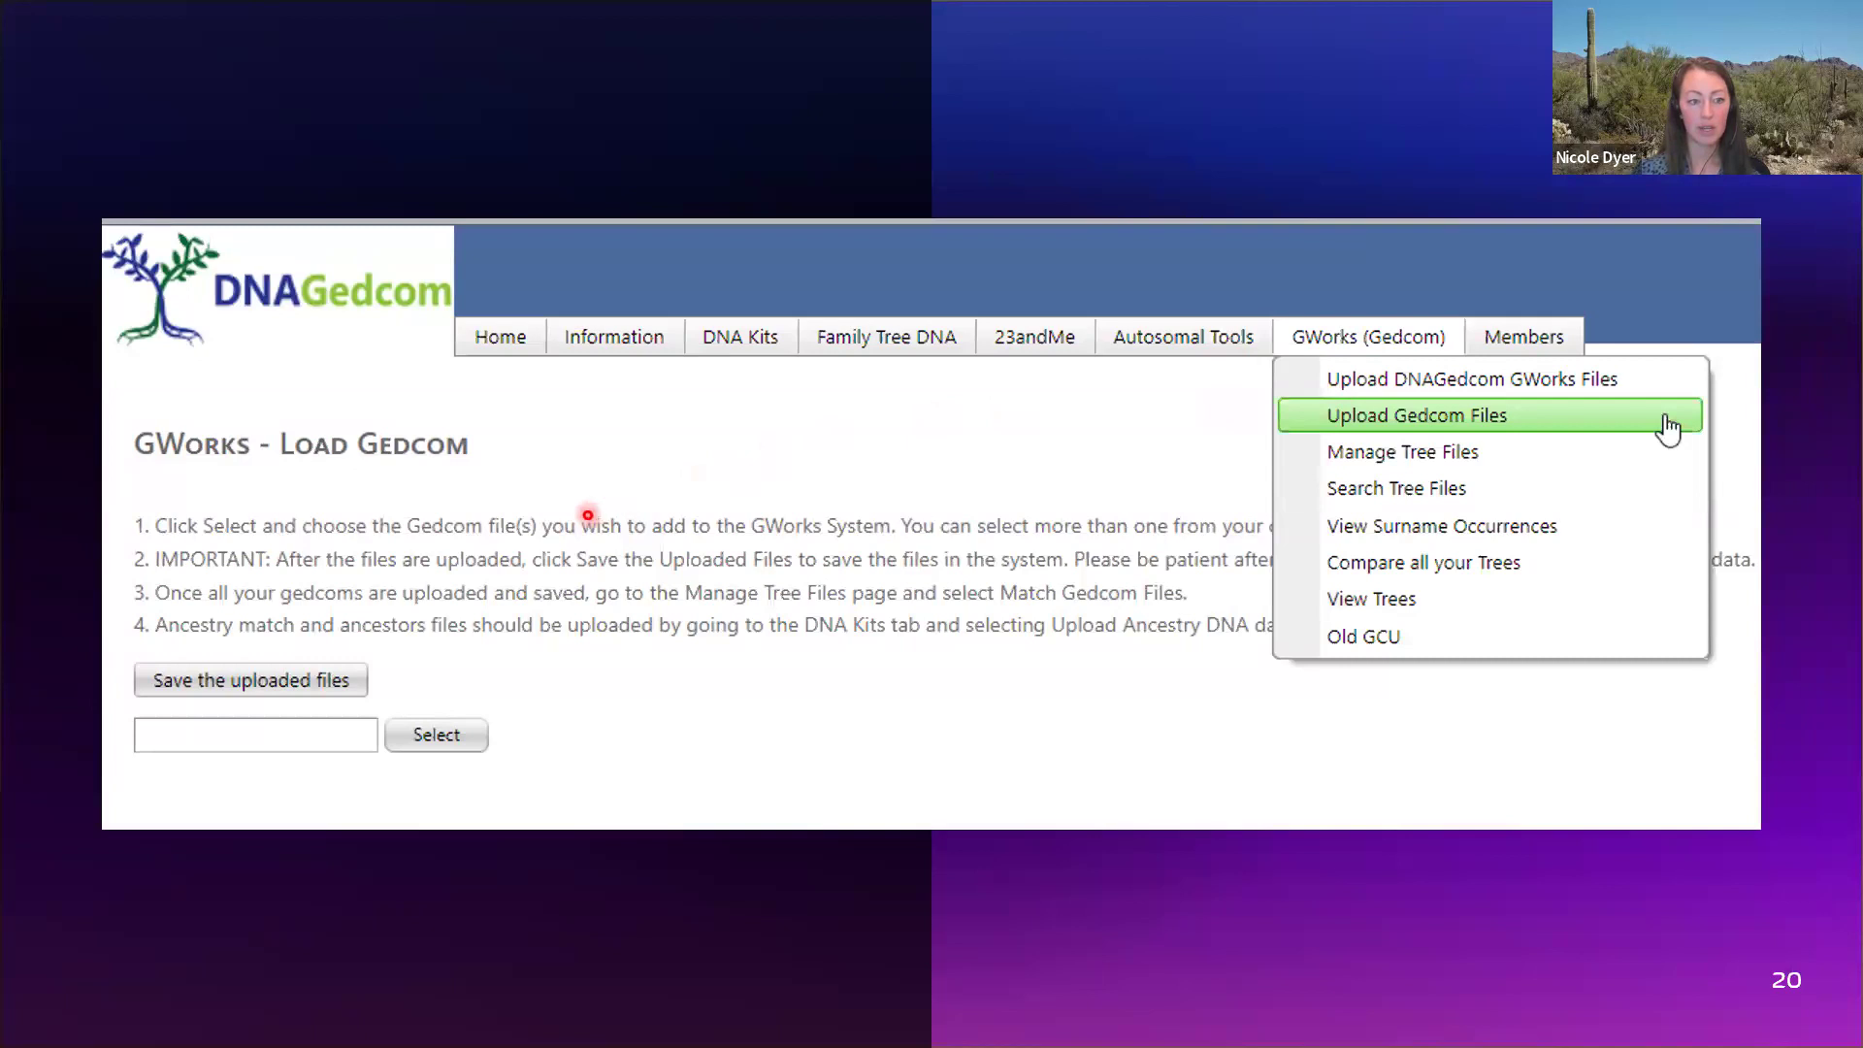
mouse_move(337, 758)
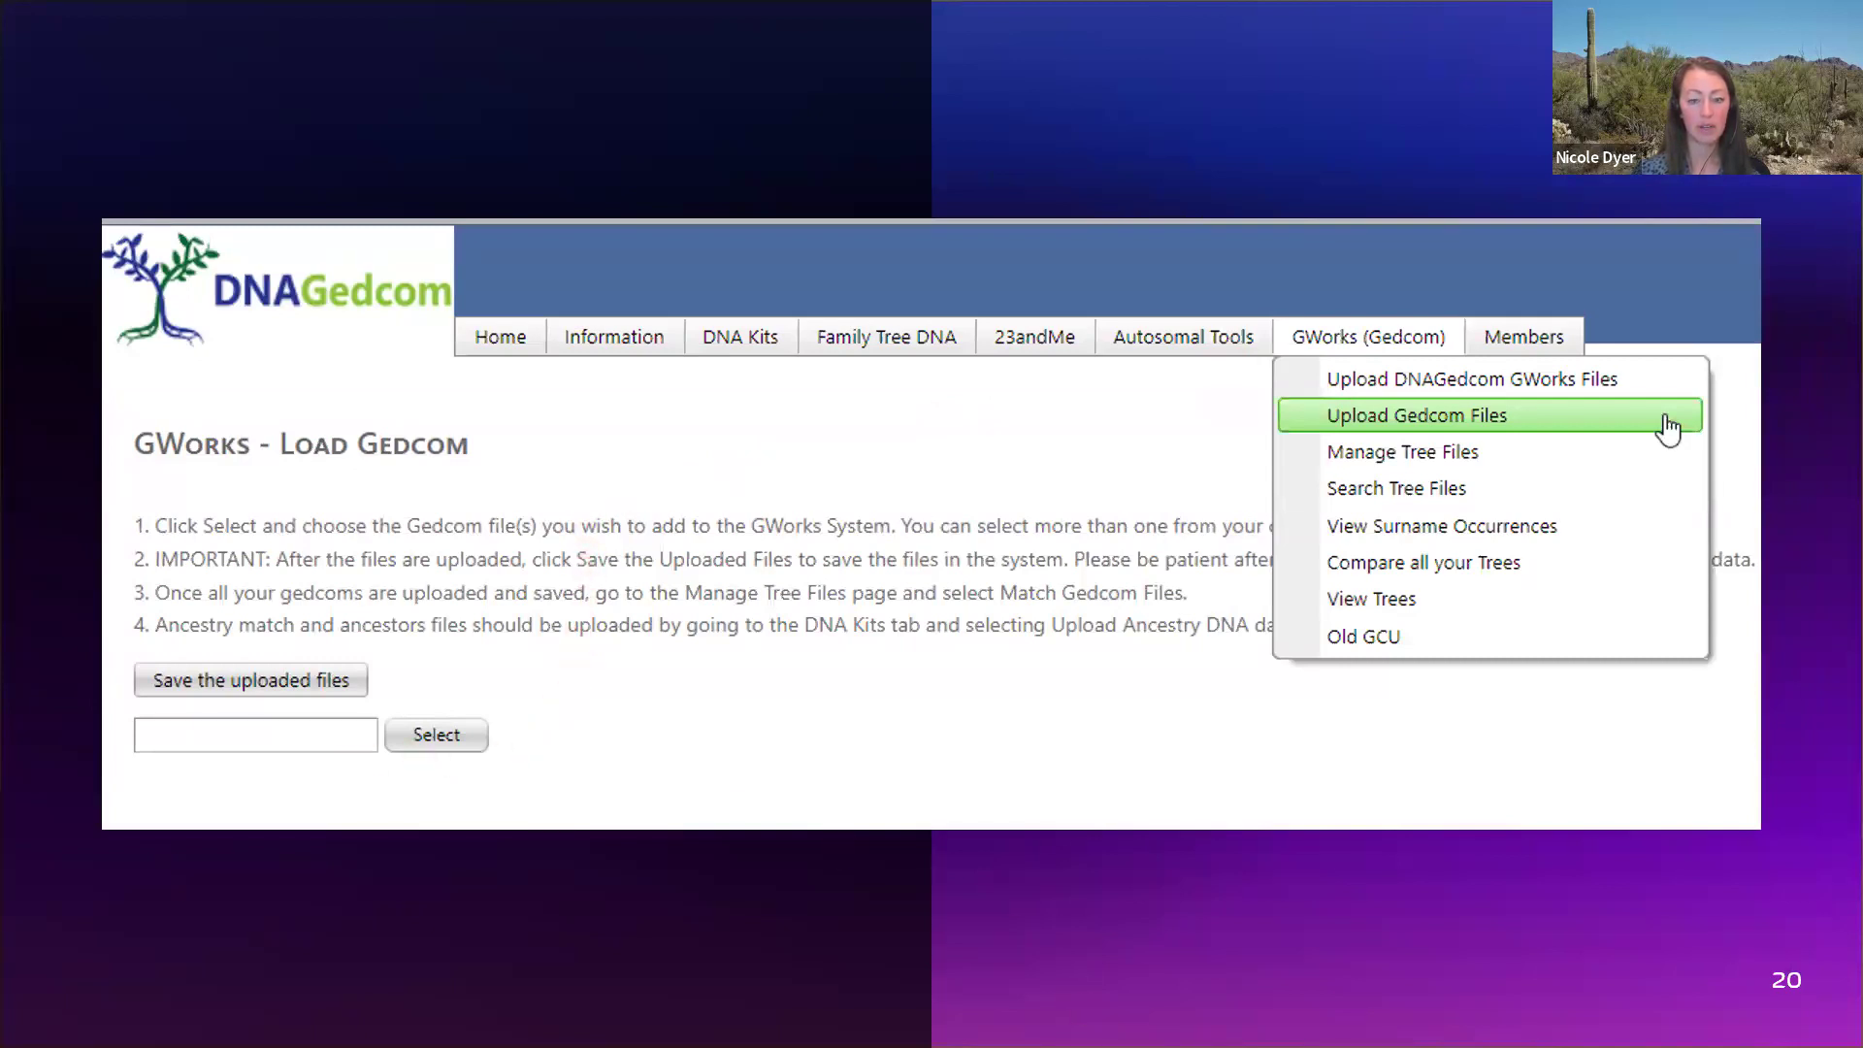
Advance to the Compare all your Trees exact-match ancestors results slide.
click(1402, 451)
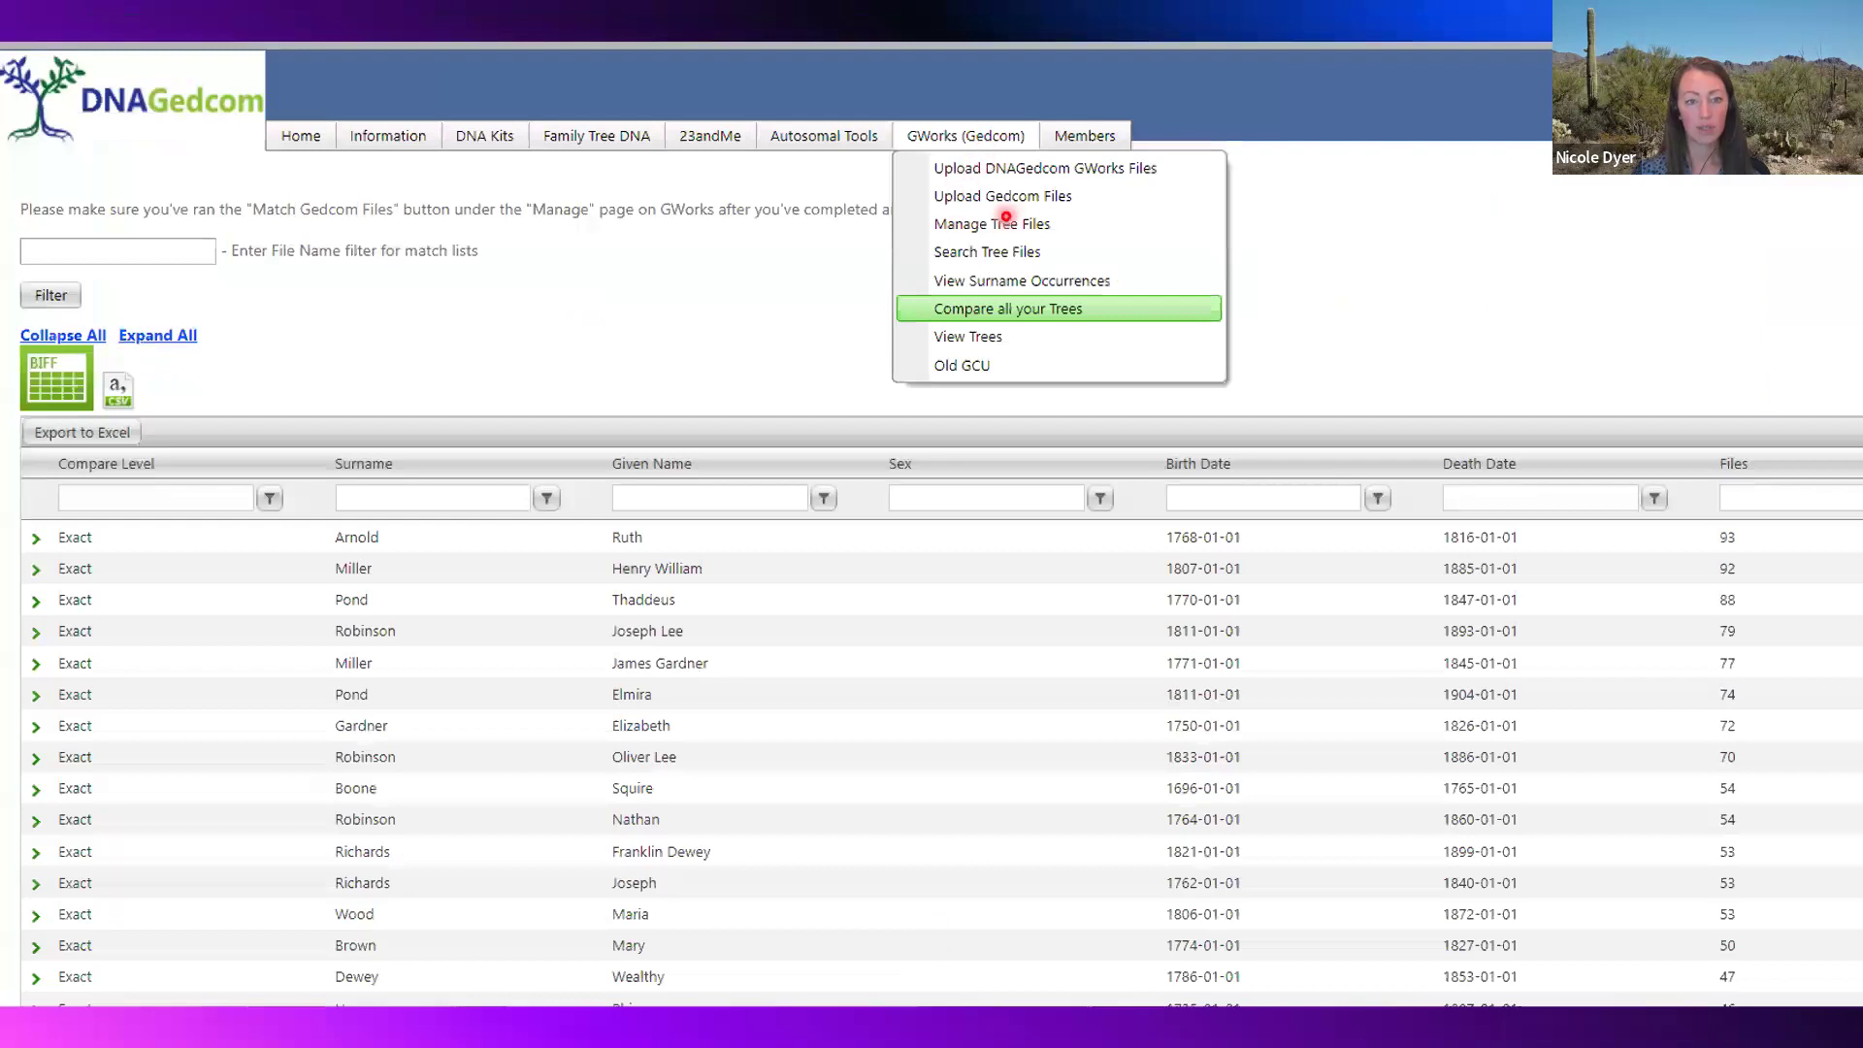
mouse_move(1047, 290)
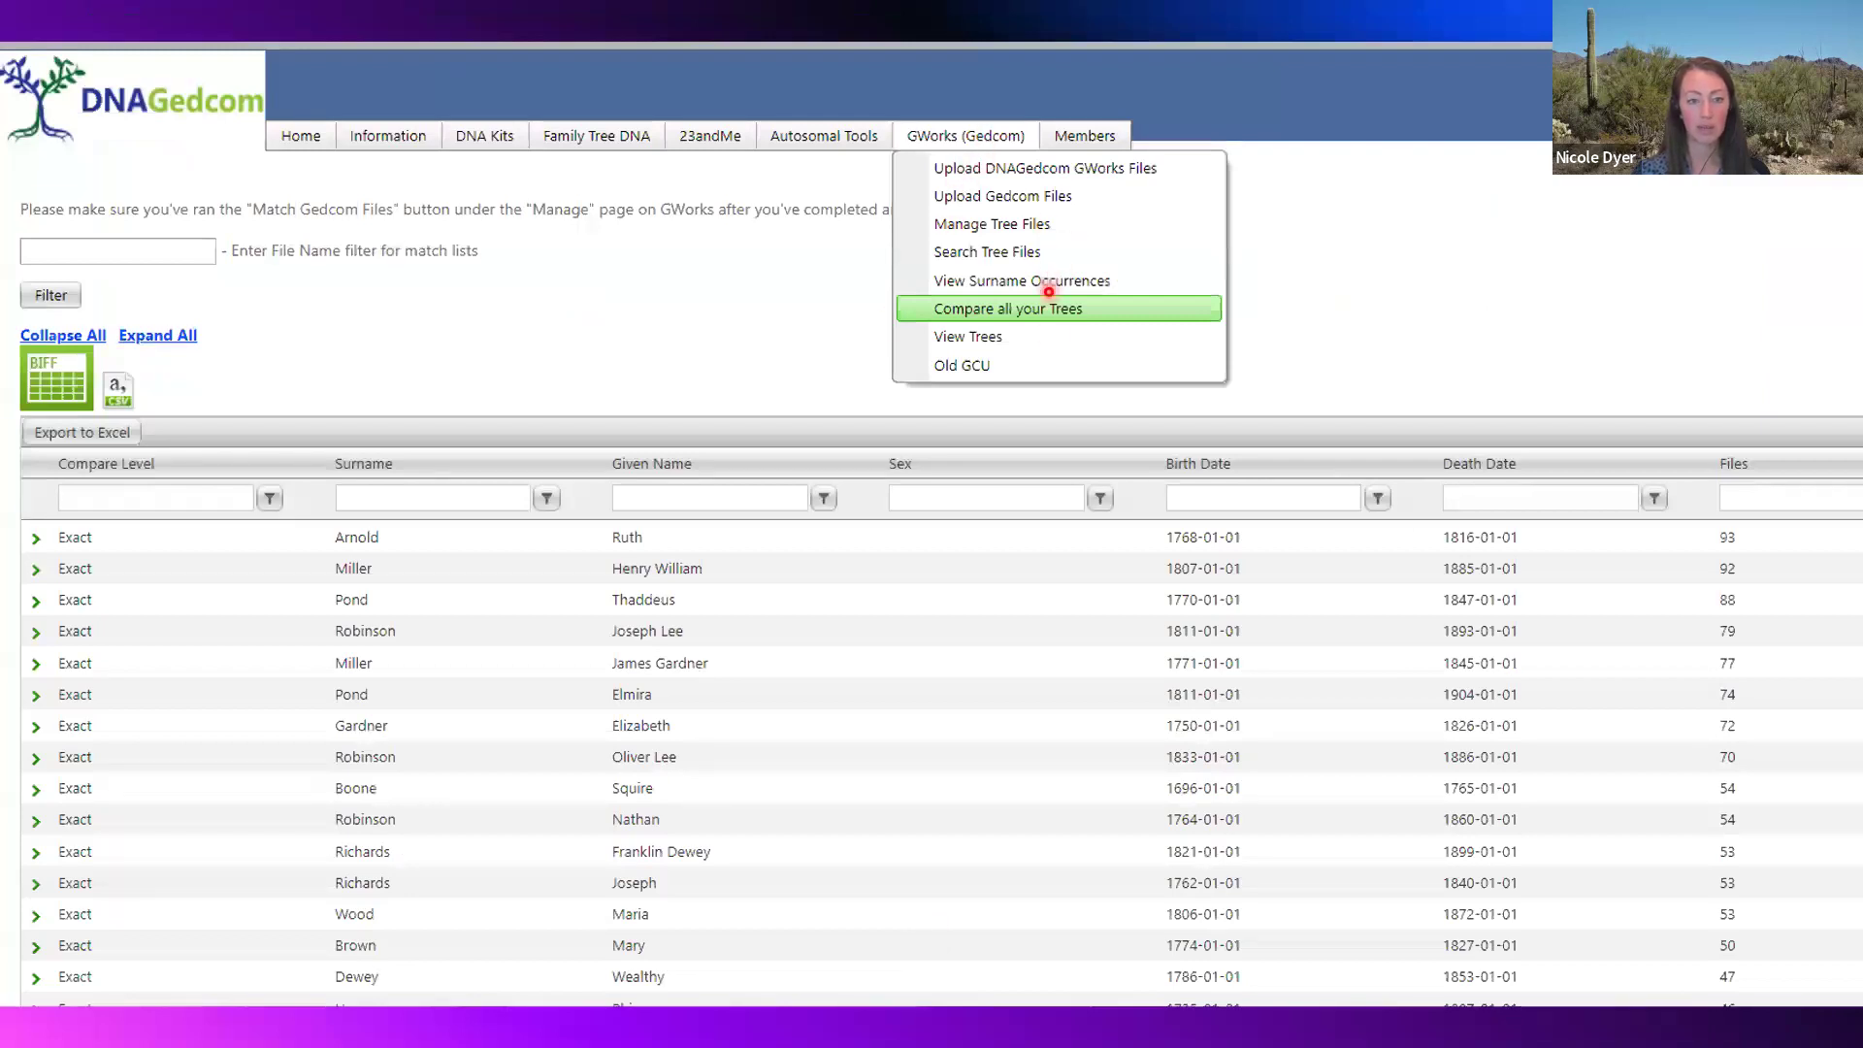
mouse_move(1098, 327)
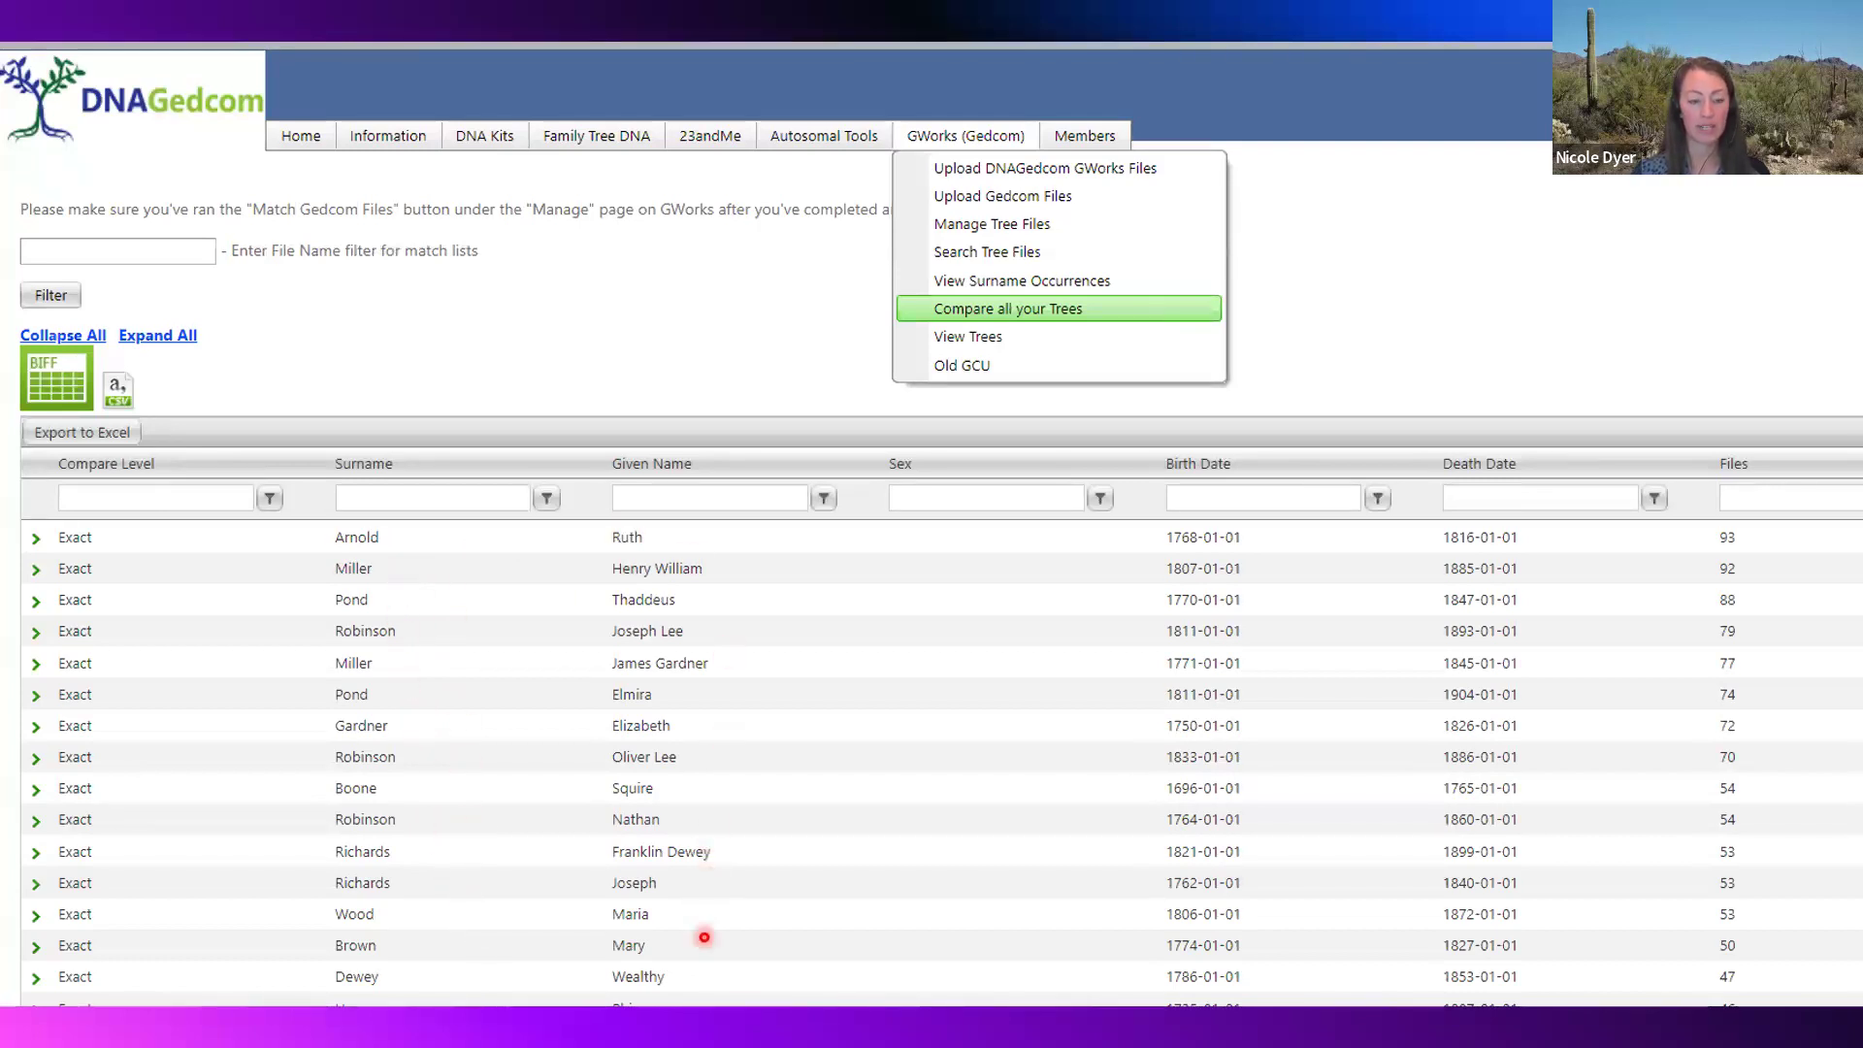
mouse_move(705, 964)
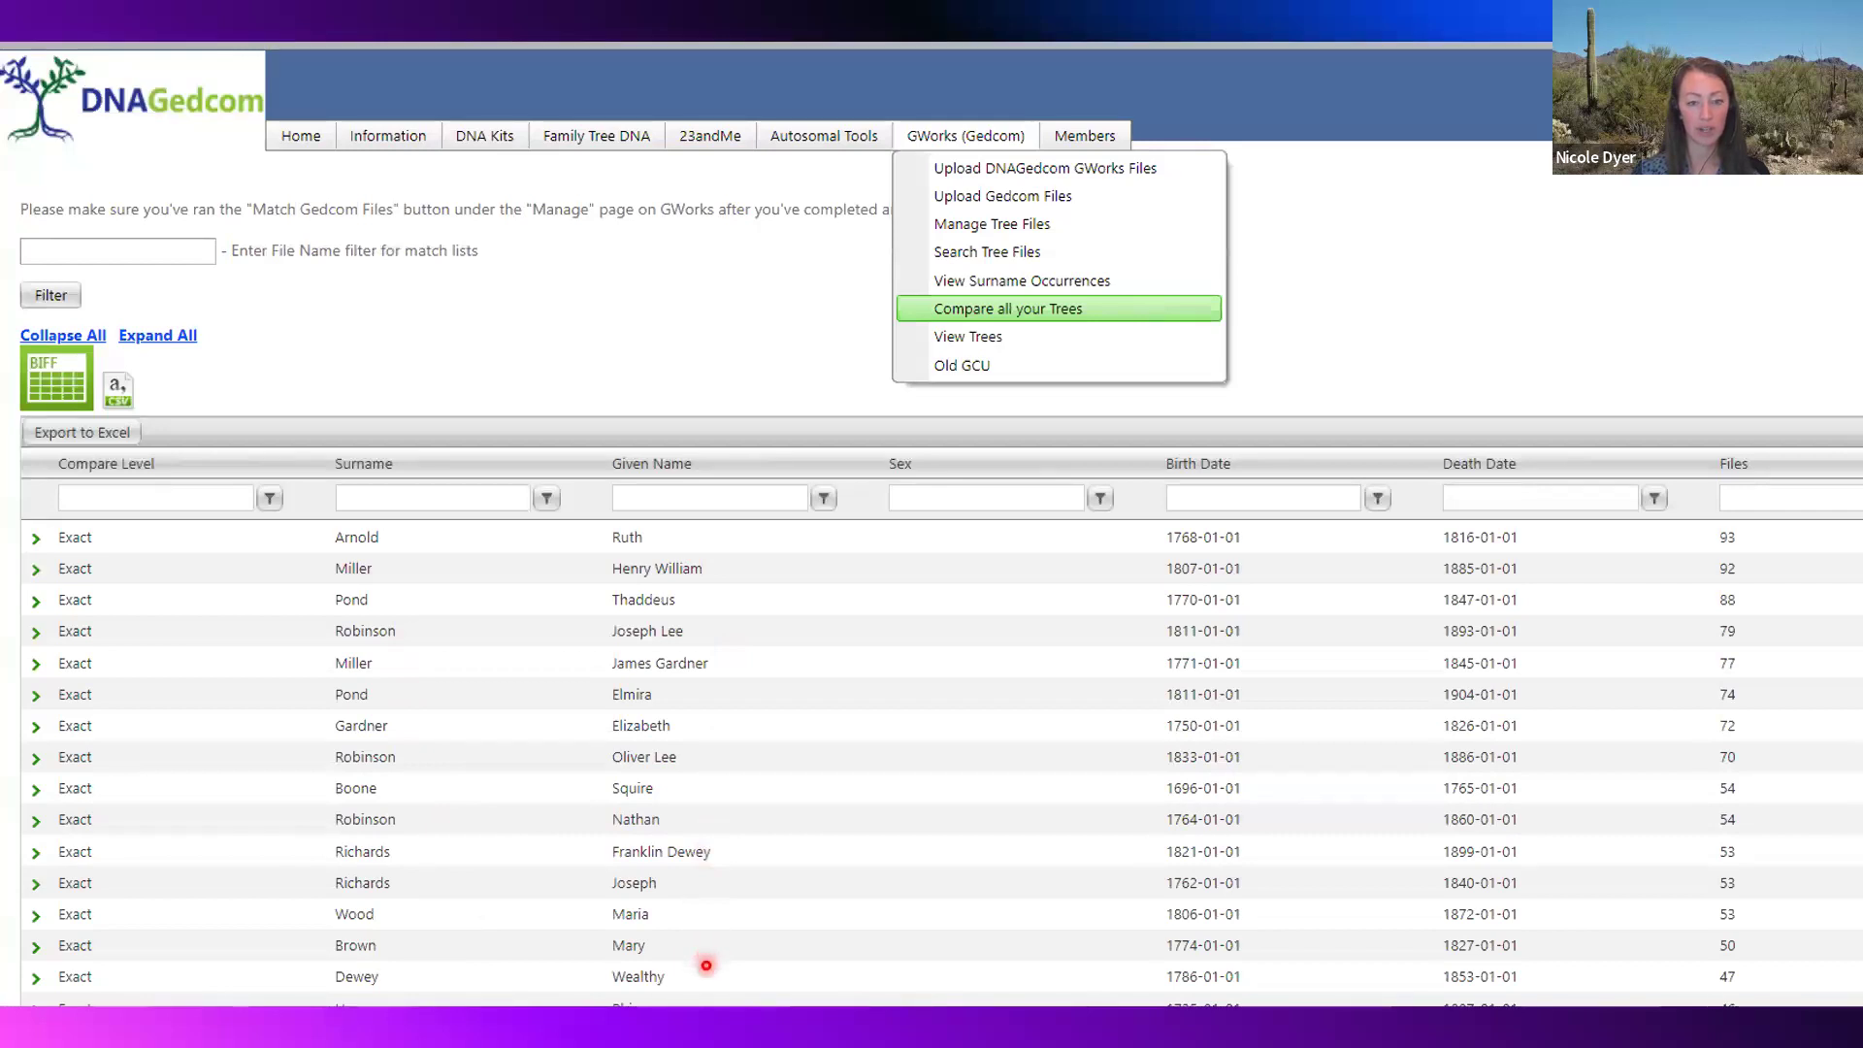
mouse_move(1222, 682)
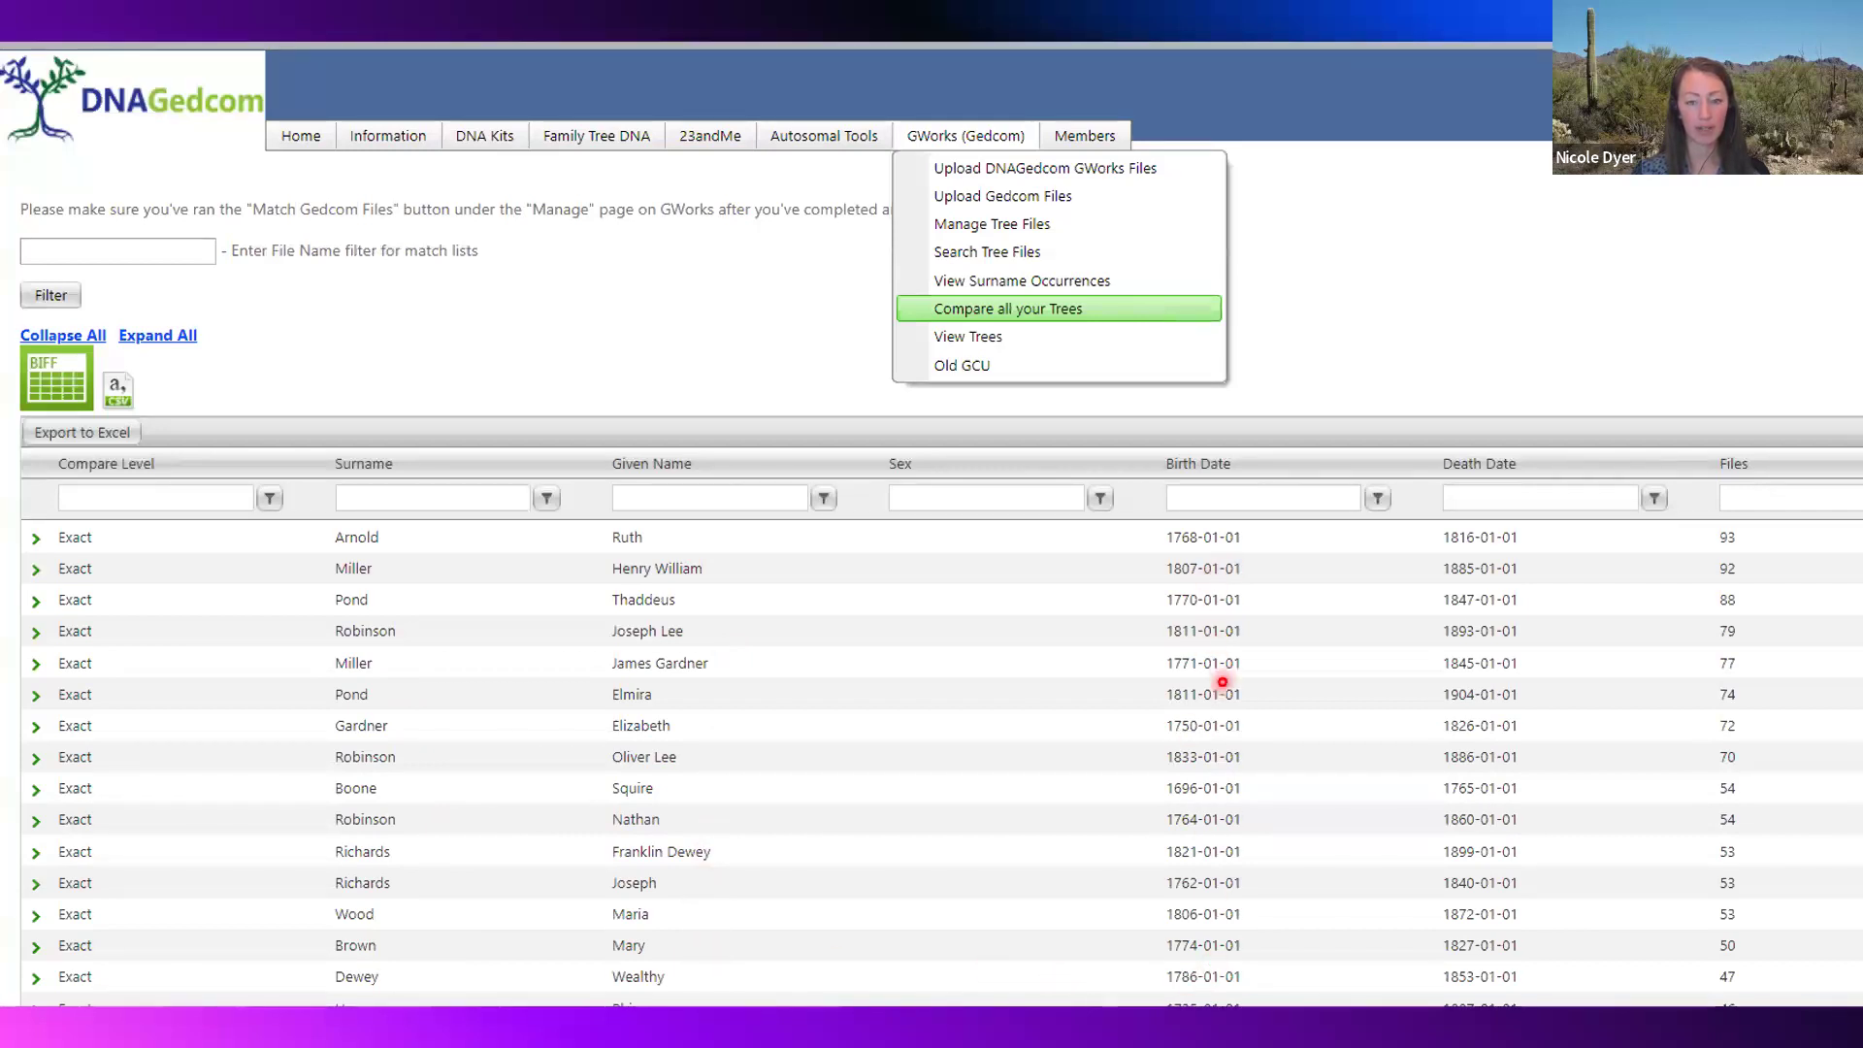
mouse_move(1281, 820)
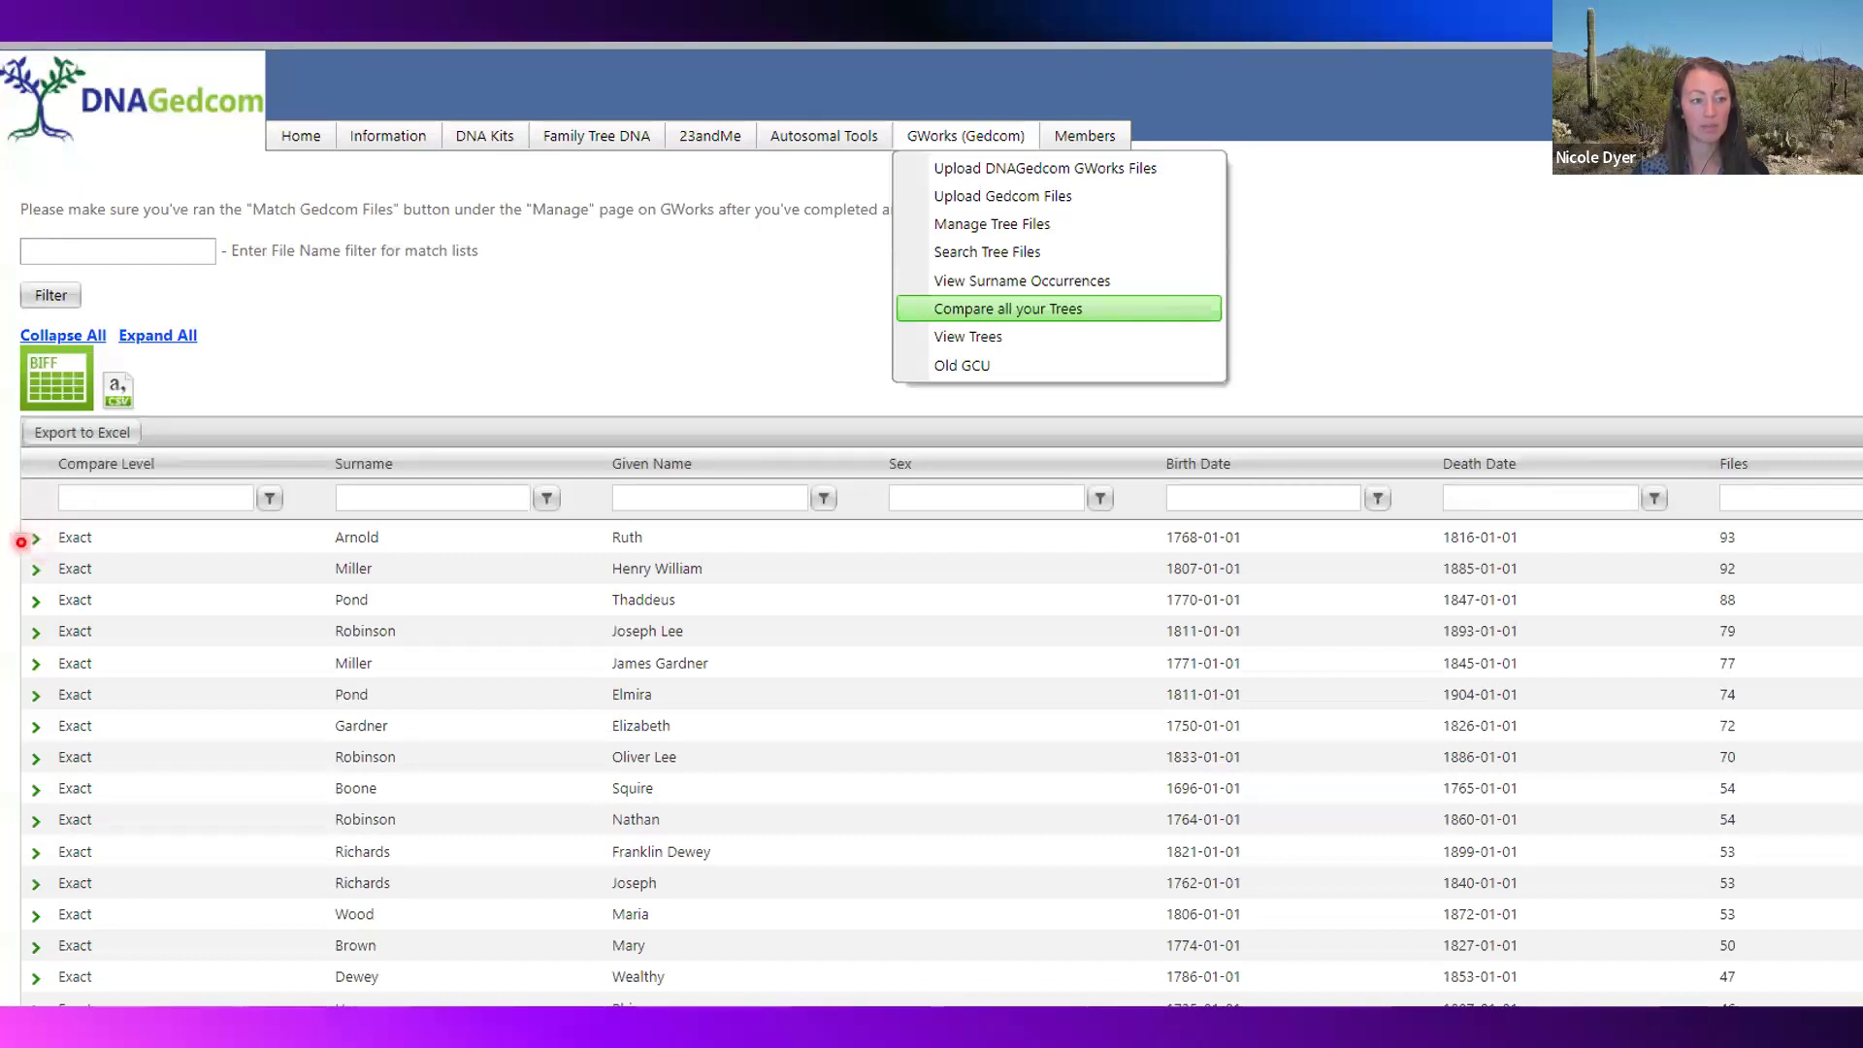
mouse_move(1561, 584)
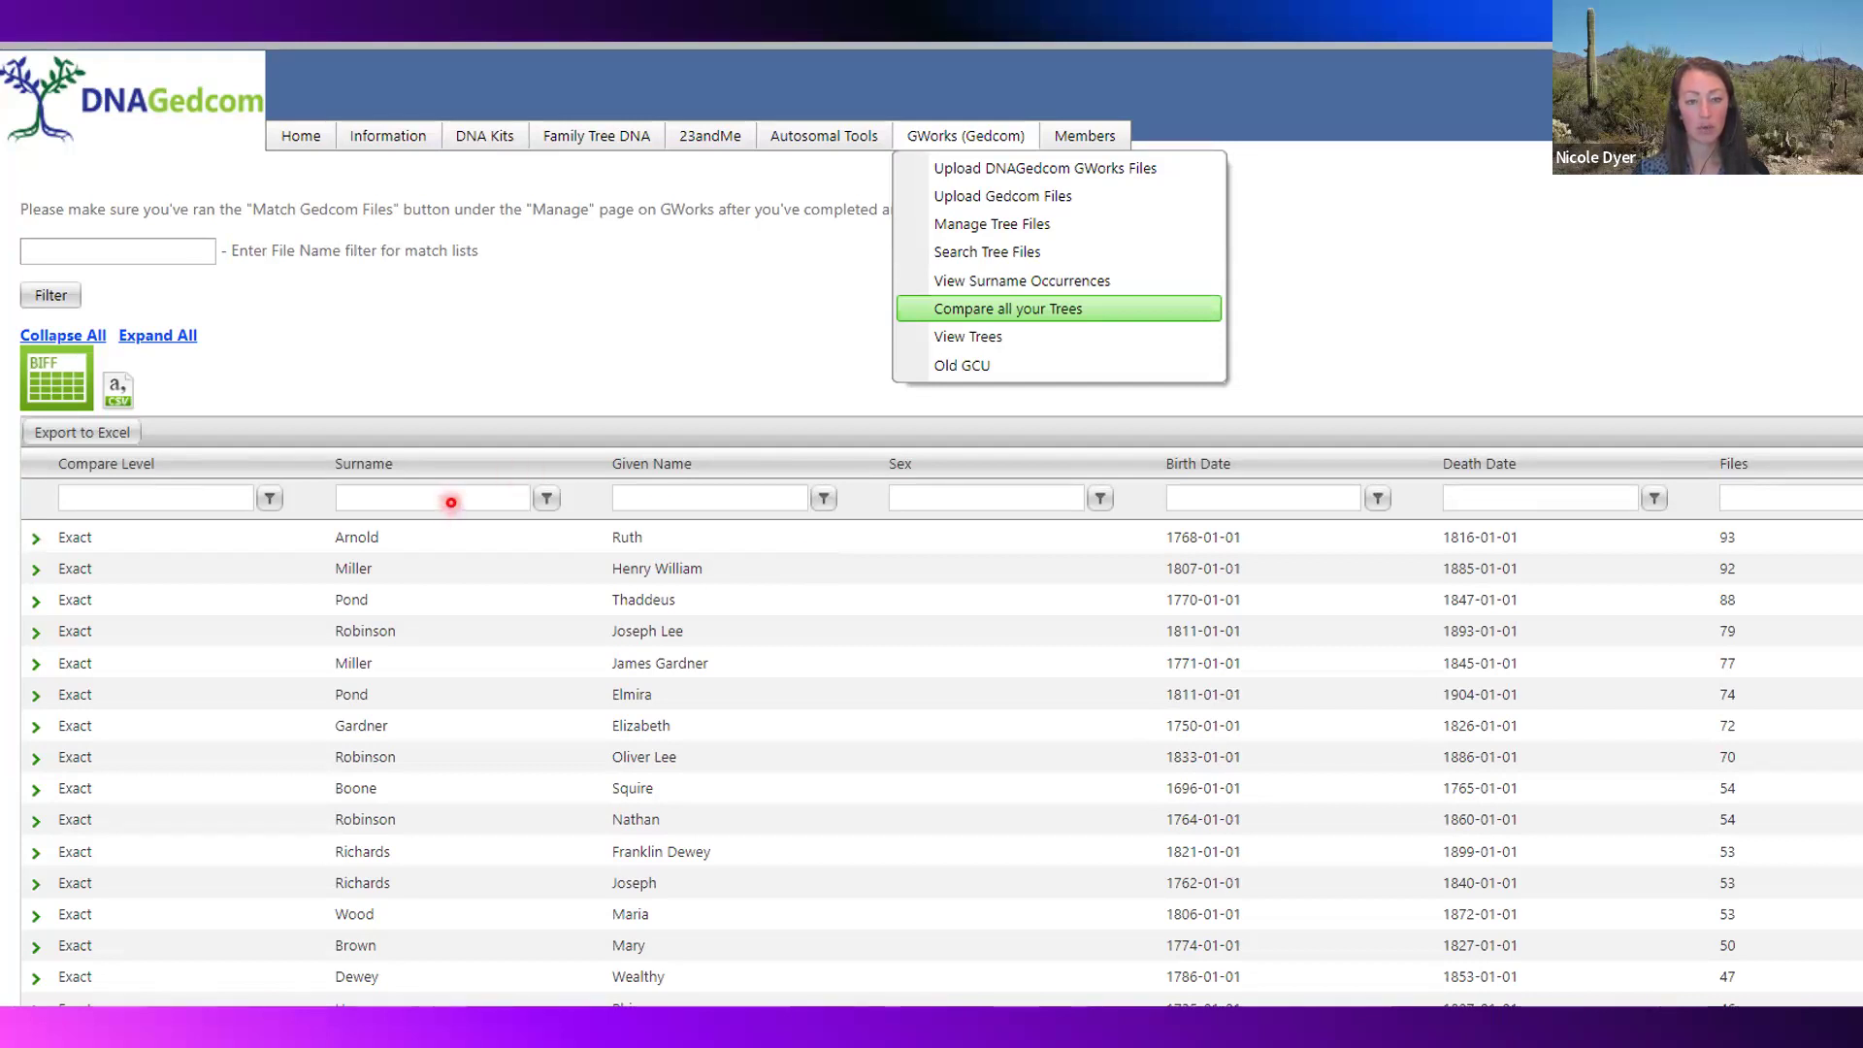
mouse_move(1715, 991)
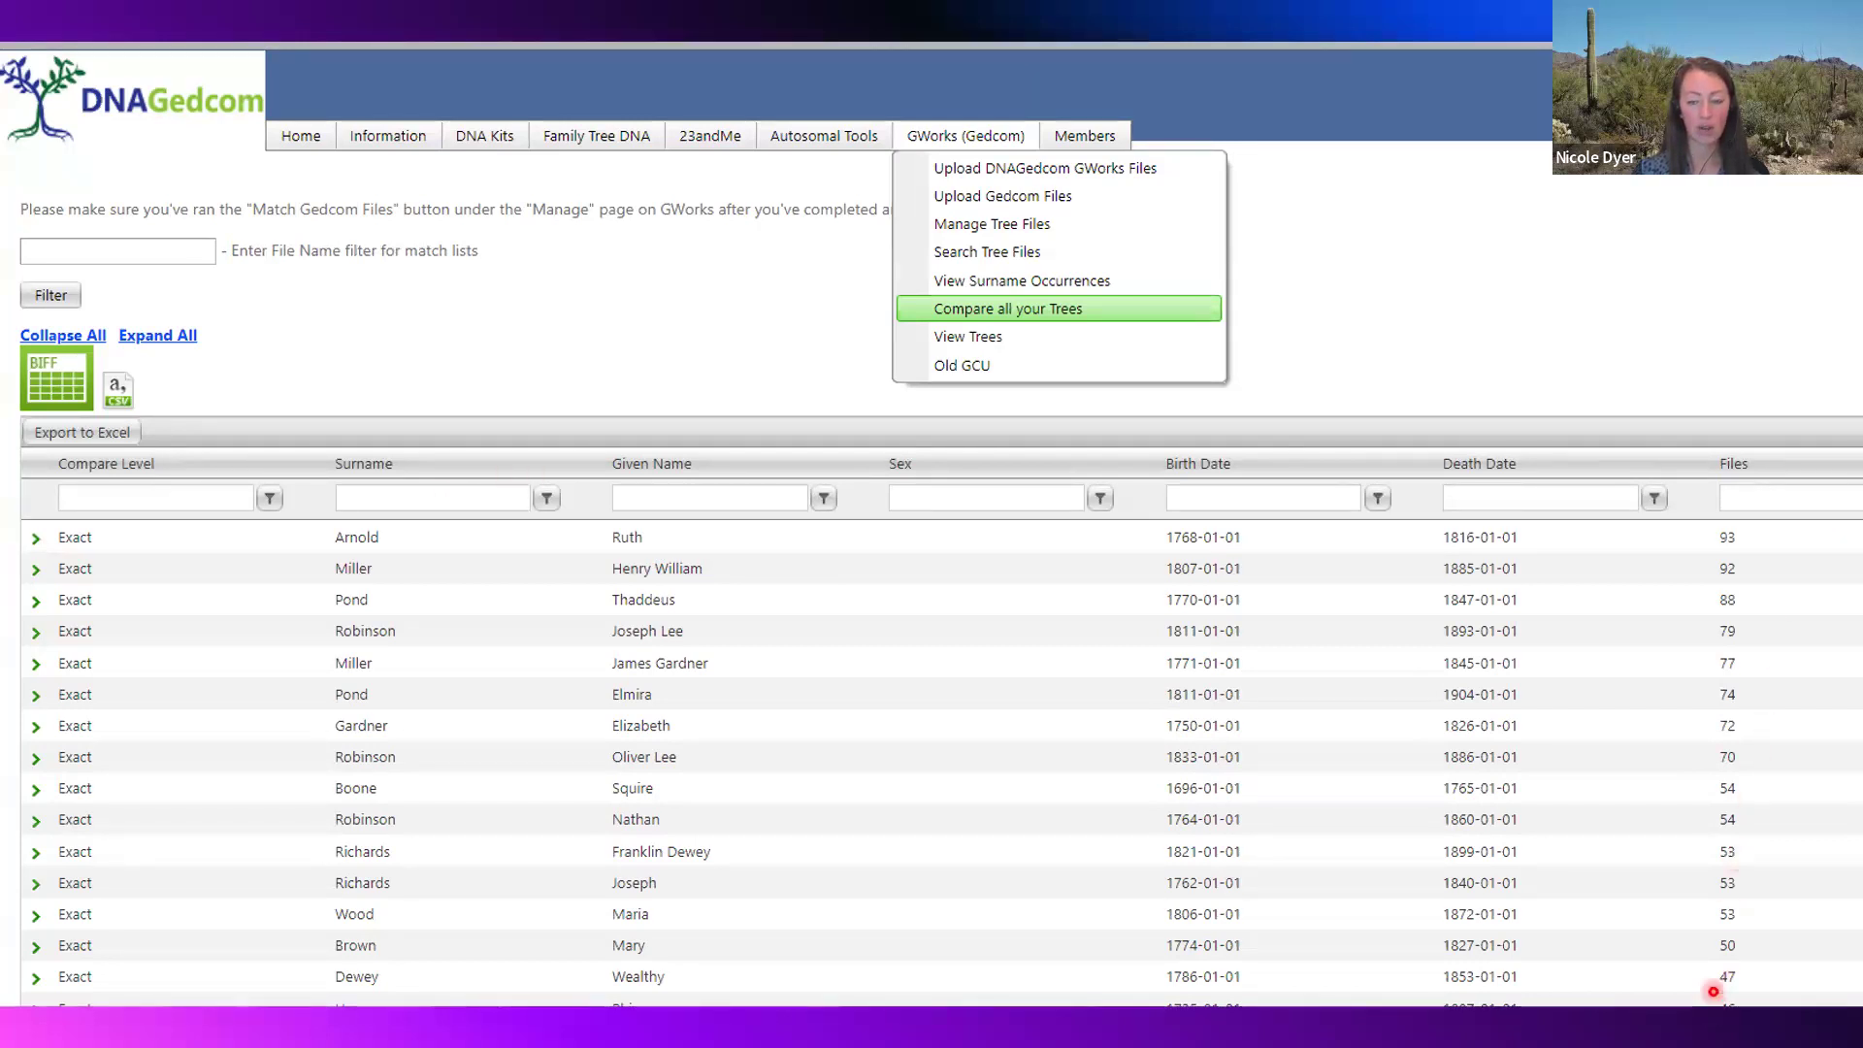